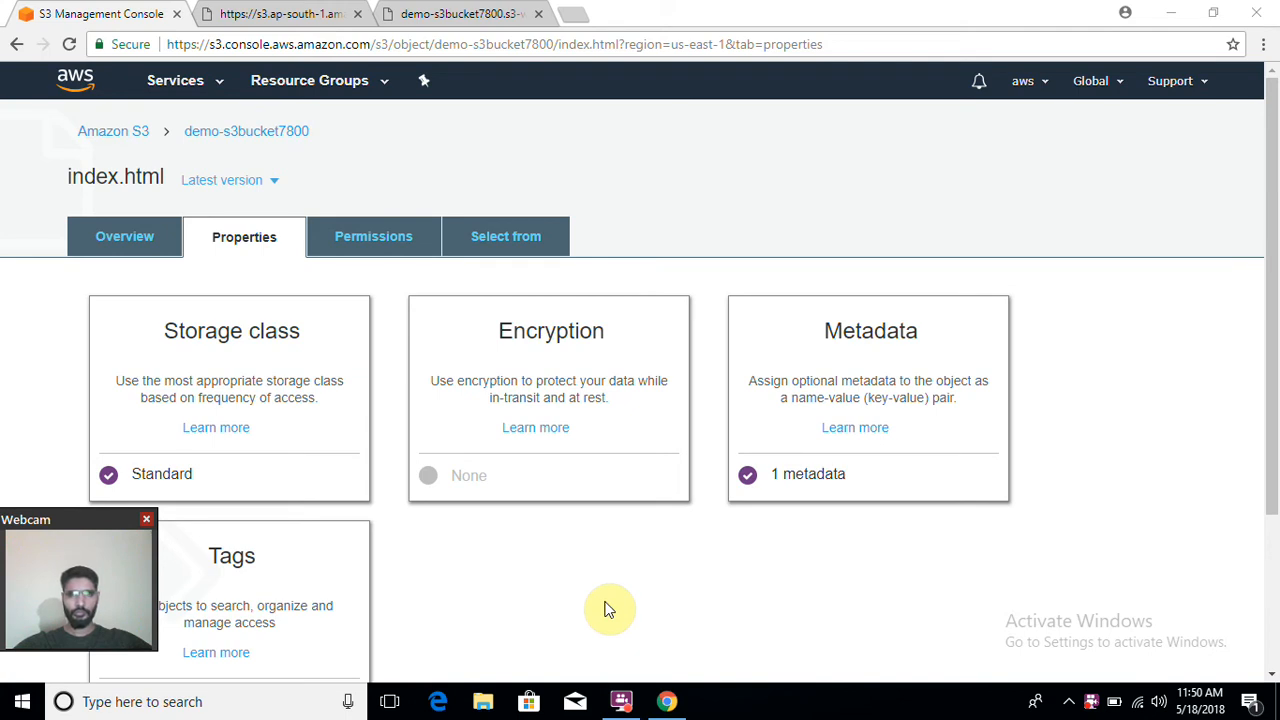
mouse_move(280, 356)
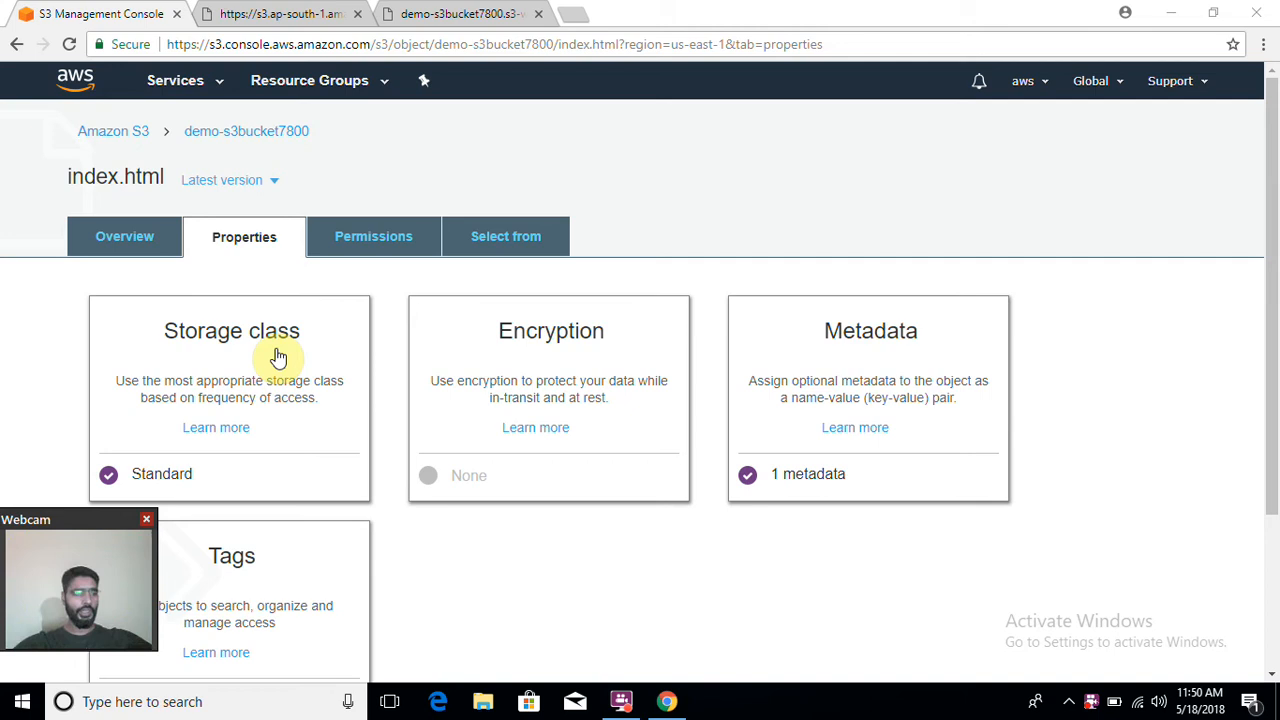
mouse_move(212, 284)
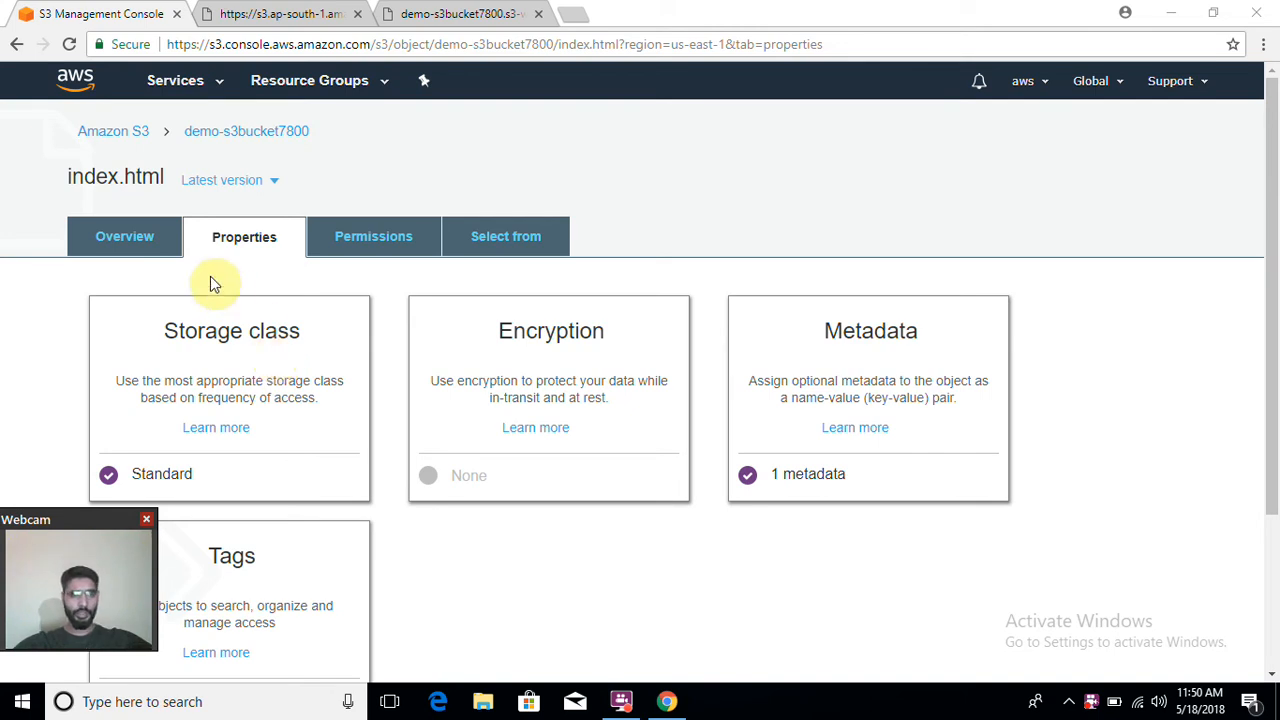
Return from the index.html file to bucket demo-s3bucket7800 and view its Properties.
click(124, 236)
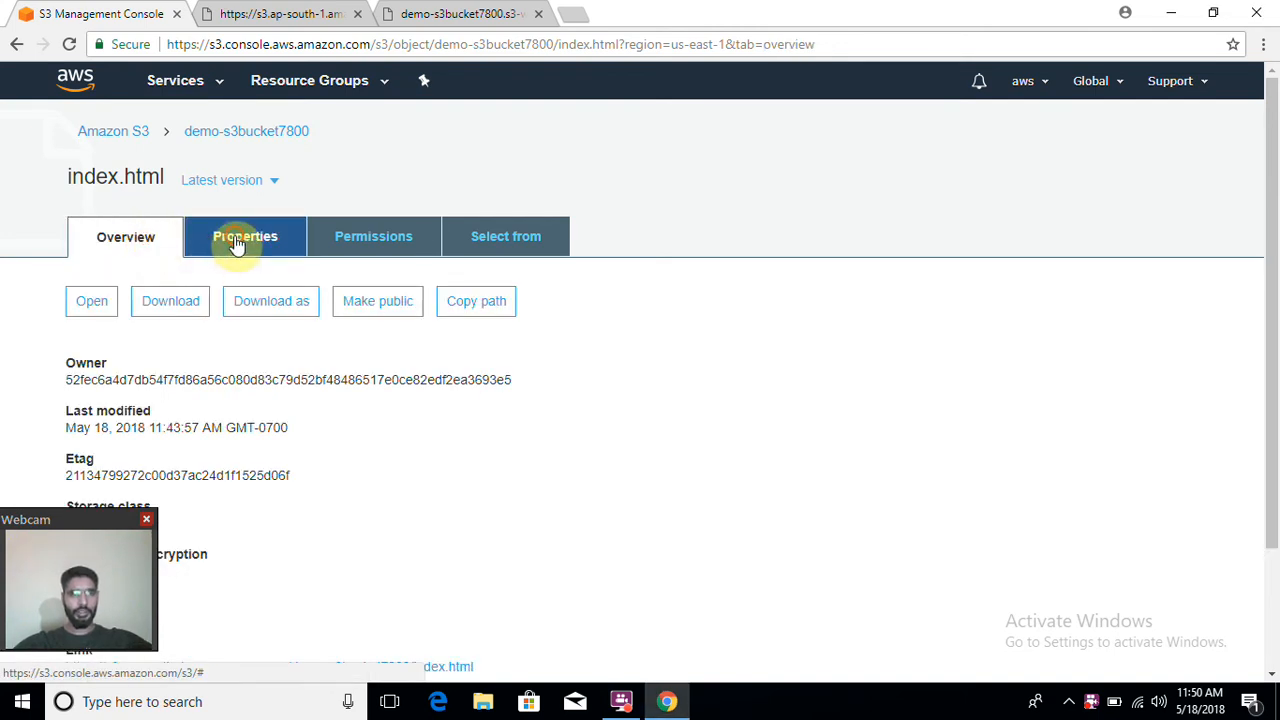
click(244, 236)
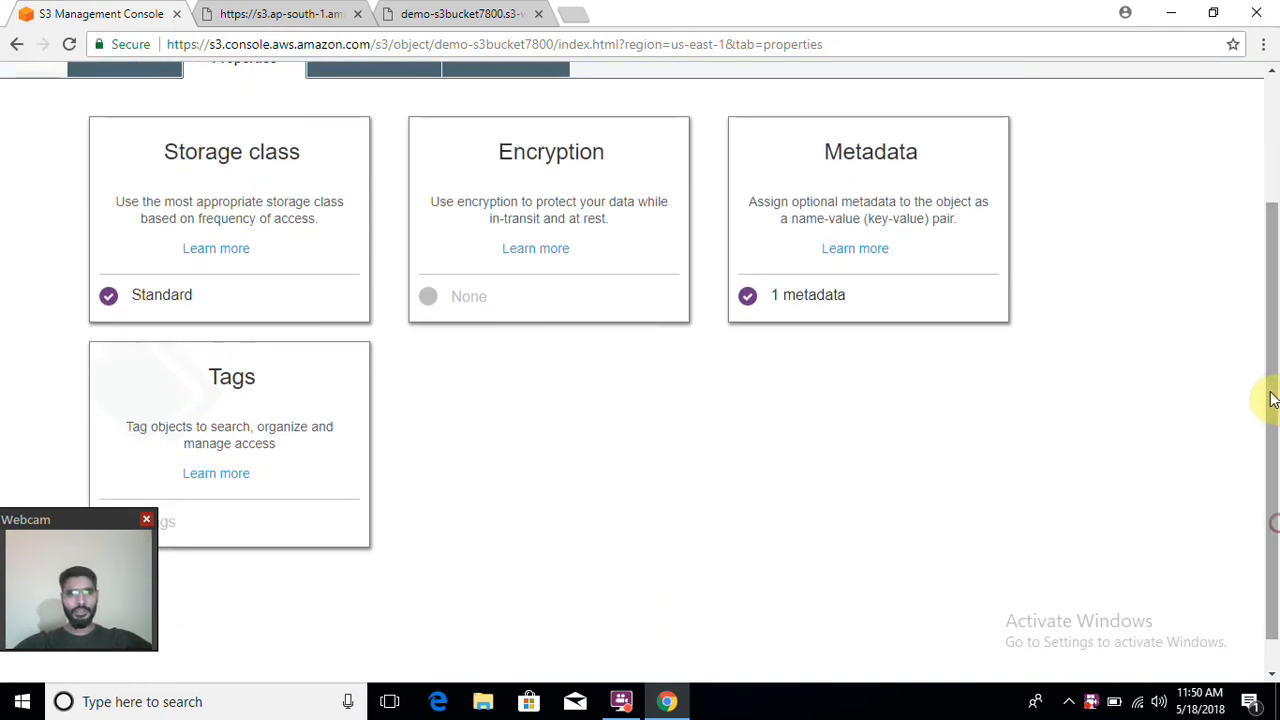
scroll(up, 3)
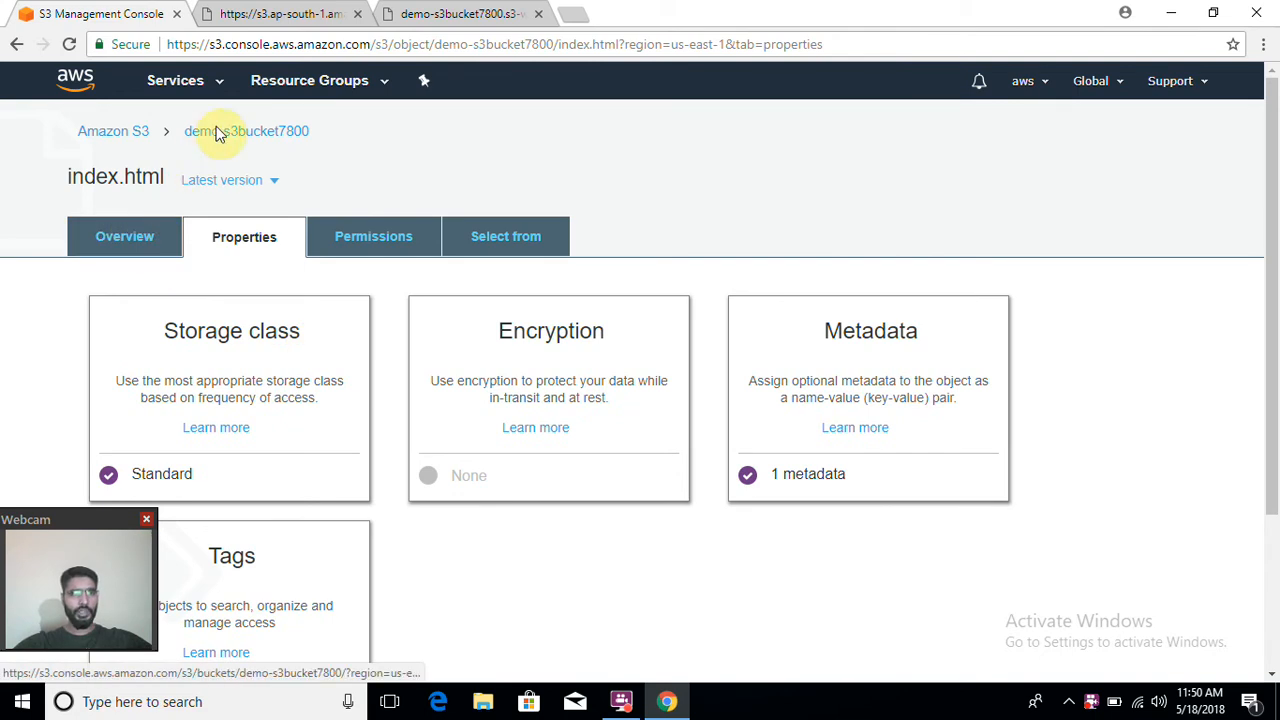
click(246, 132)
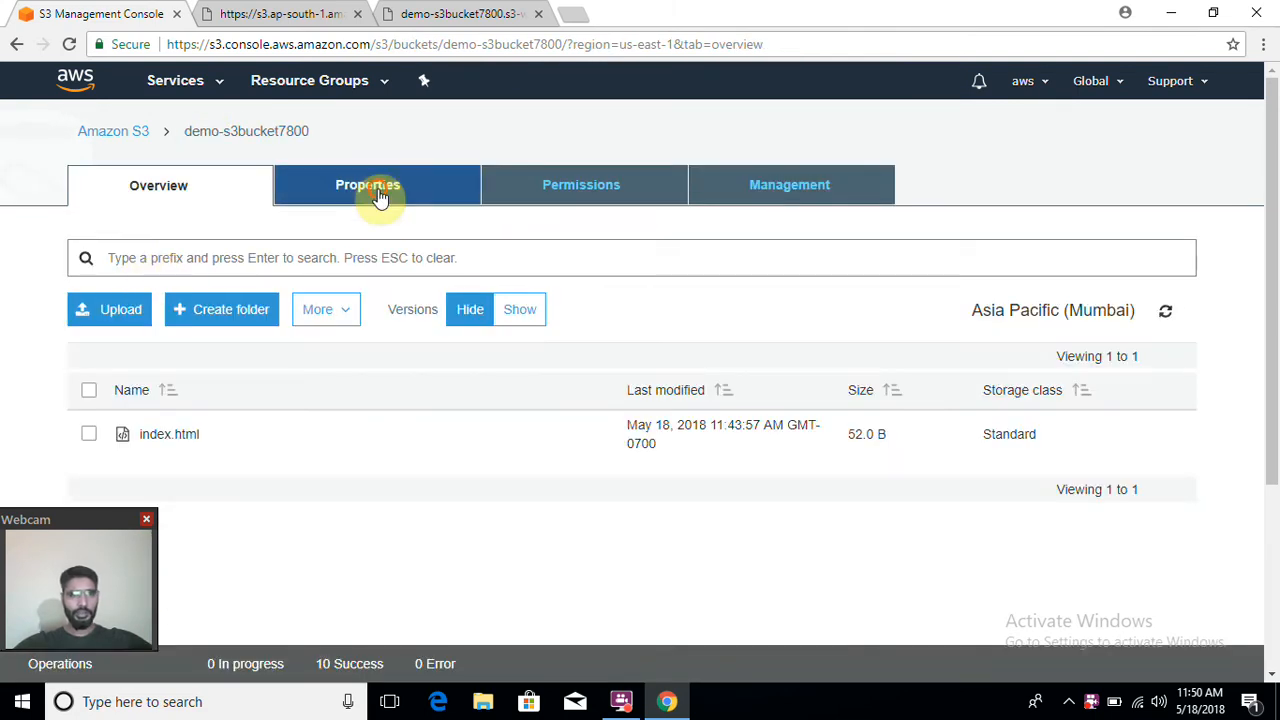
click(368, 184)
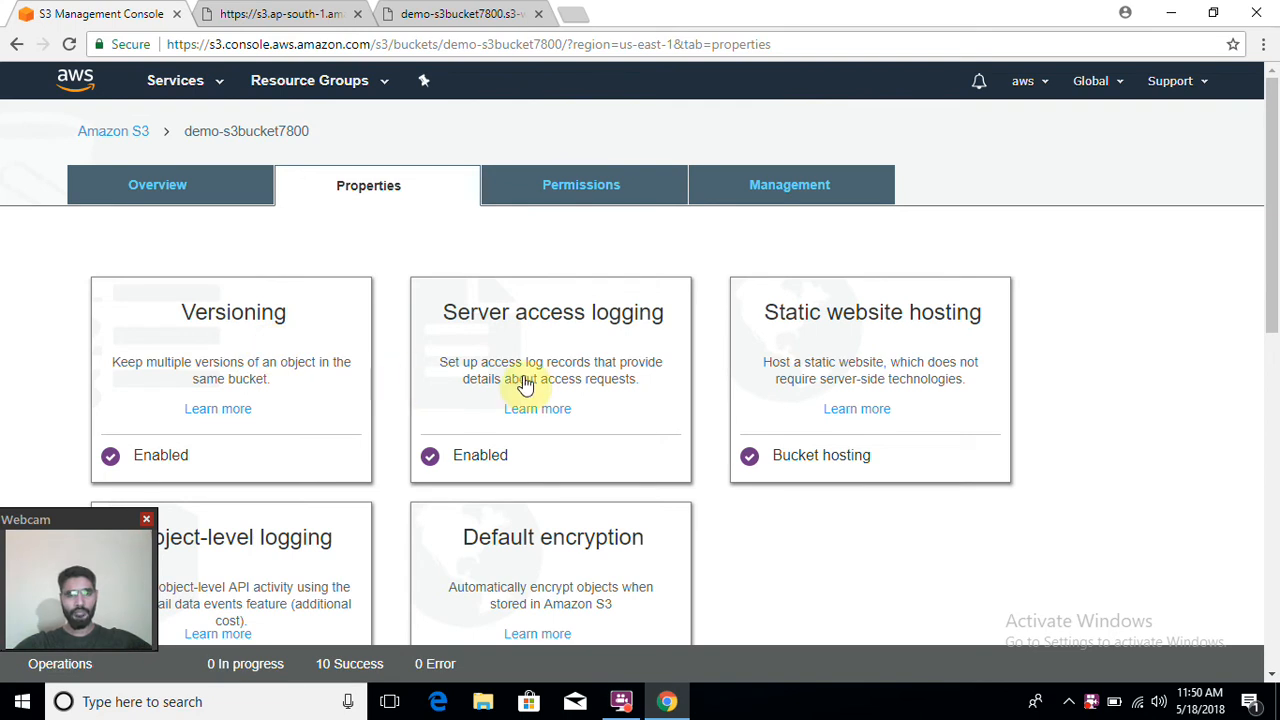
mouse_move(516, 374)
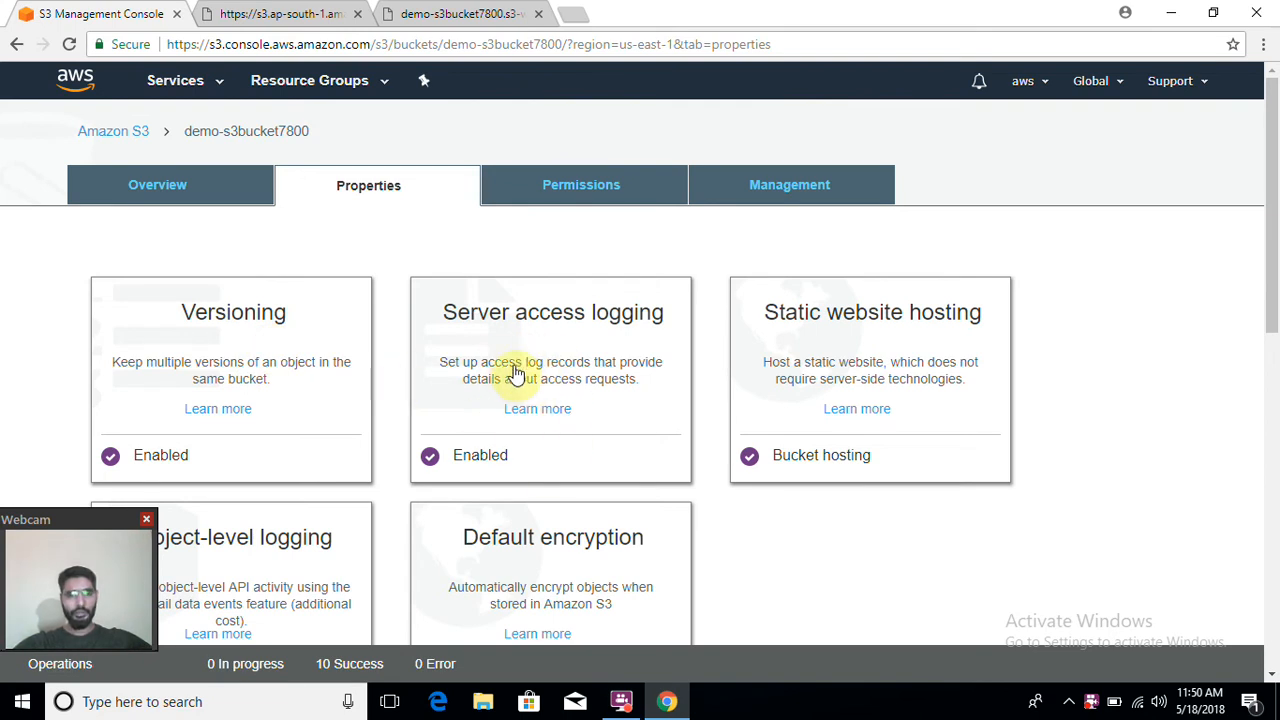
mouse_move(572, 358)
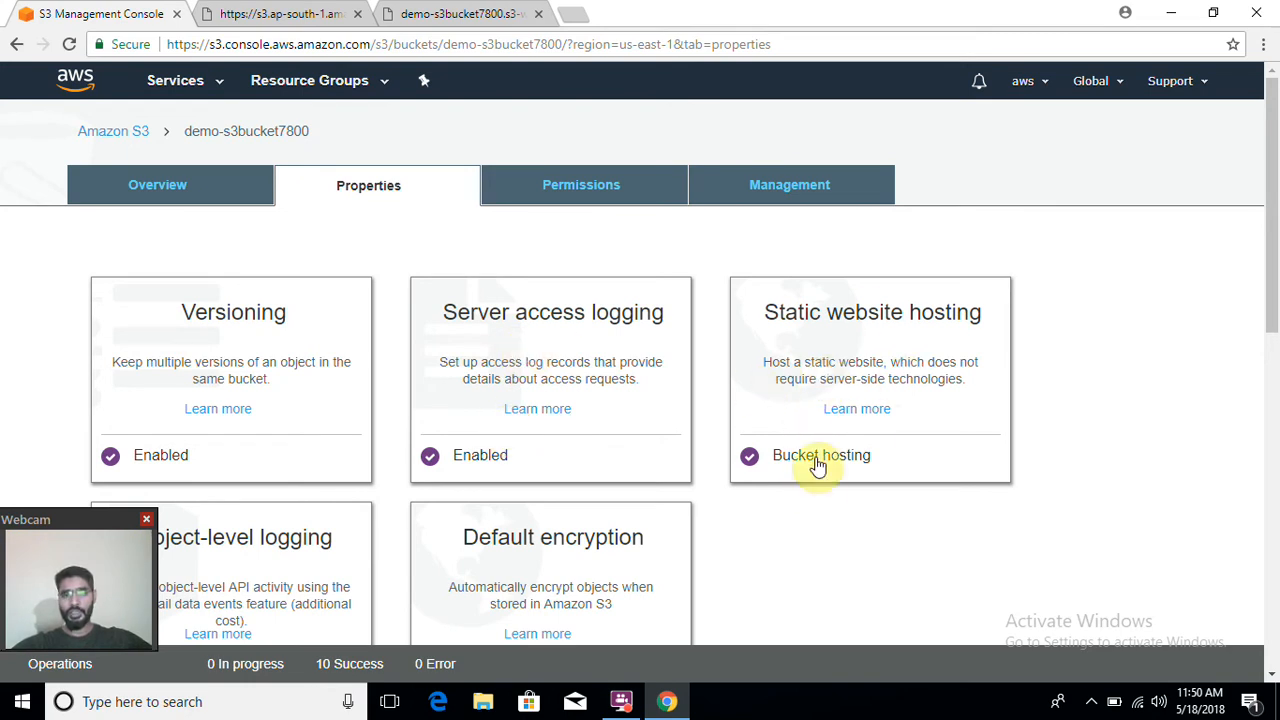
mouse_move(804, 486)
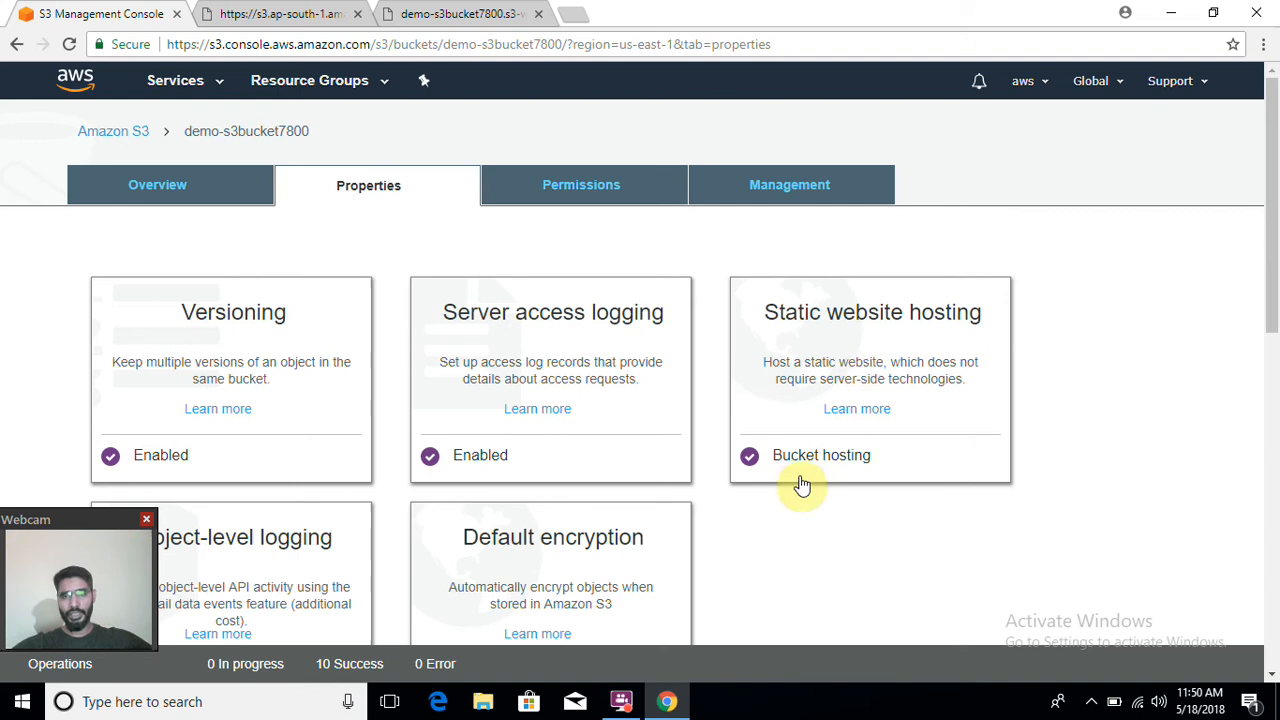
mouse_move(1270, 290)
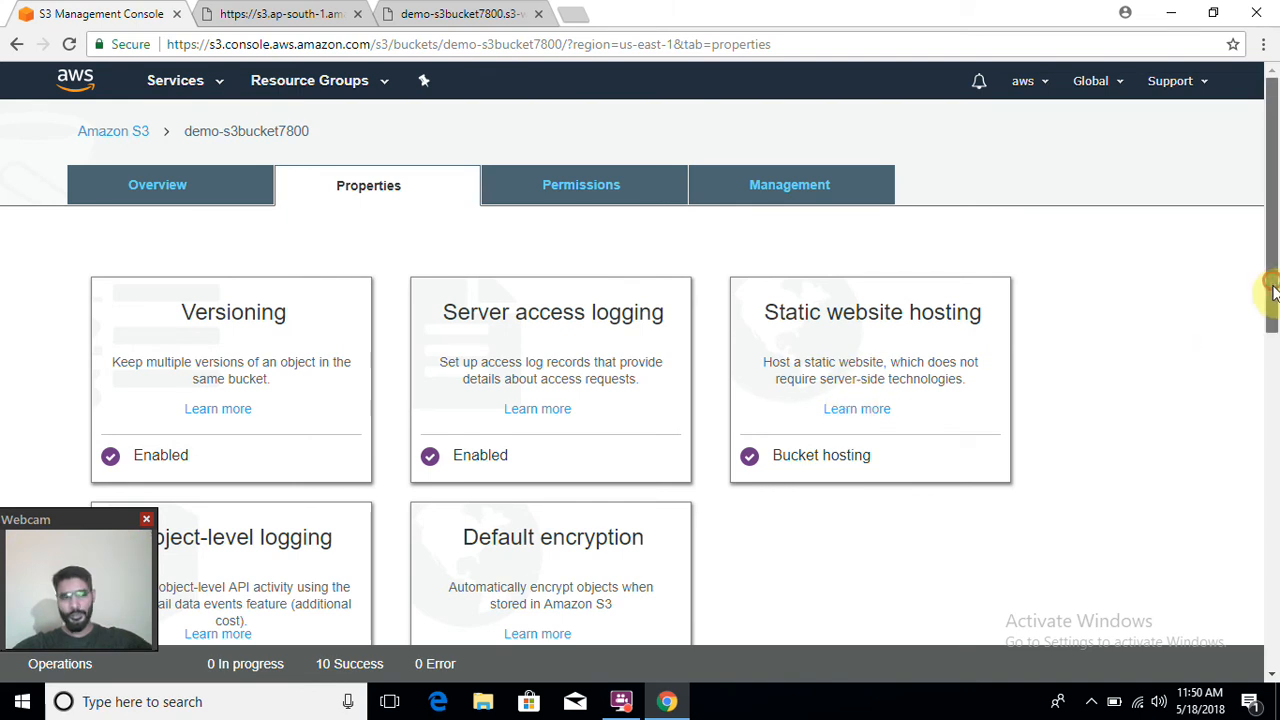
scroll(down, 3)
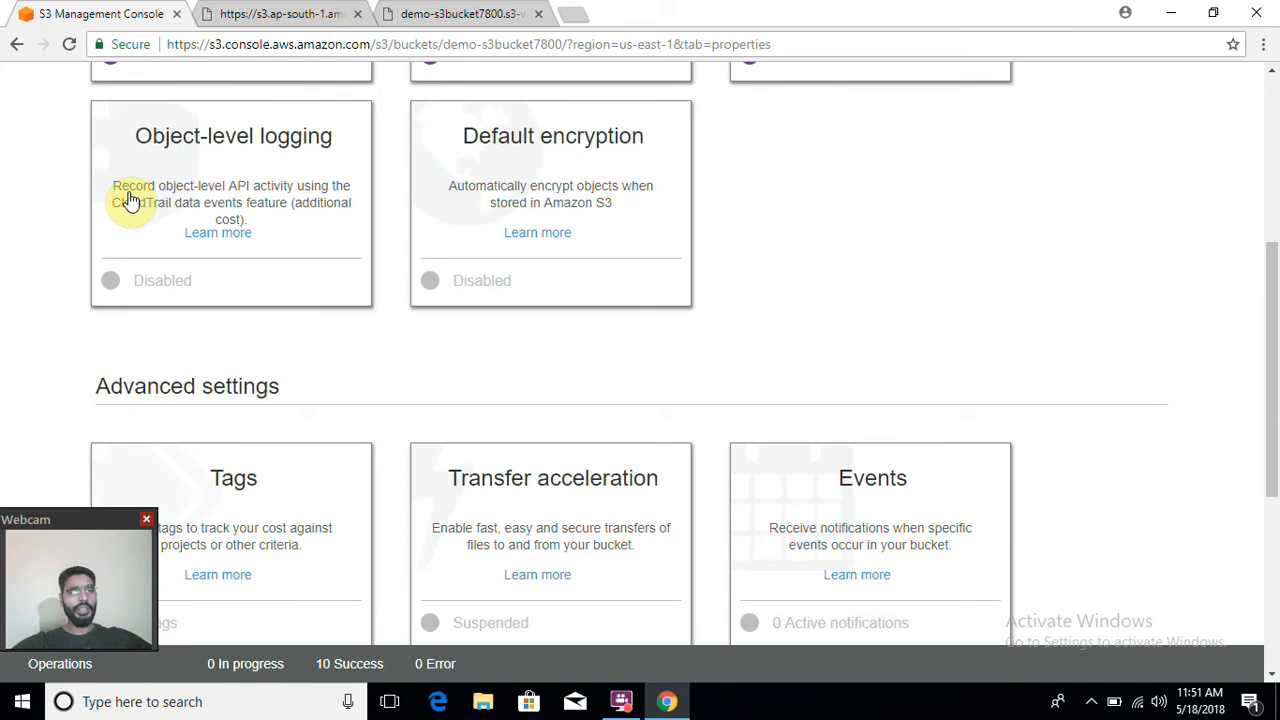
mouse_move(190, 216)
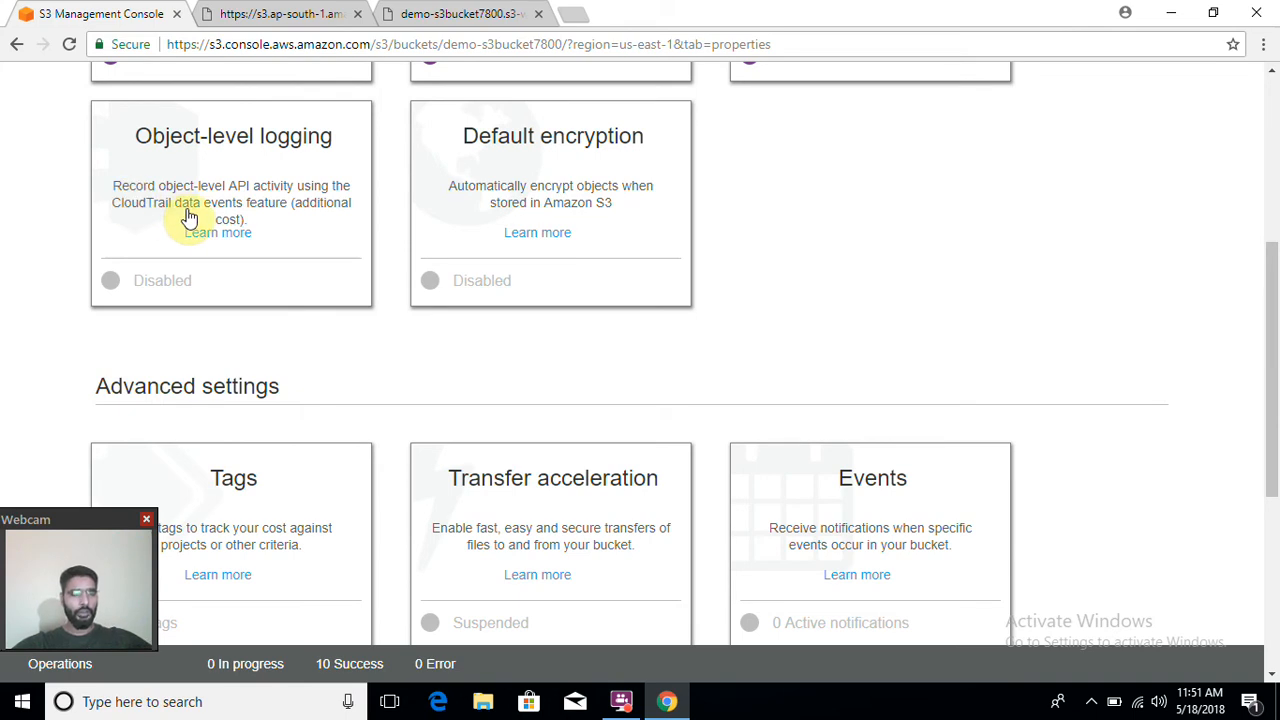
mouse_move(124, 192)
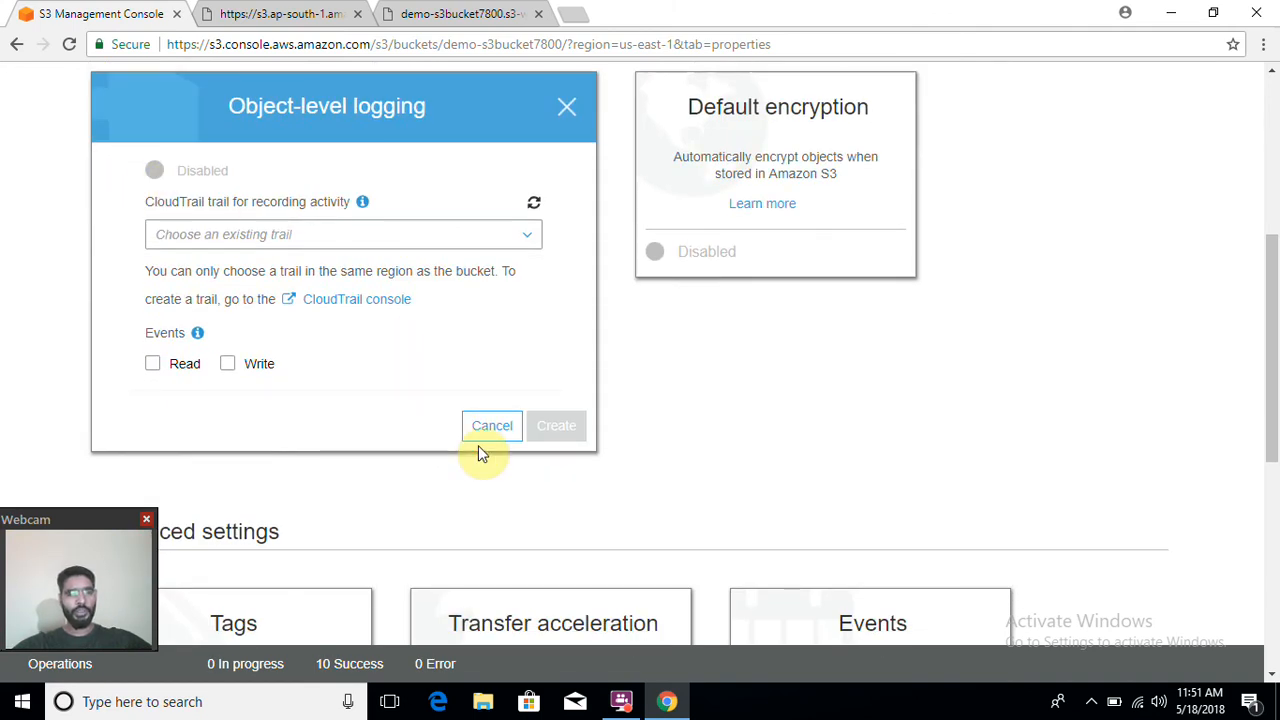
click(492, 424)
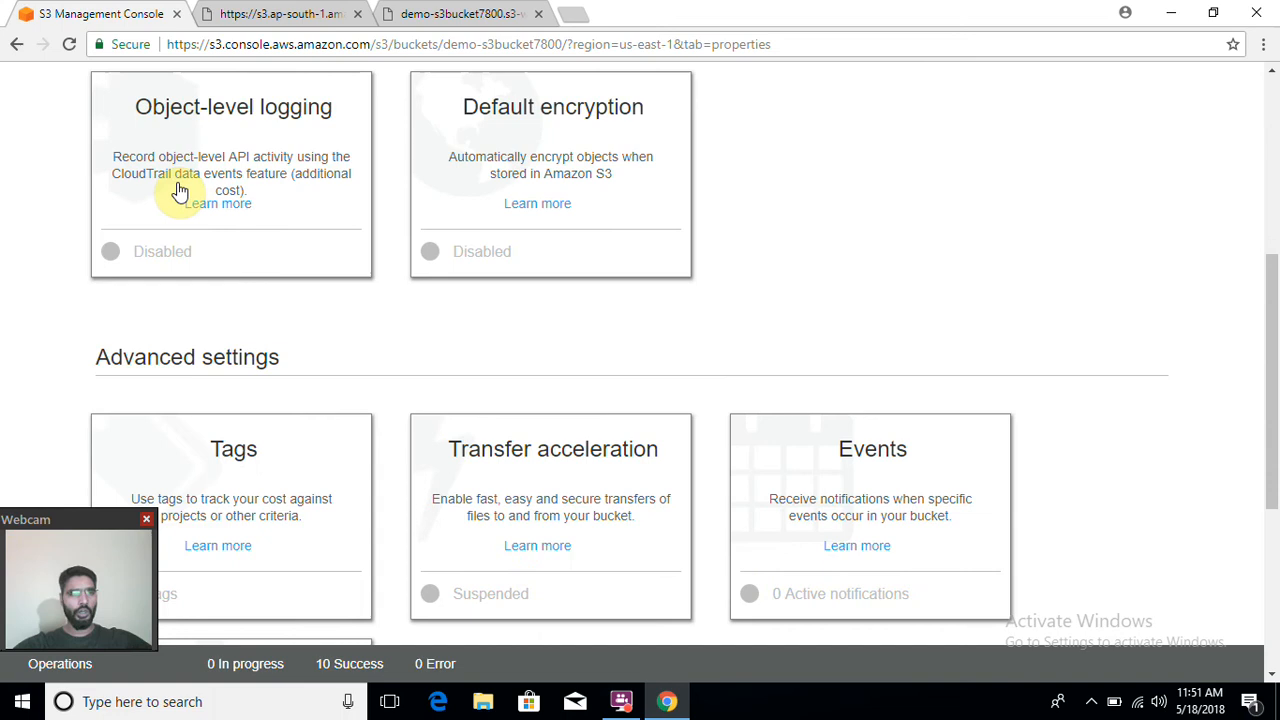
mouse_move(112, 184)
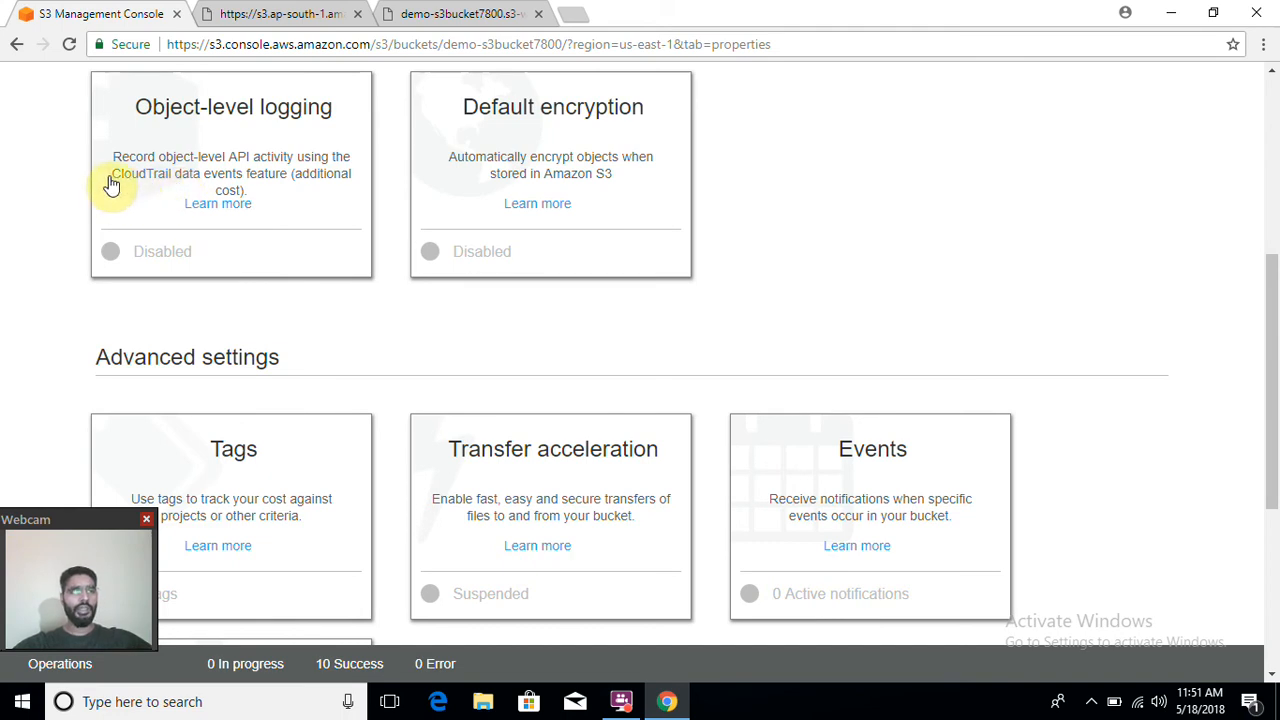
mouse_move(168, 184)
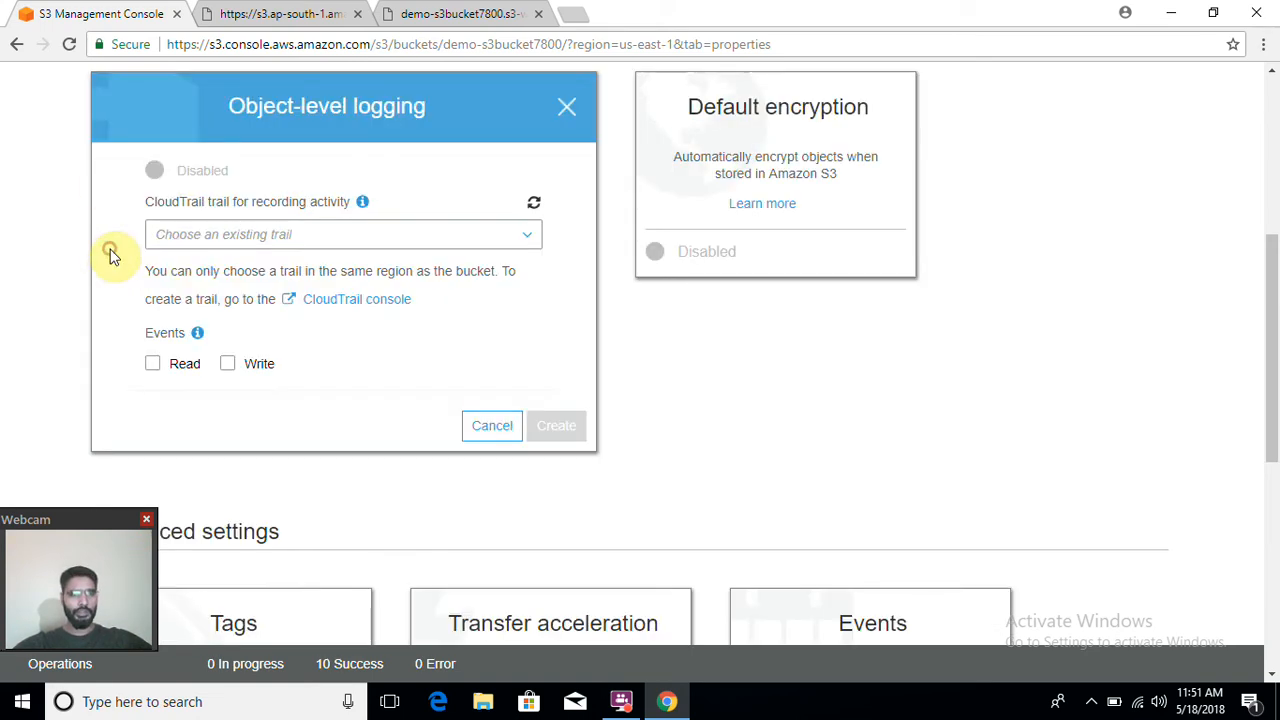
click(344, 234)
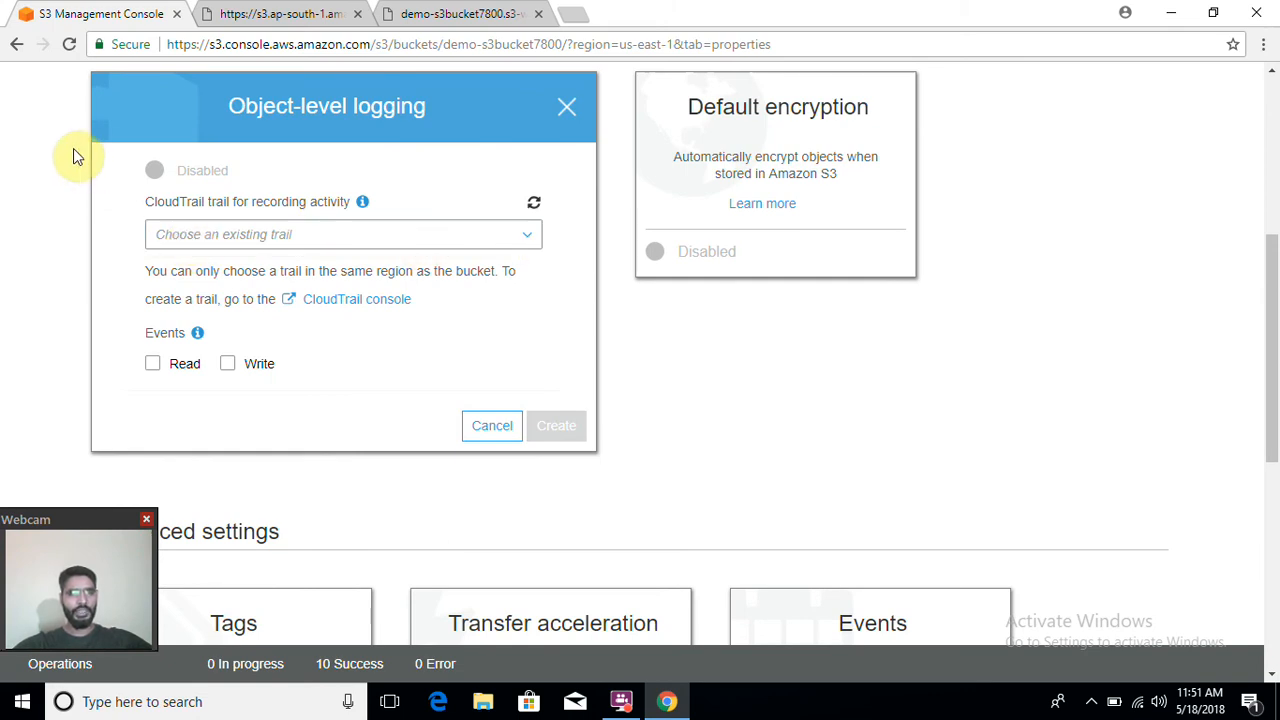
mouse_move(178, 198)
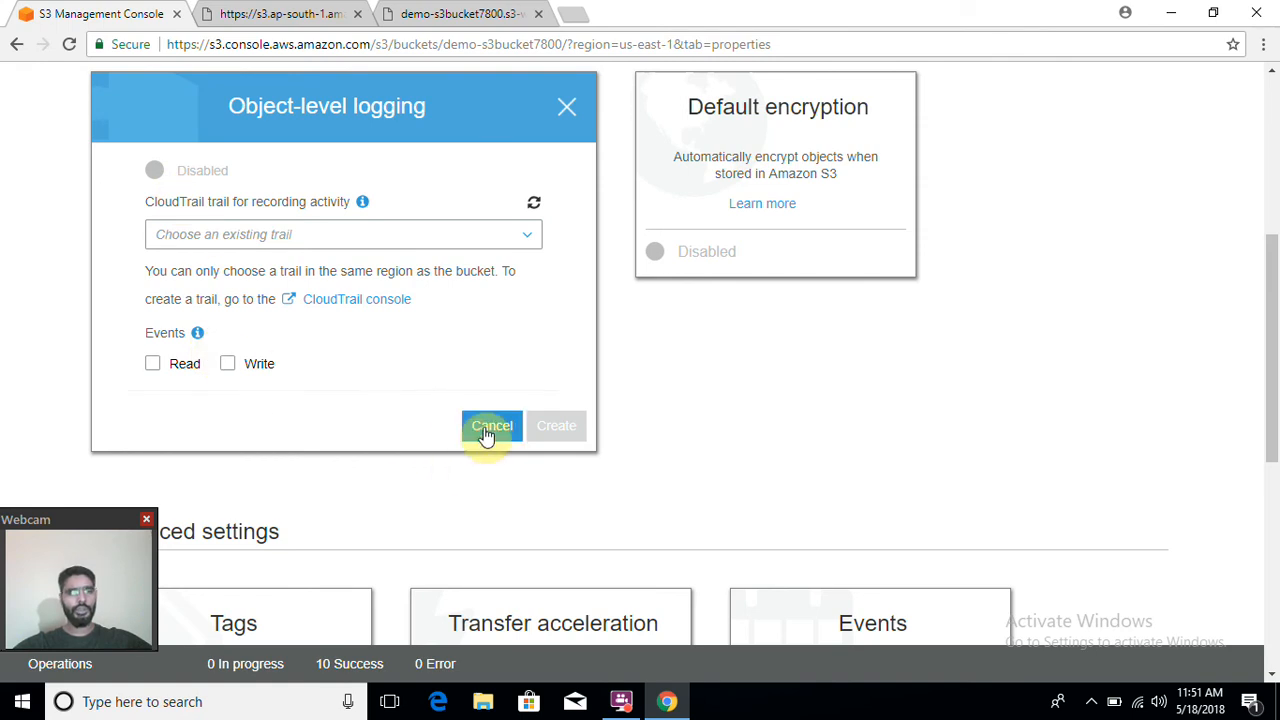
click(492, 424)
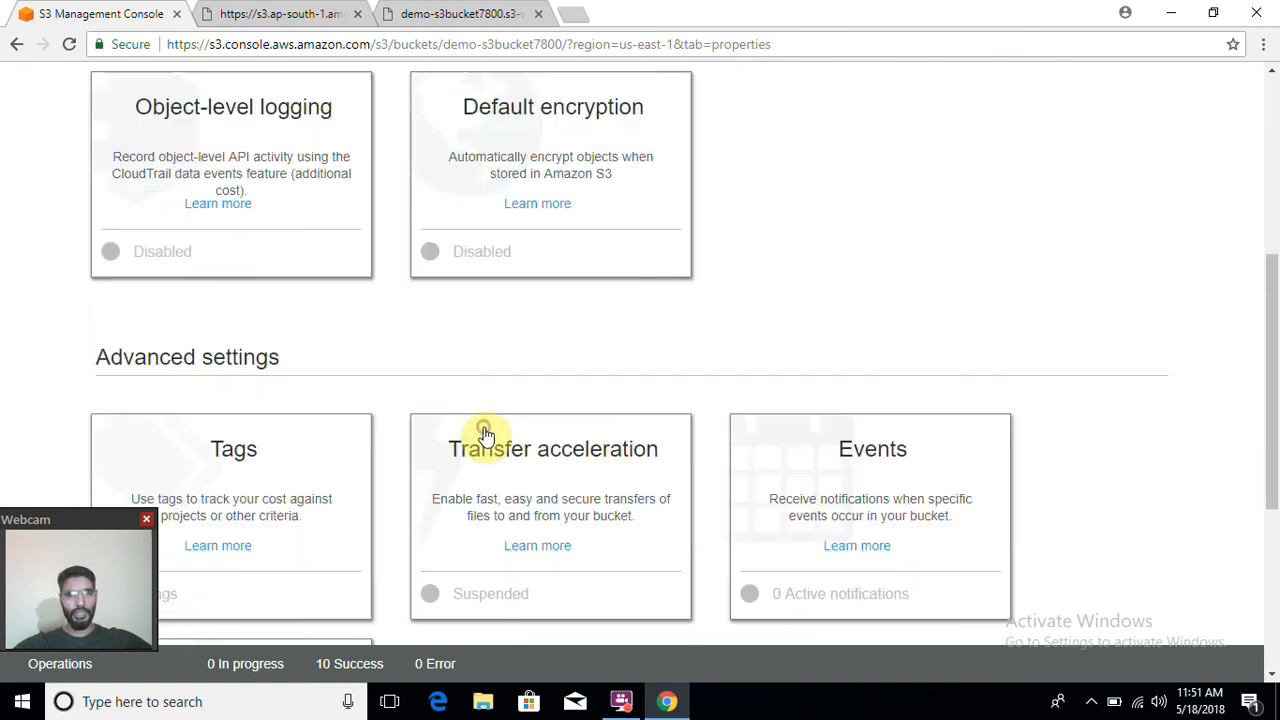
mouse_move(584, 196)
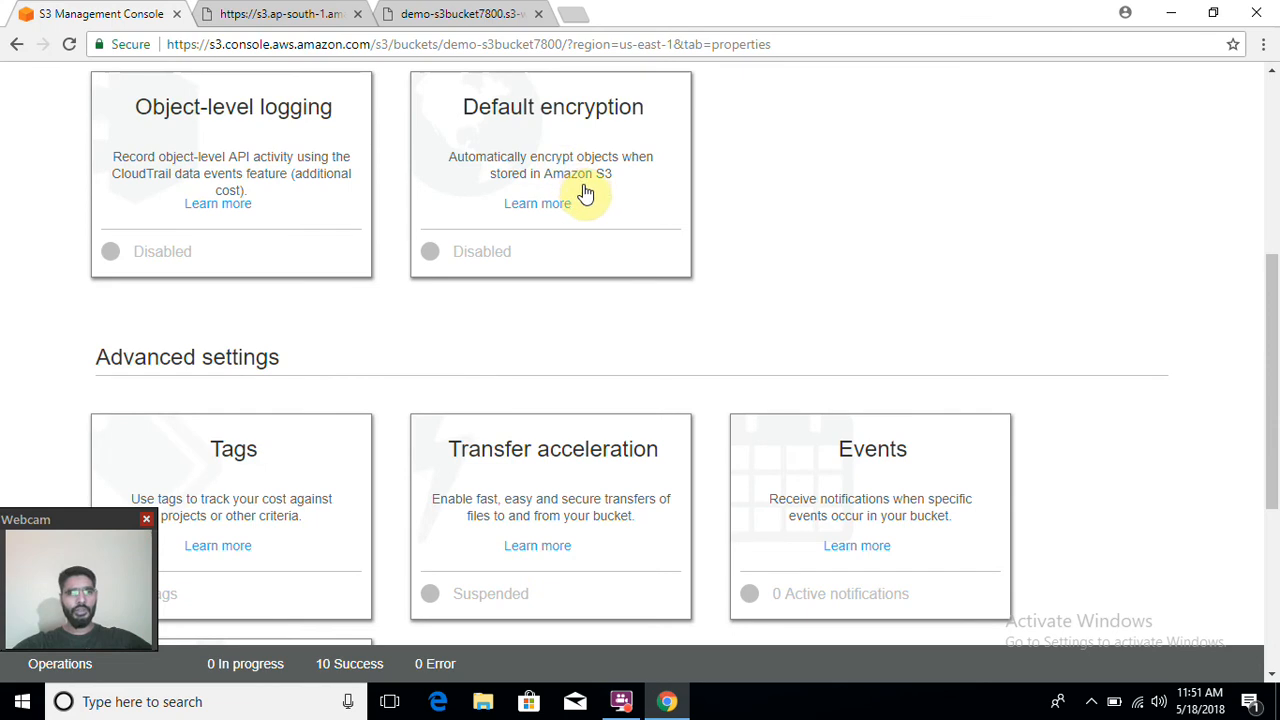
Save the bucket's default encryption as AWS-KMS with the aws/s3 key.
click(536, 204)
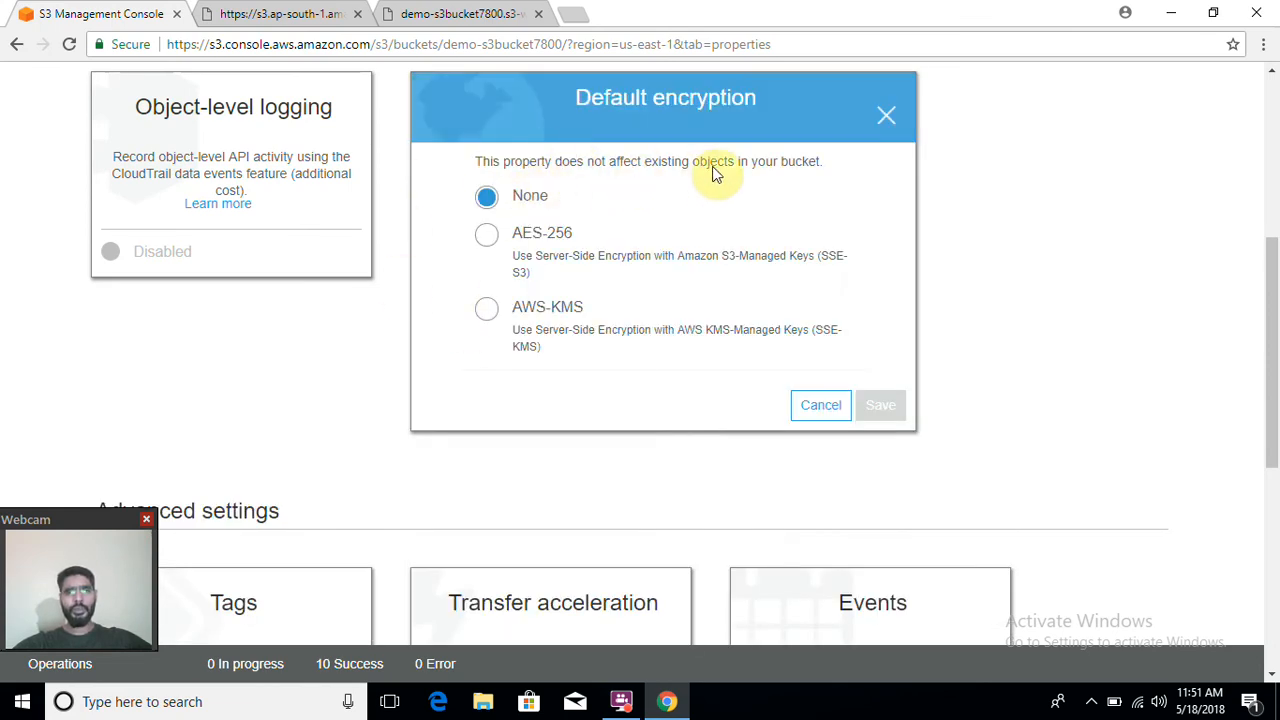
mouse_move(524, 164)
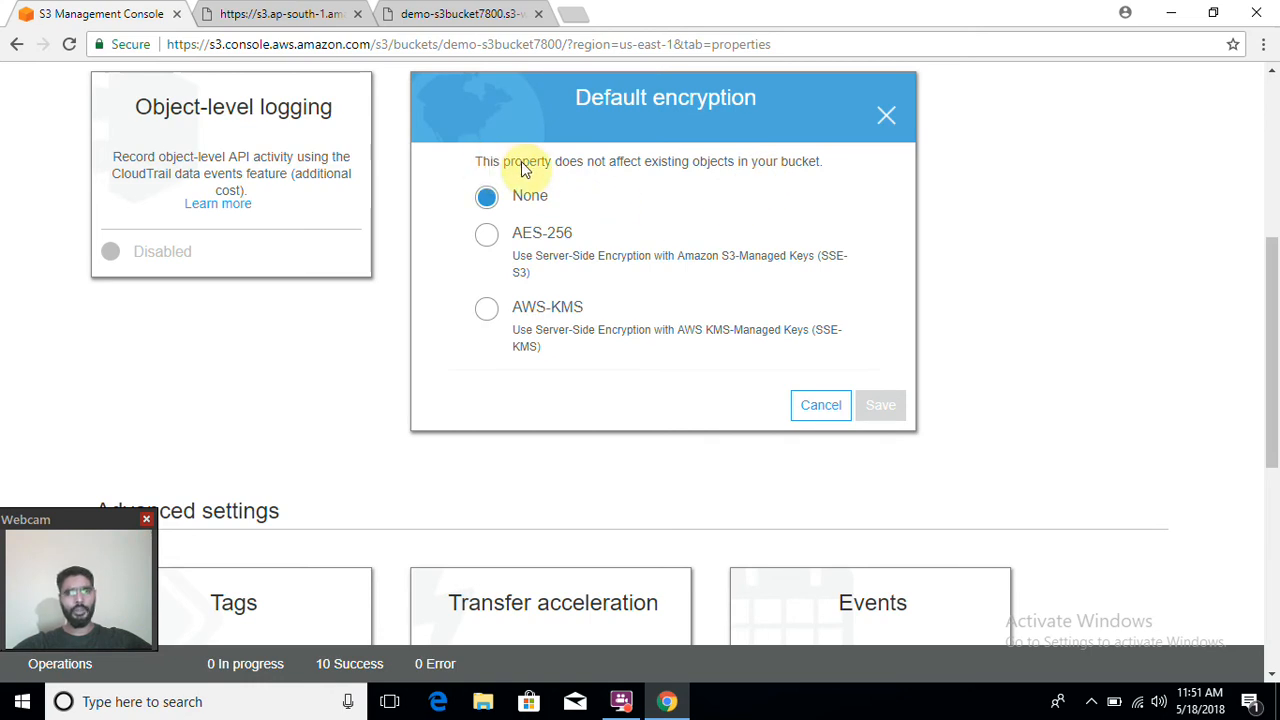
mouse_move(796, 176)
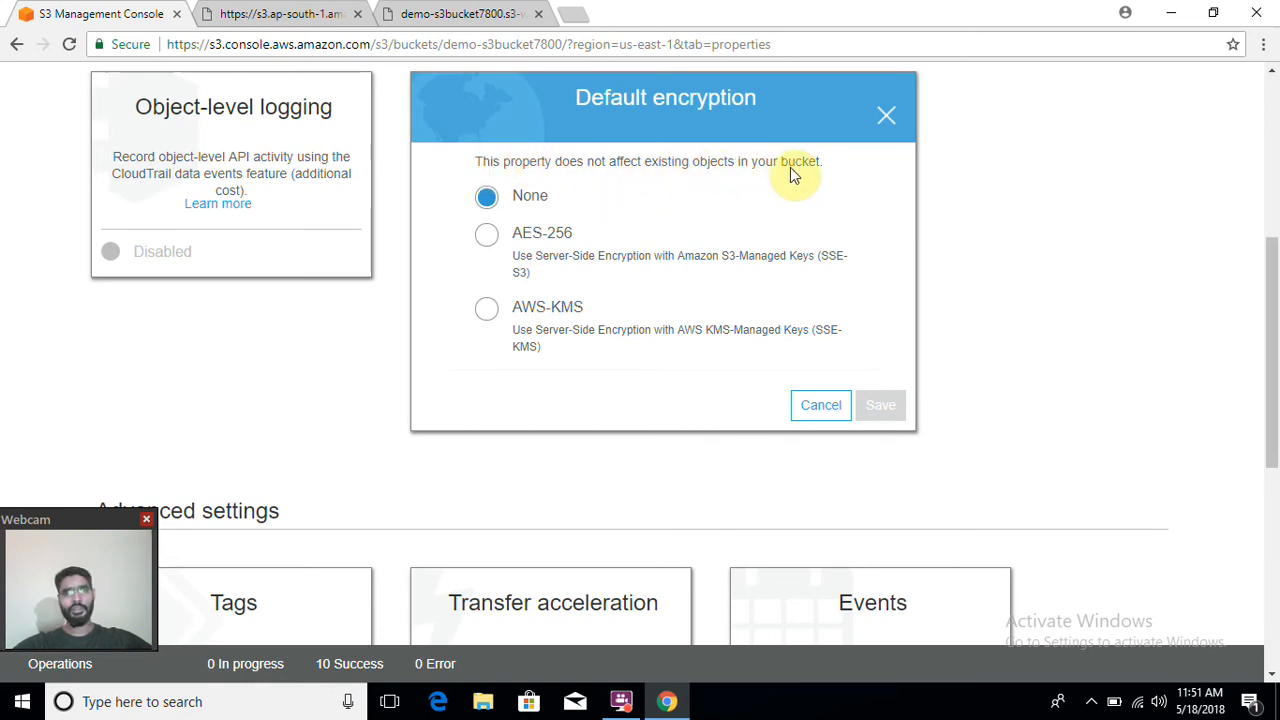
mouse_move(636, 192)
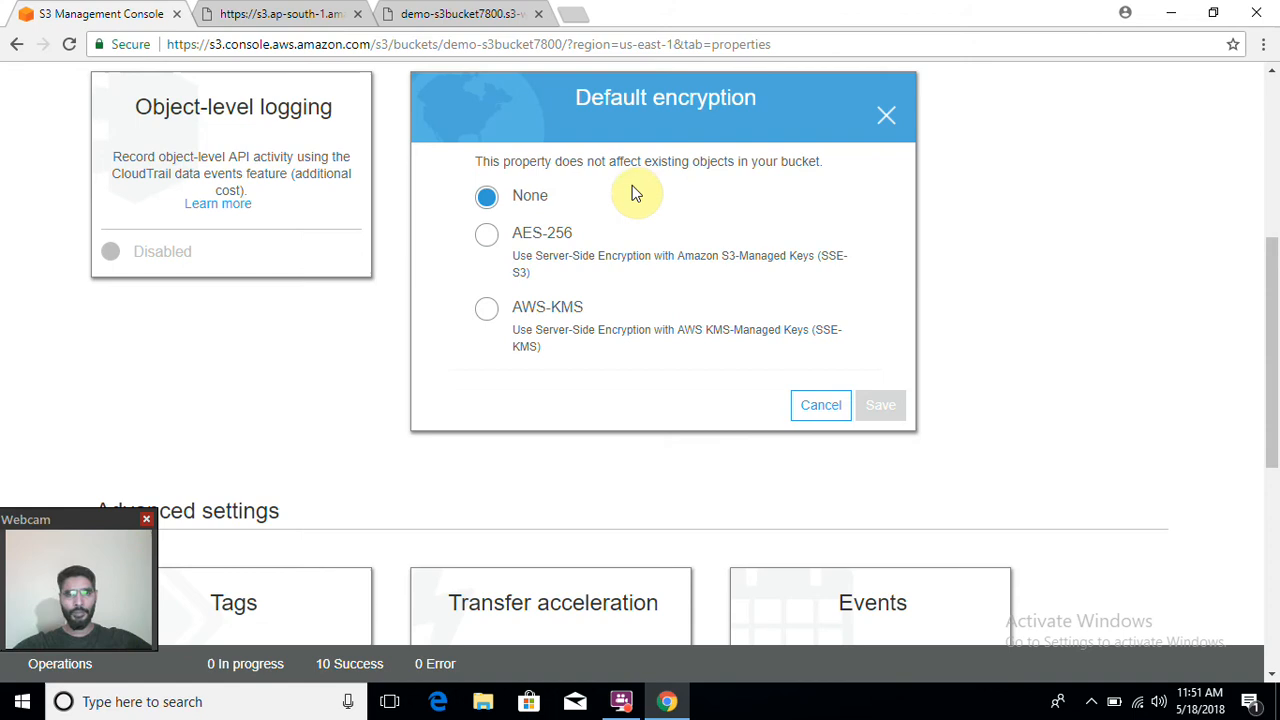
mouse_move(476, 268)
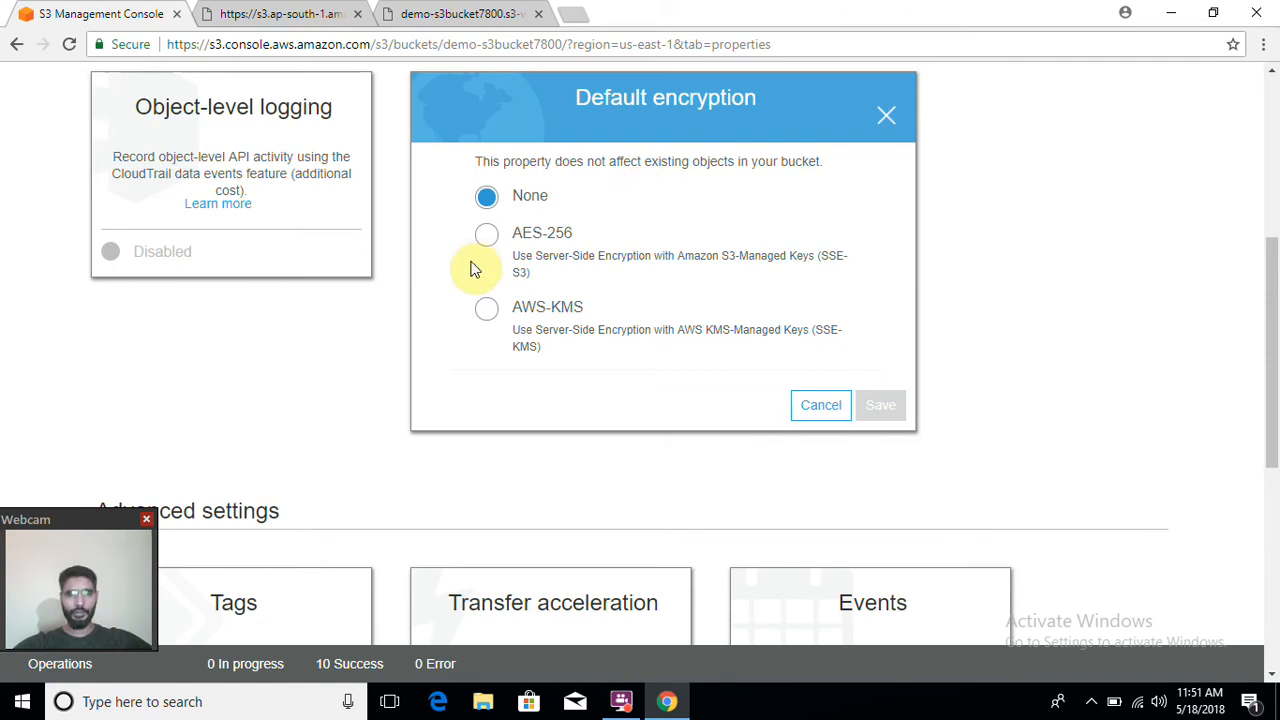
click(486, 234)
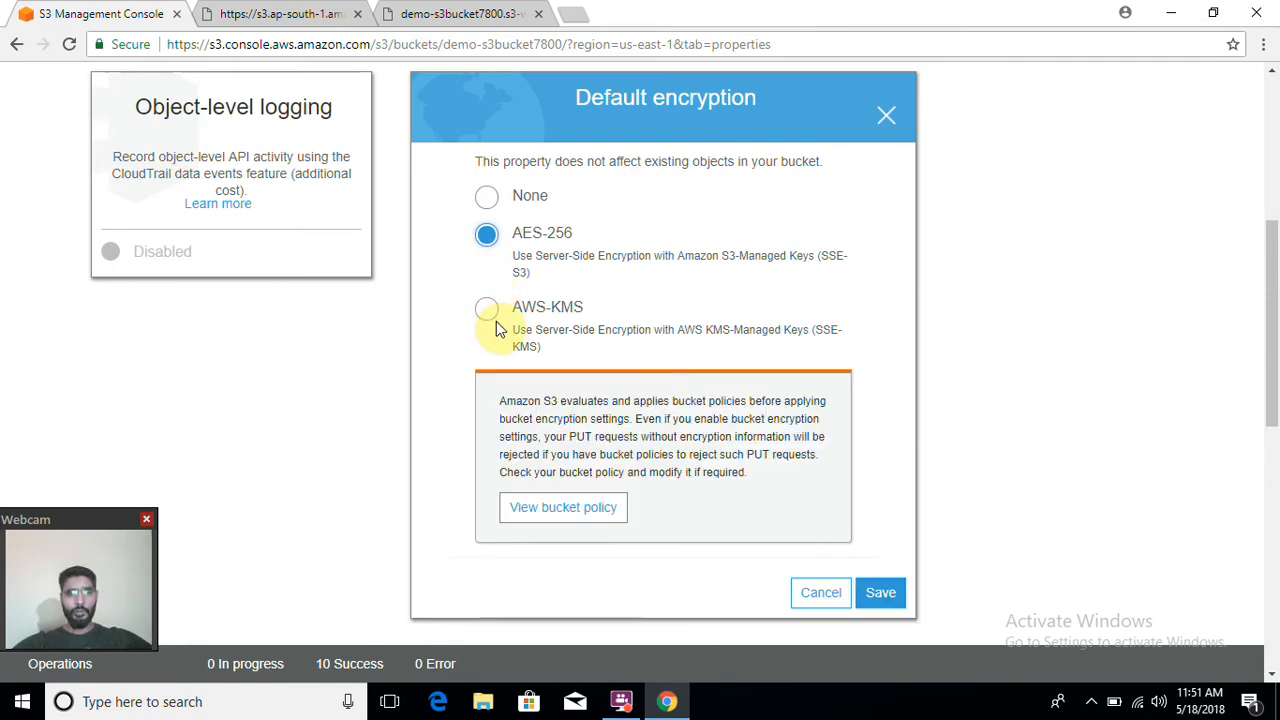
click(486, 308)
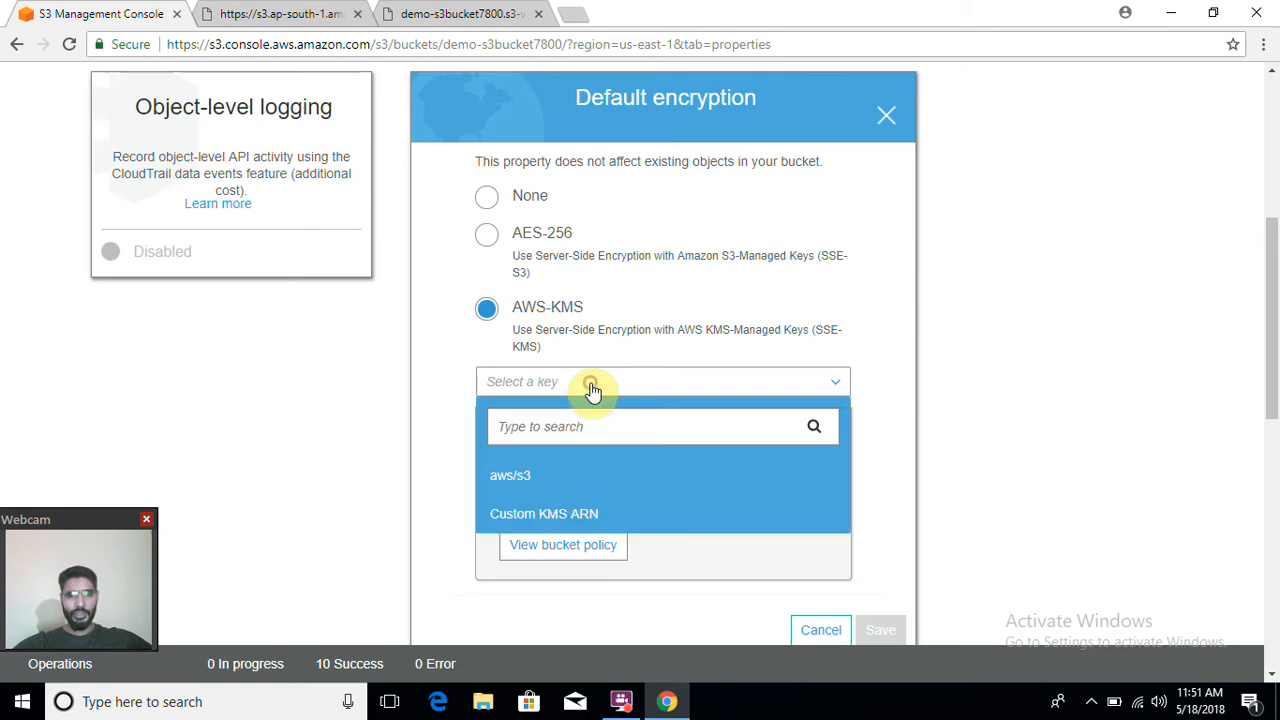
click(510, 476)
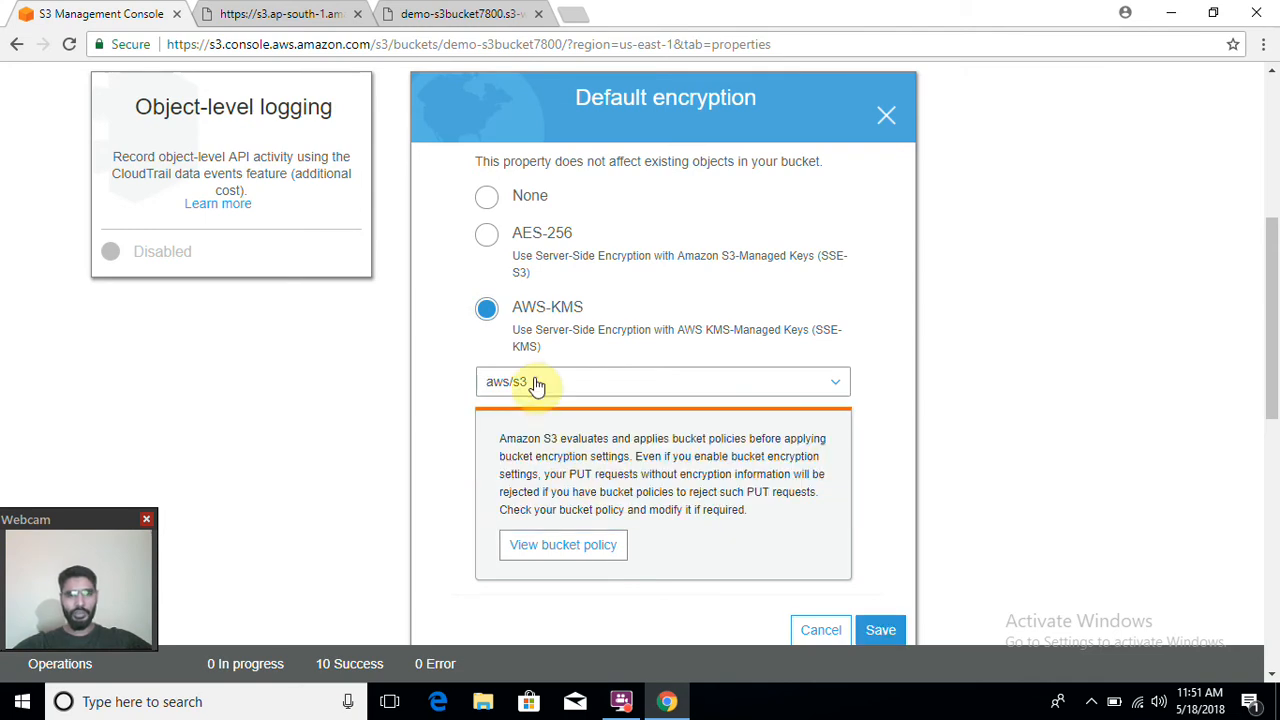
mouse_move(582, 510)
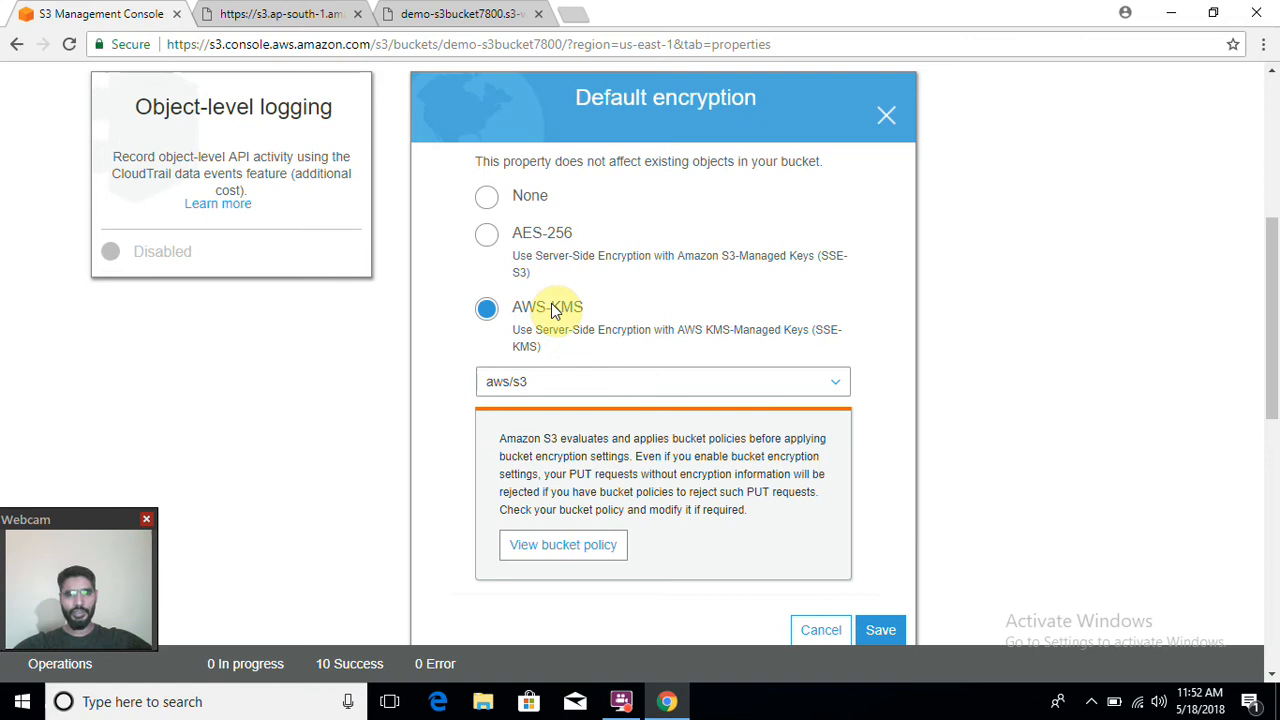
mouse_move(596, 312)
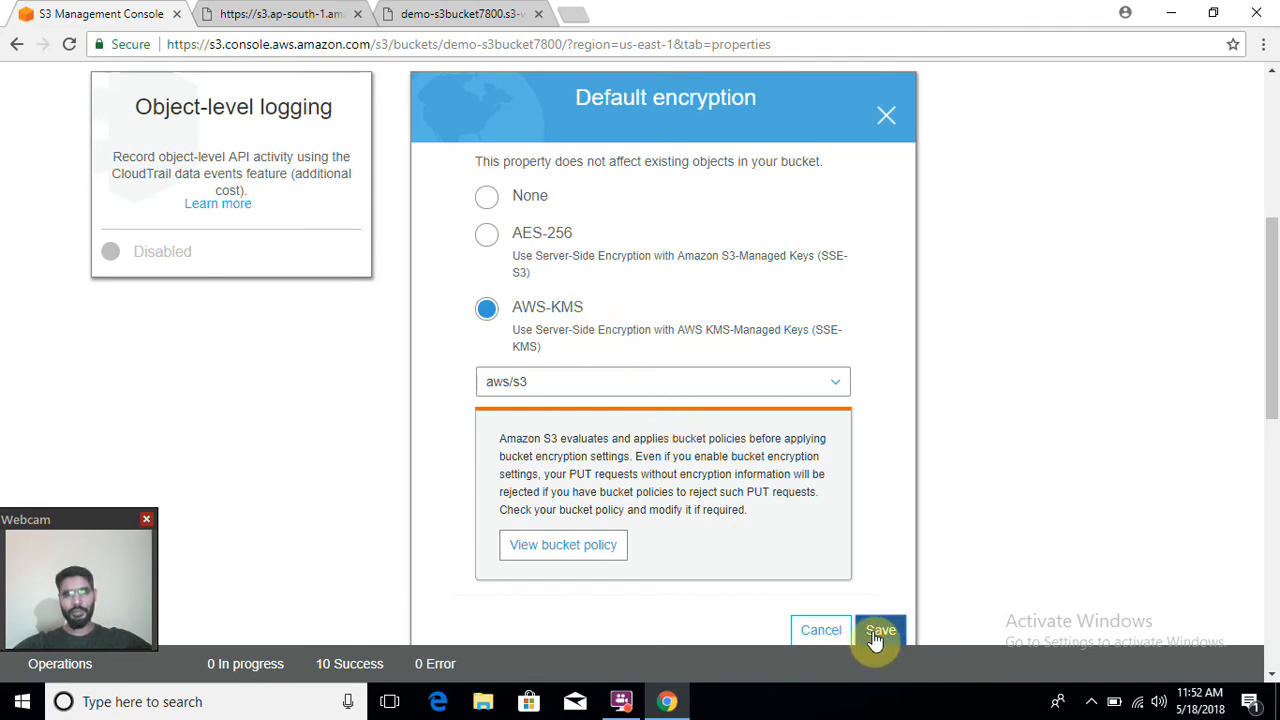
click(880, 630)
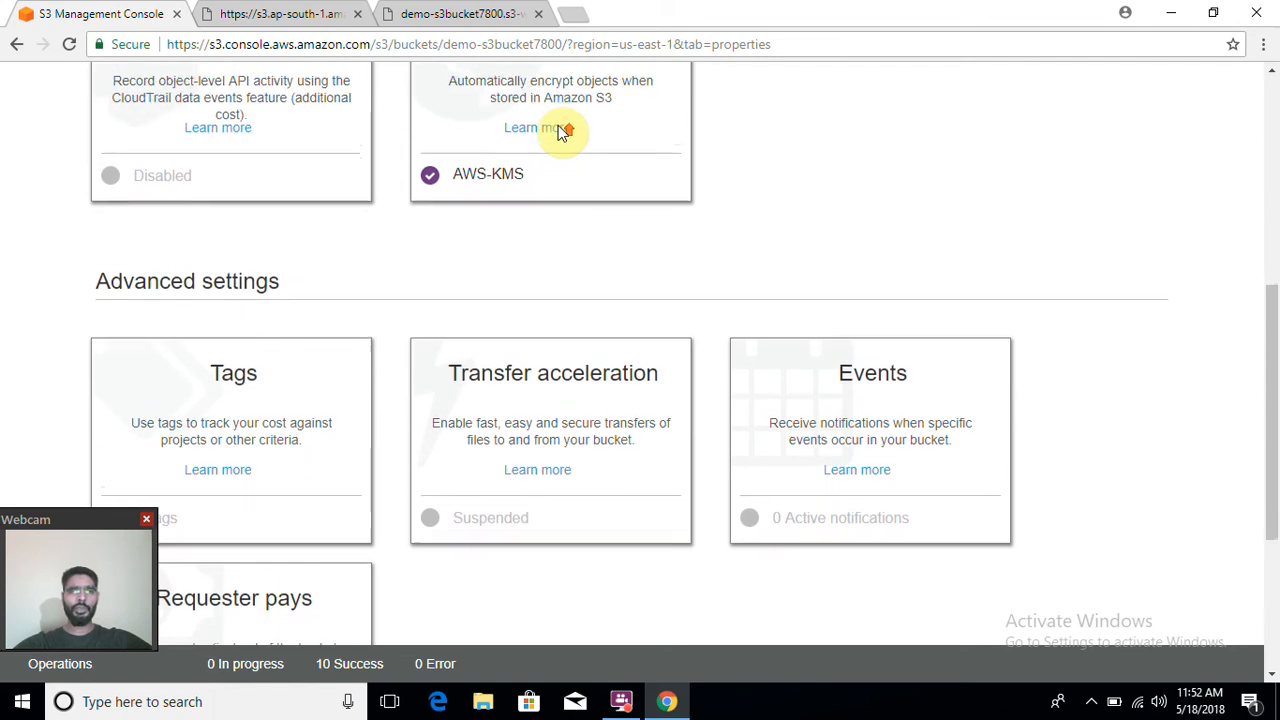
Cancel the Tags dialog without adding tags and bring up Transfer acceleration (Suspended).
scroll(down, 3)
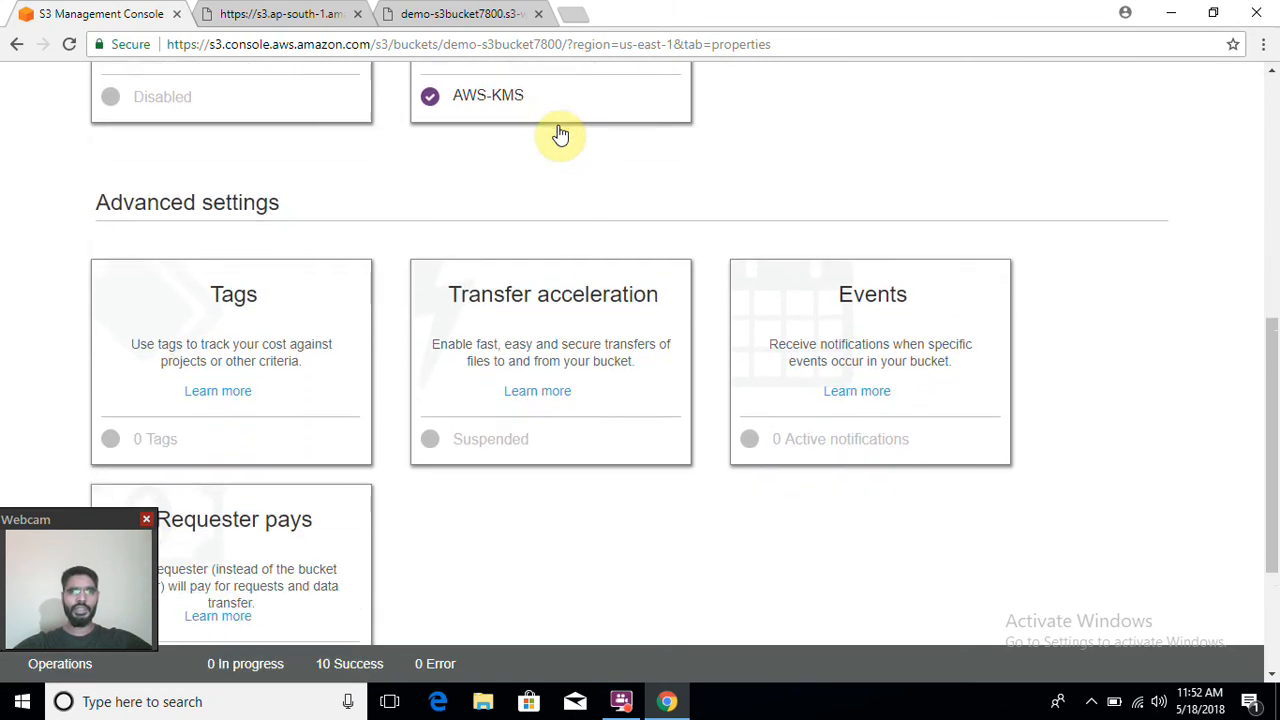
scroll(down, 3)
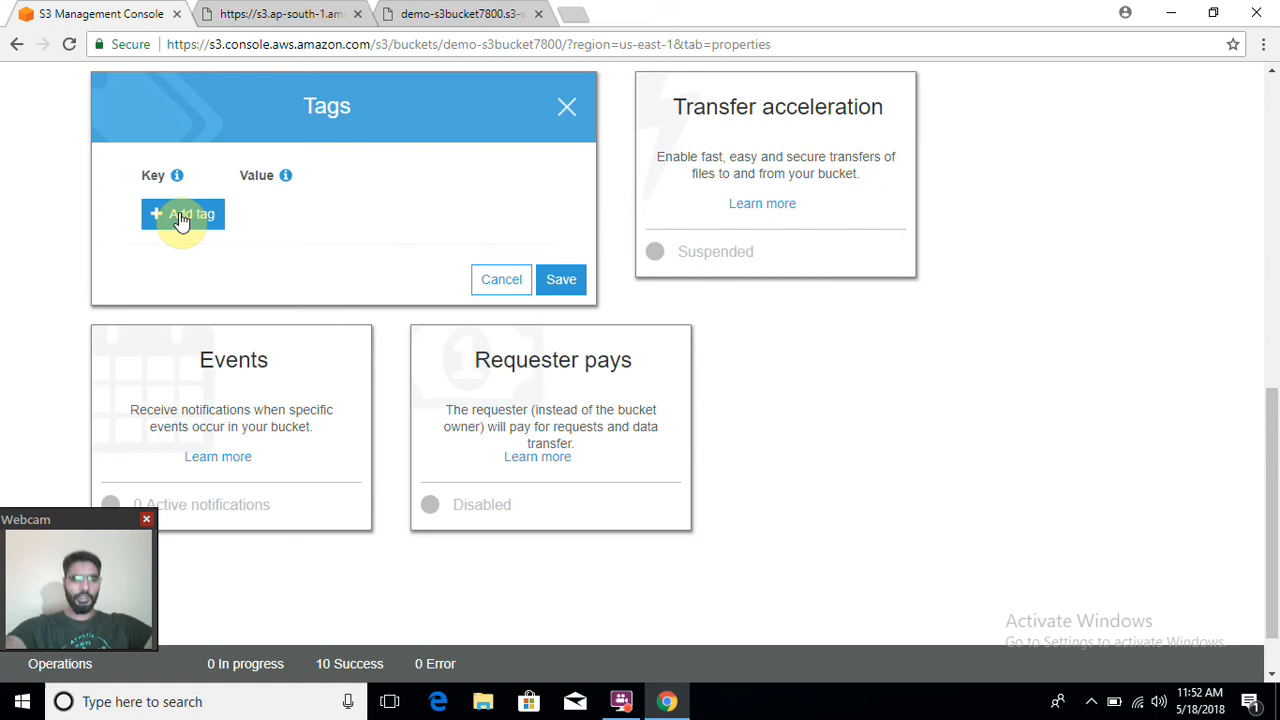
mouse_move(448, 272)
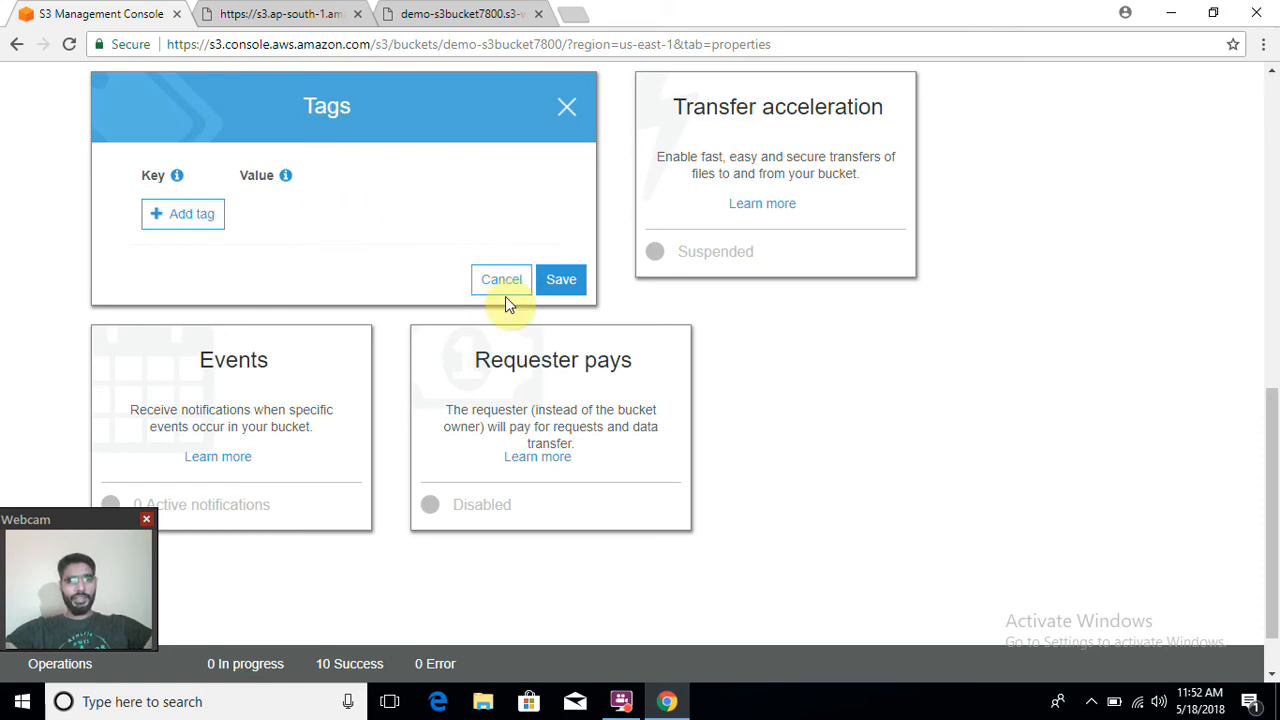
click(500, 280)
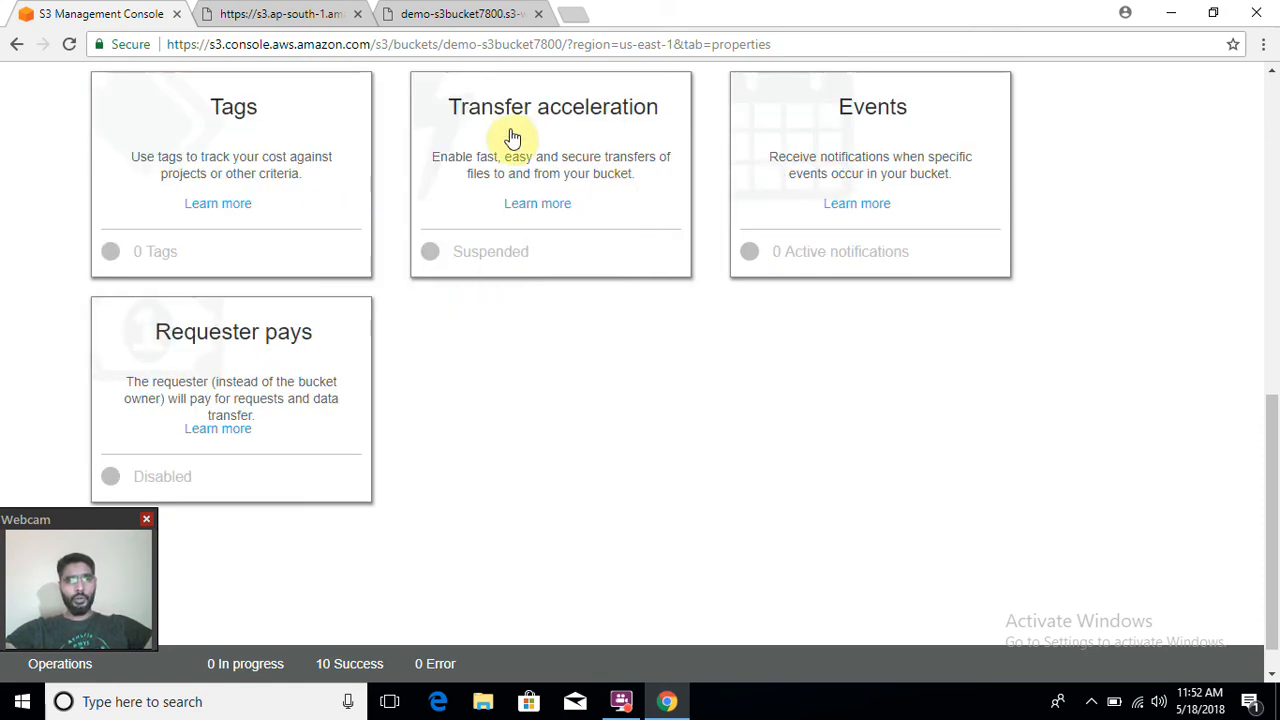
click(552, 108)
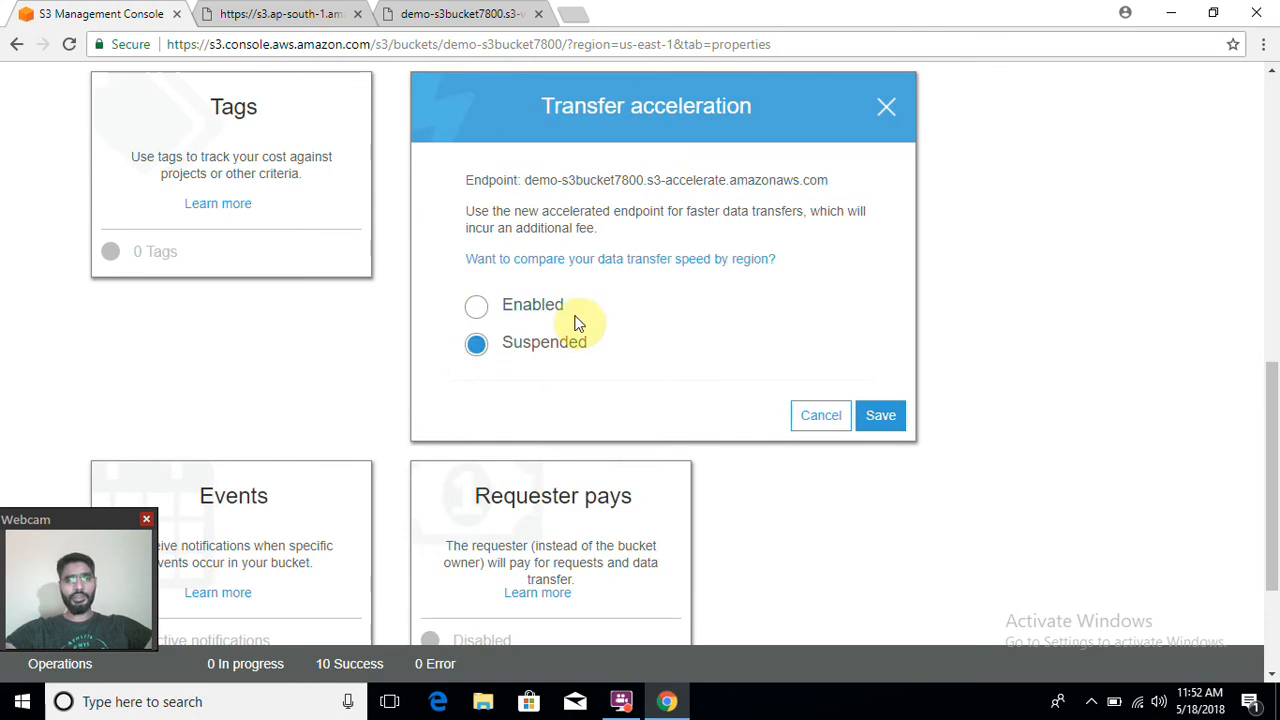
mouse_move(470, 180)
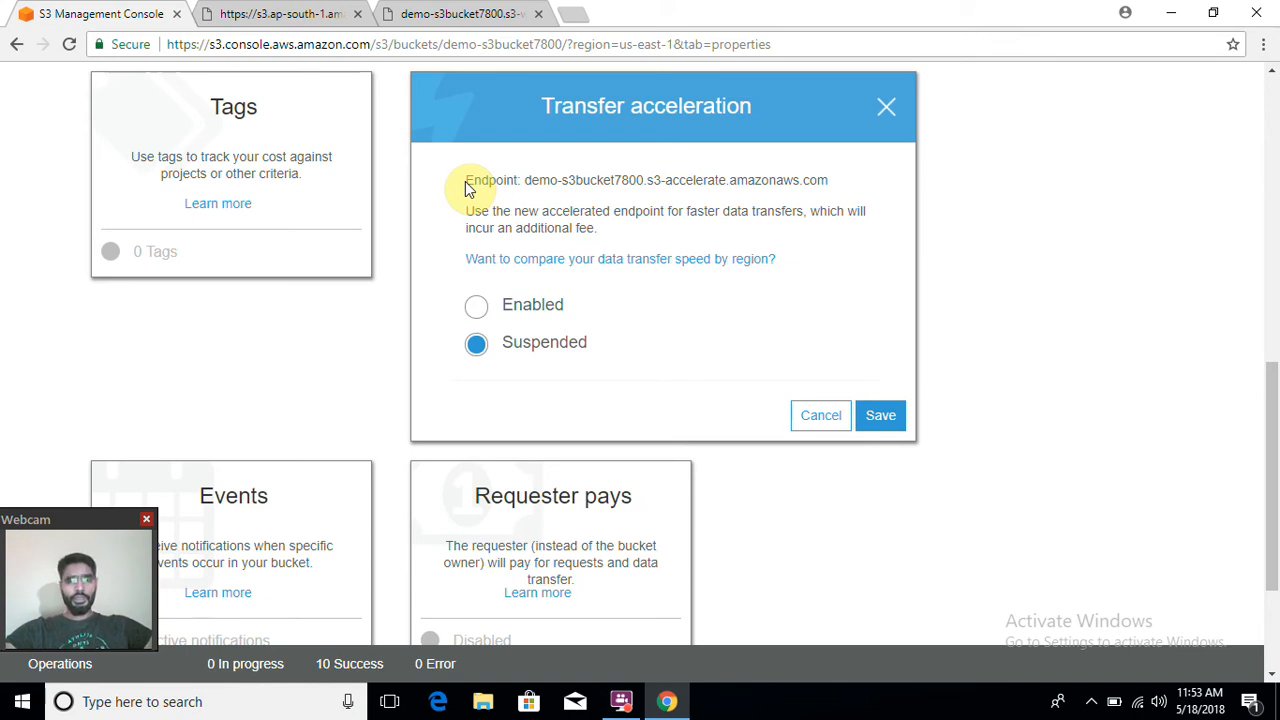
mouse_move(500, 380)
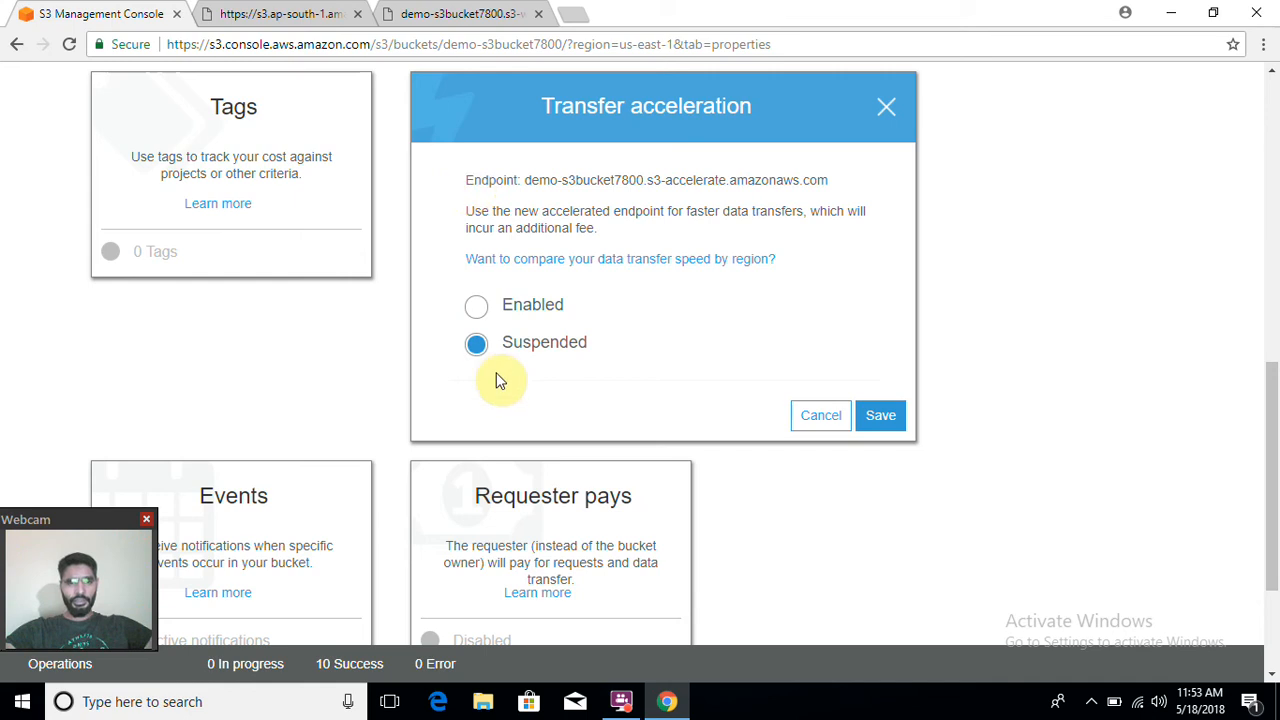
Launch the regional transfer speed comparison from the Transfer acceleration dialog.
click(476, 304)
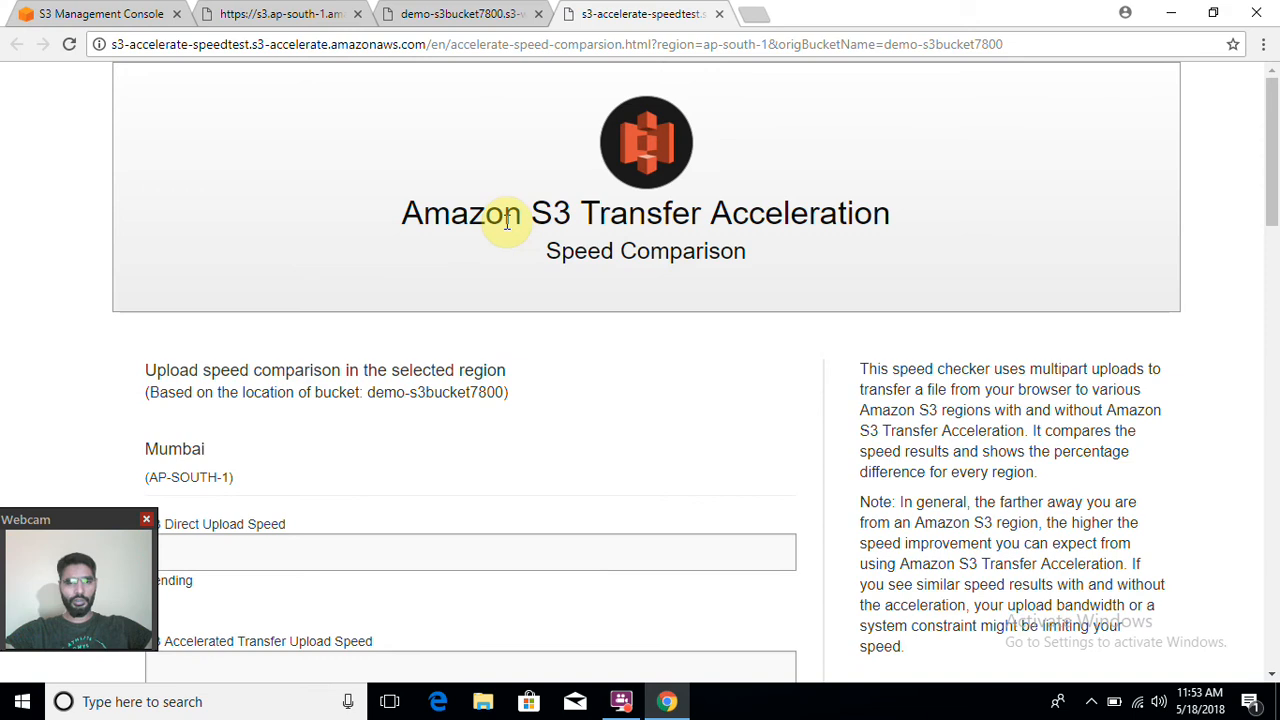
View the Mumbai result (accelerated 43% slower), close the comparison tab and return to the S3 console.
scroll(down, 3)
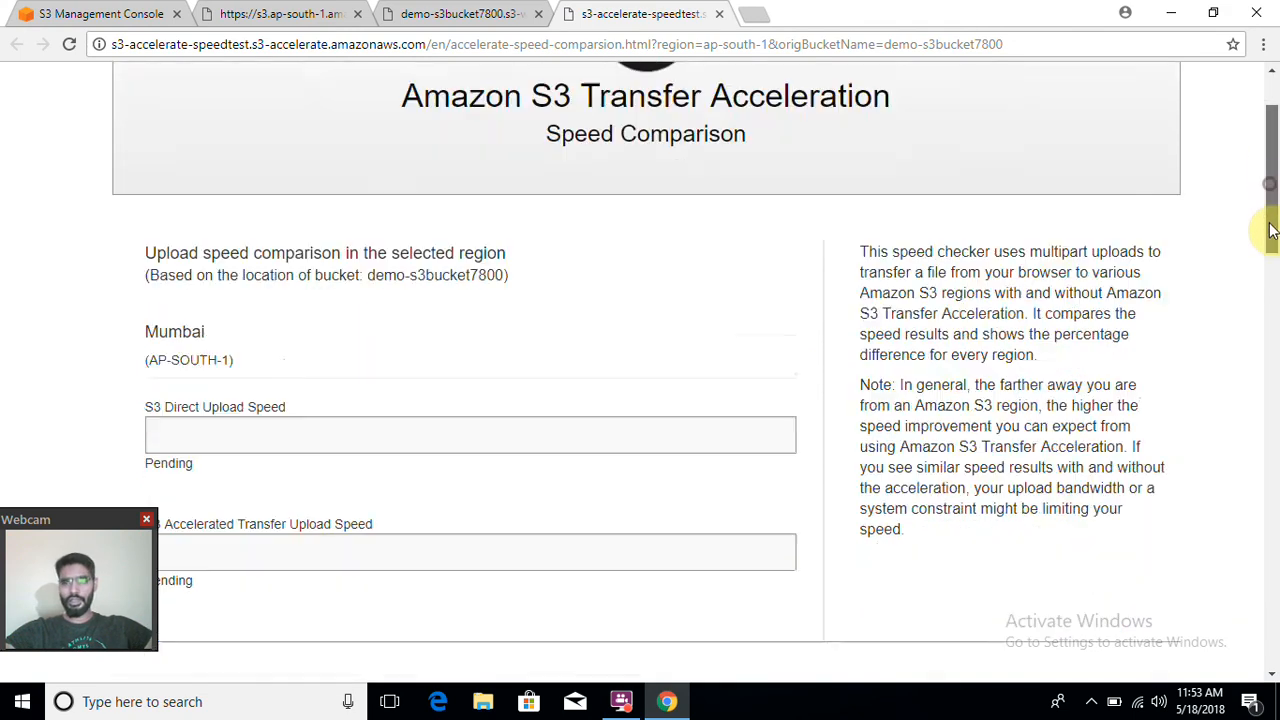
scroll(down, 3)
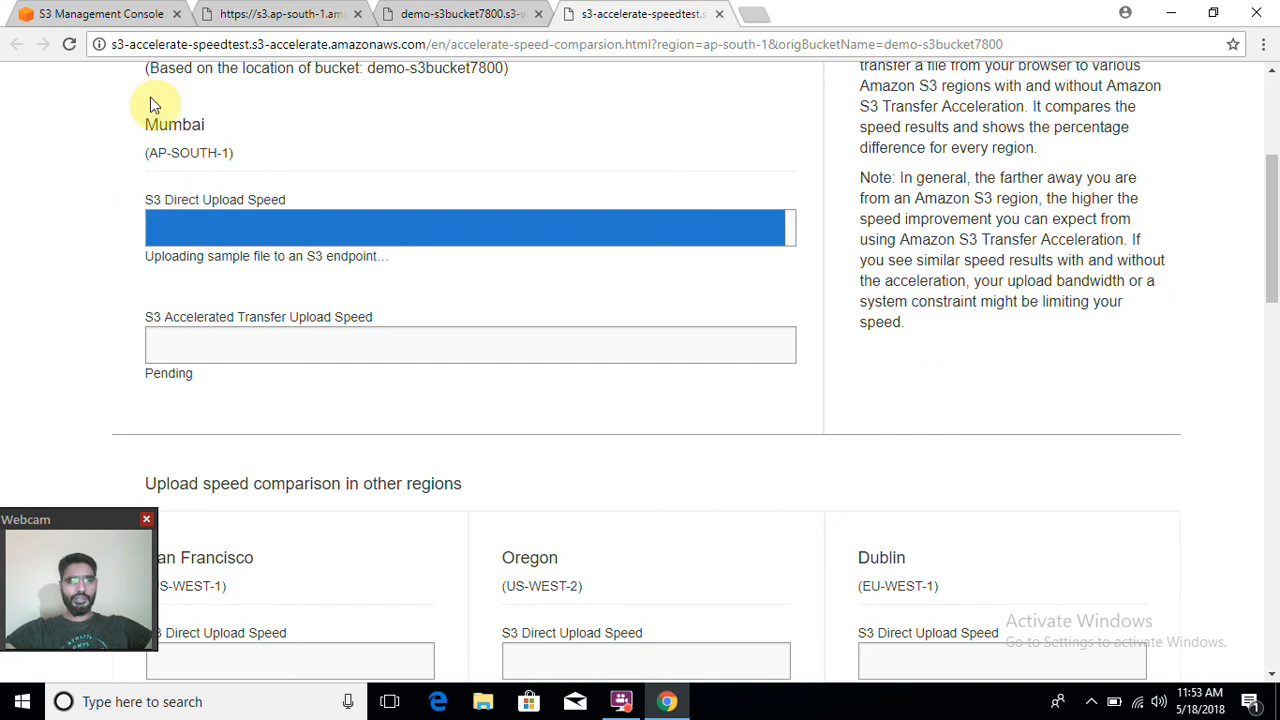
mouse_move(220, 296)
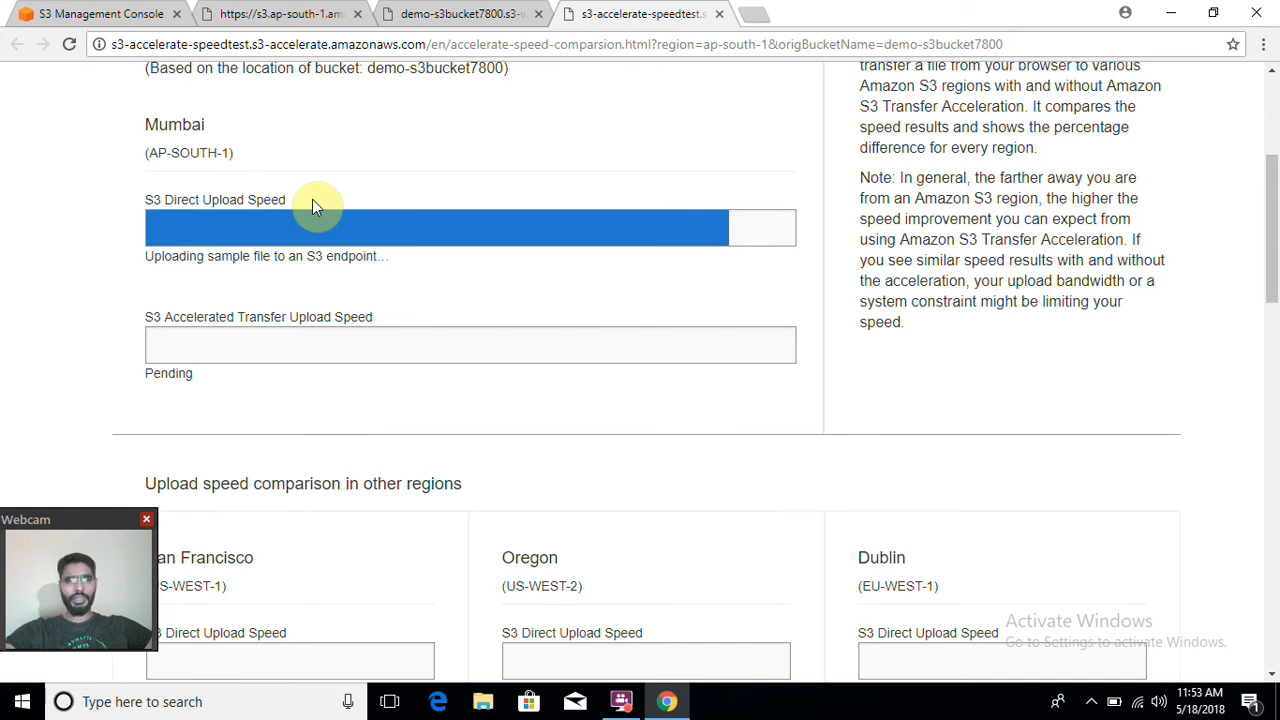
mouse_move(264, 300)
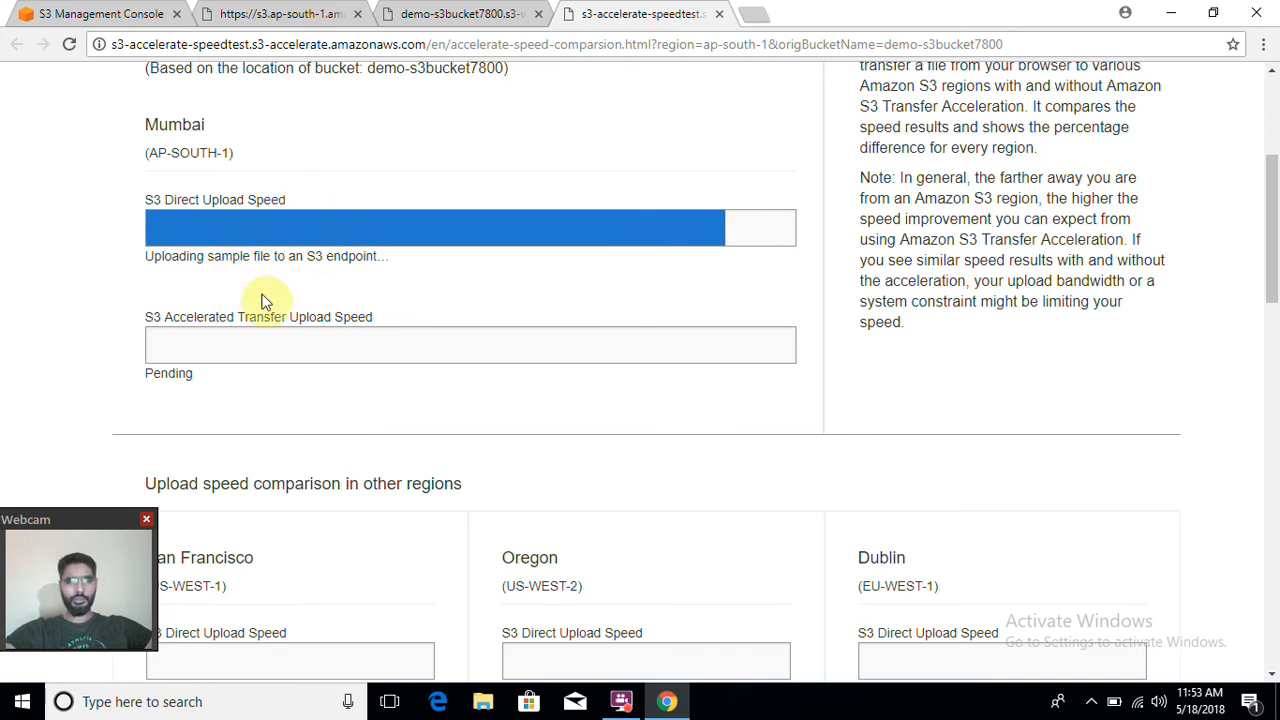
mouse_move(210, 232)
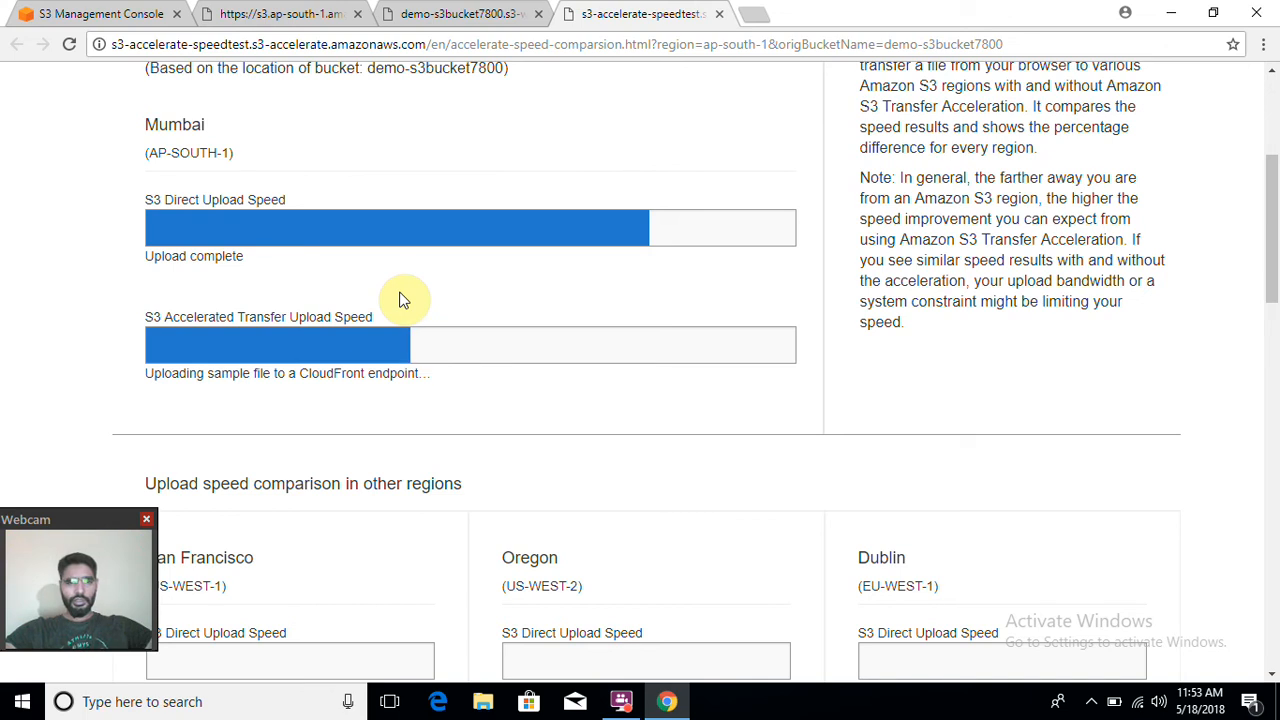
mouse_move(448, 364)
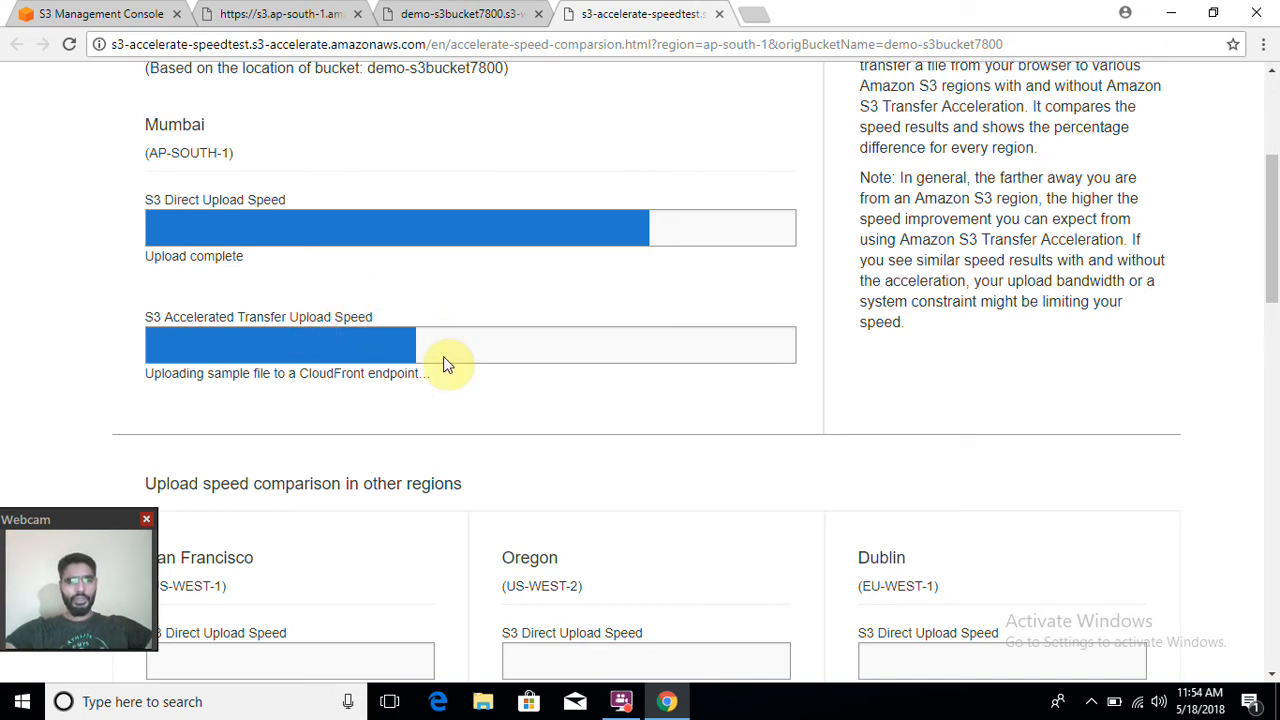
mouse_move(430, 266)
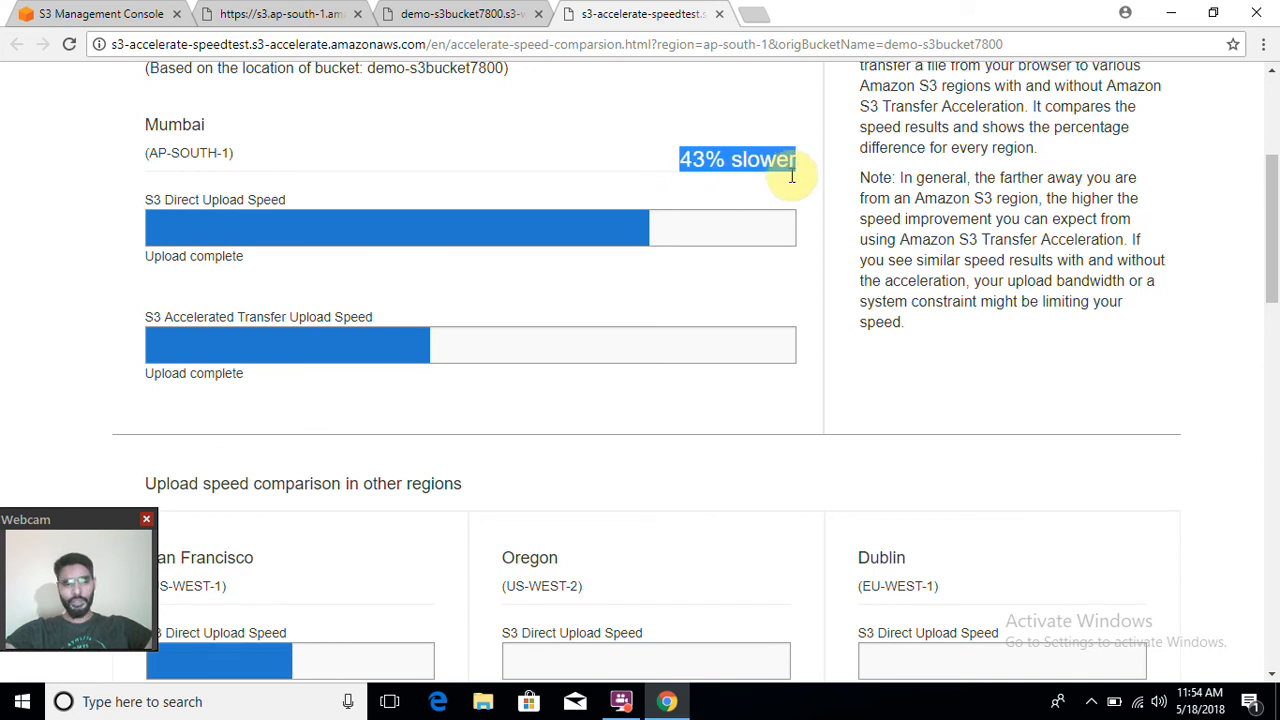
scroll(down, 3)
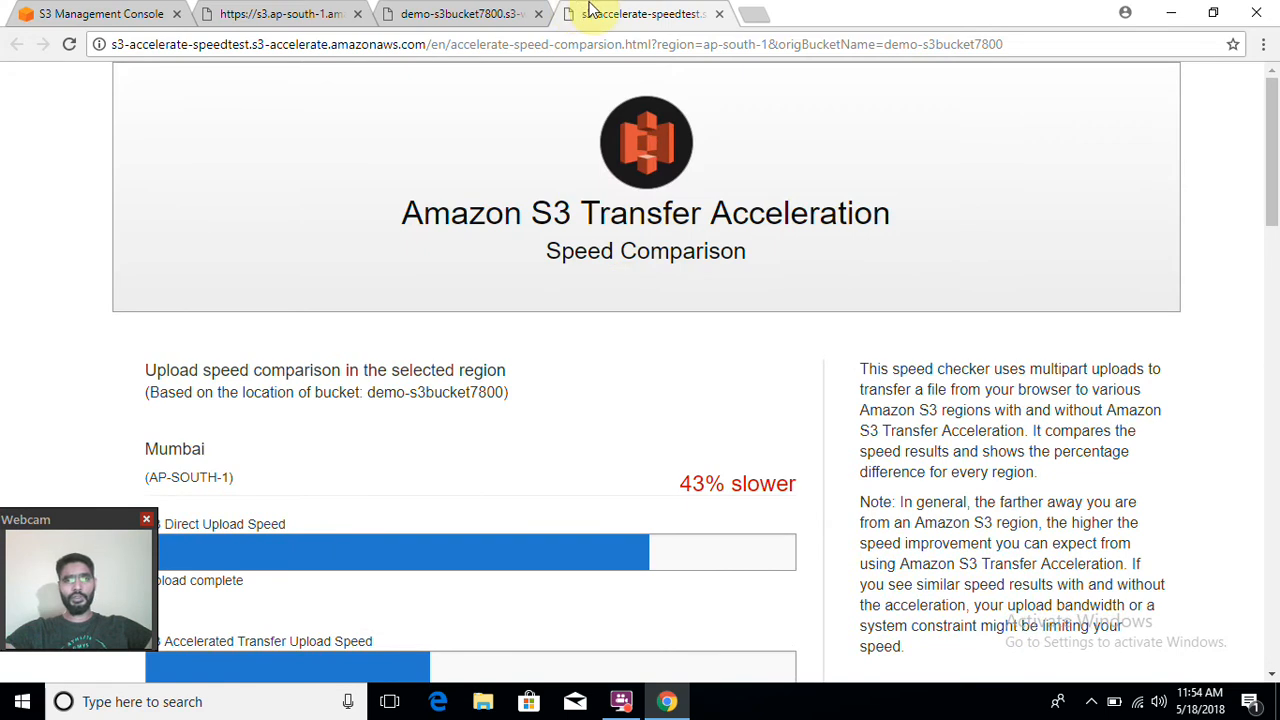
click(720, 12)
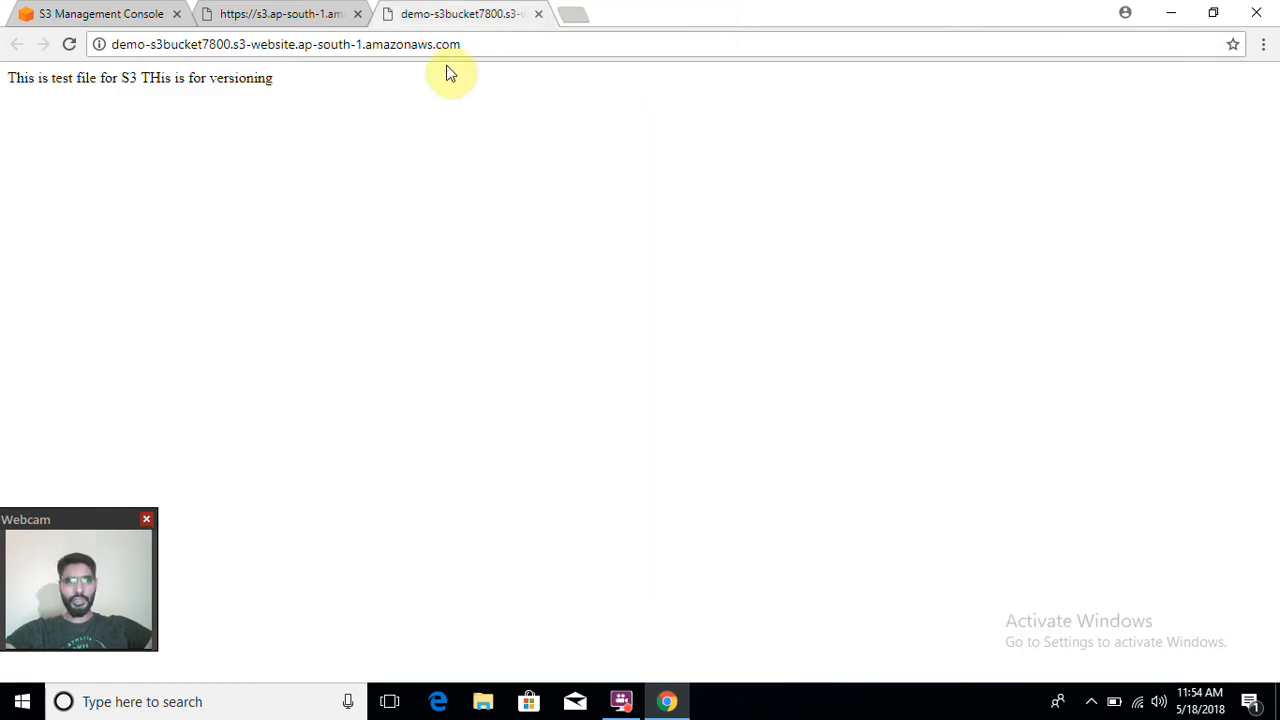
click(100, 12)
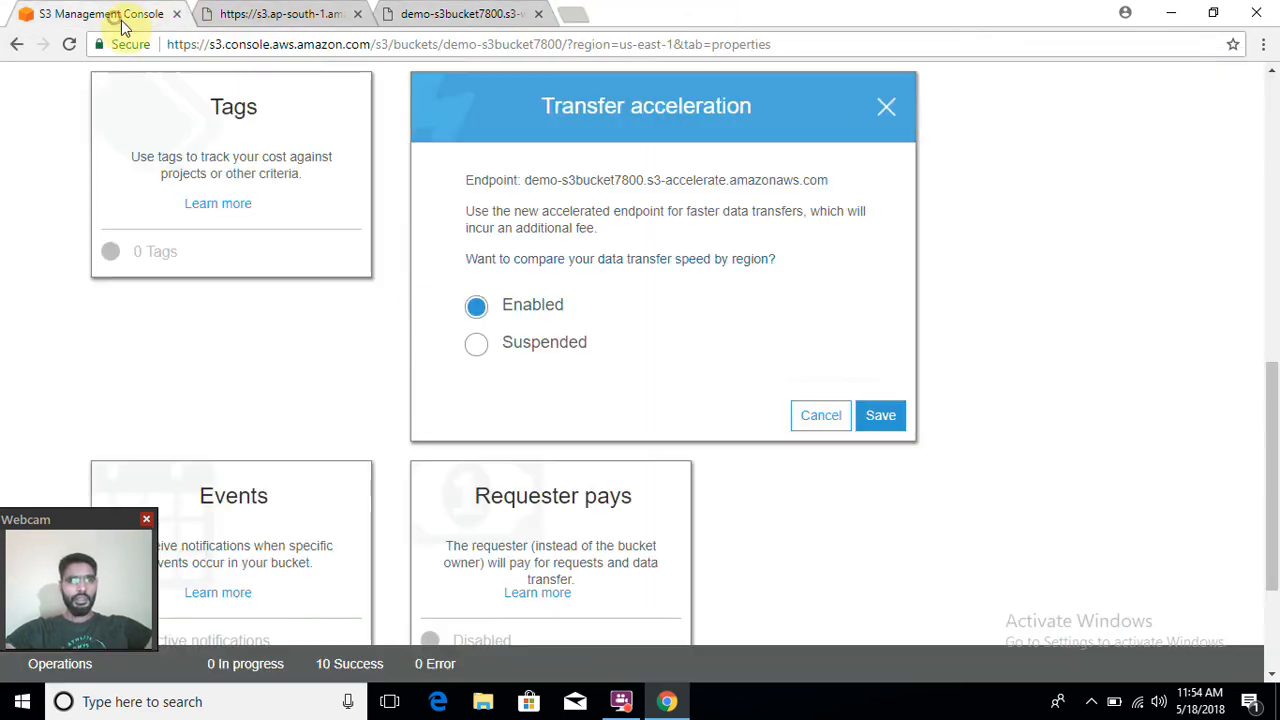
Cancel Transfer acceleration leaving it Suspended and bring up the Requester pays settings.
click(476, 344)
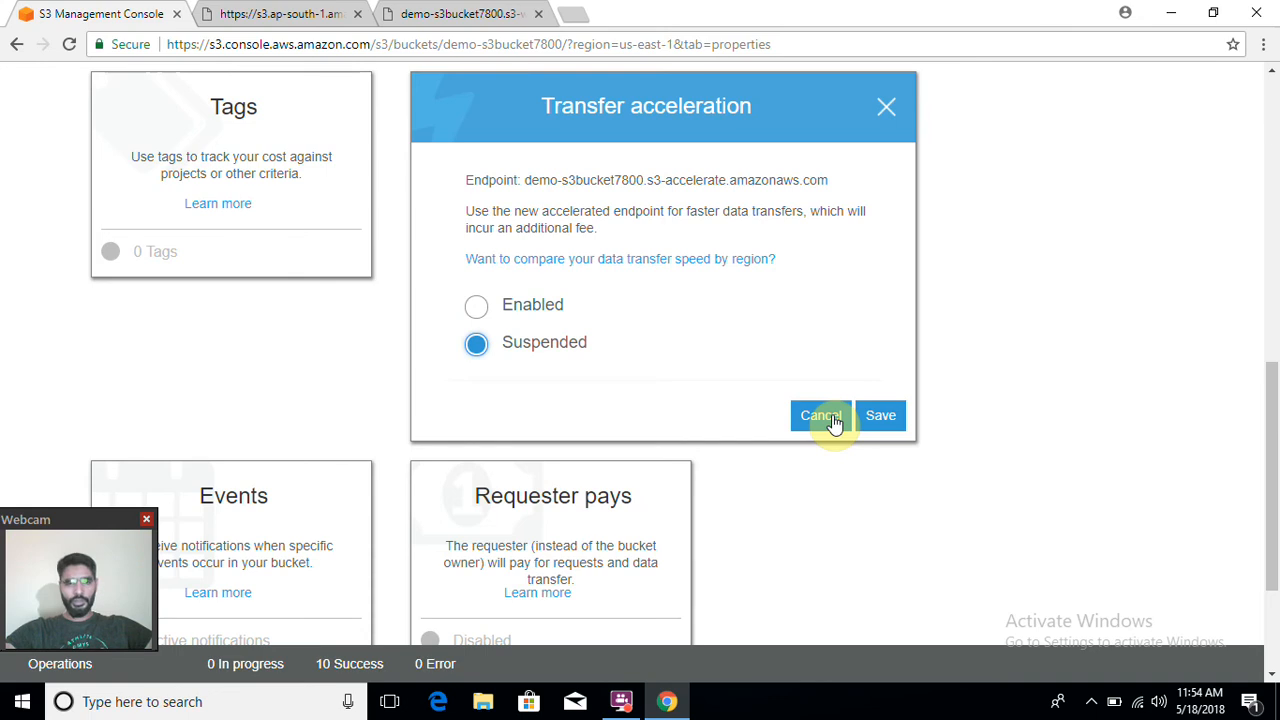
click(820, 414)
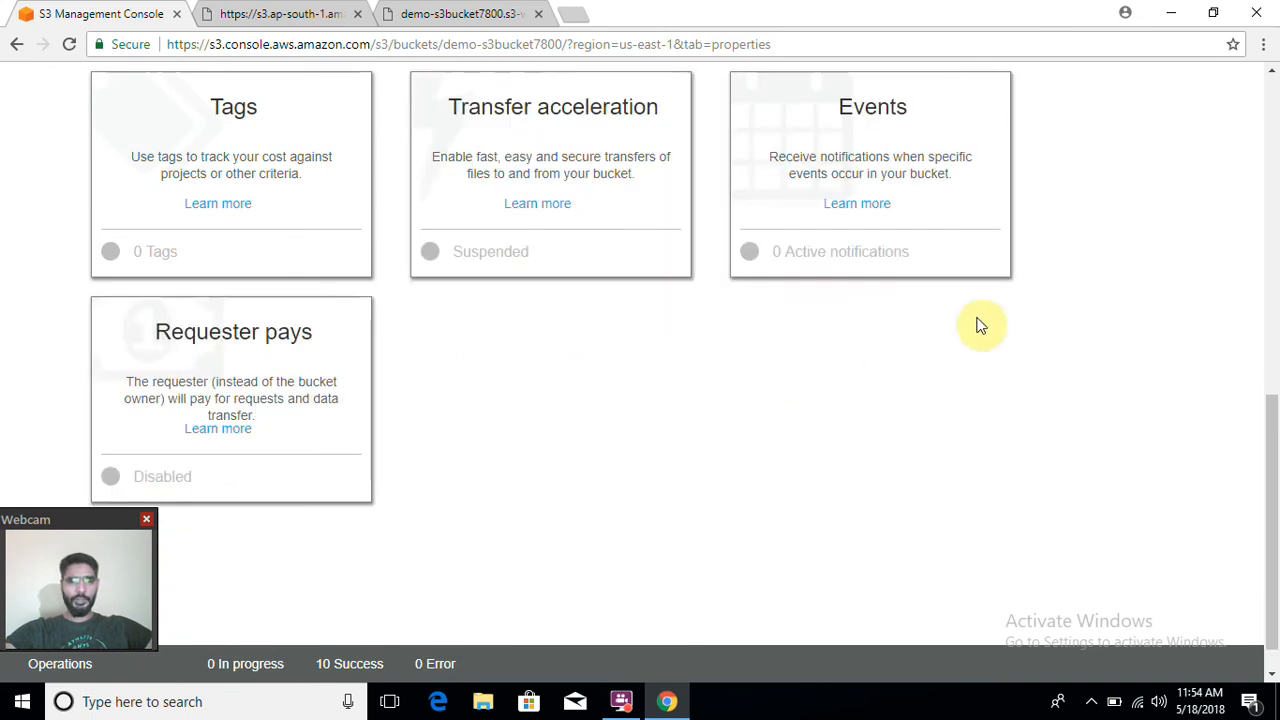
mouse_move(670, 224)
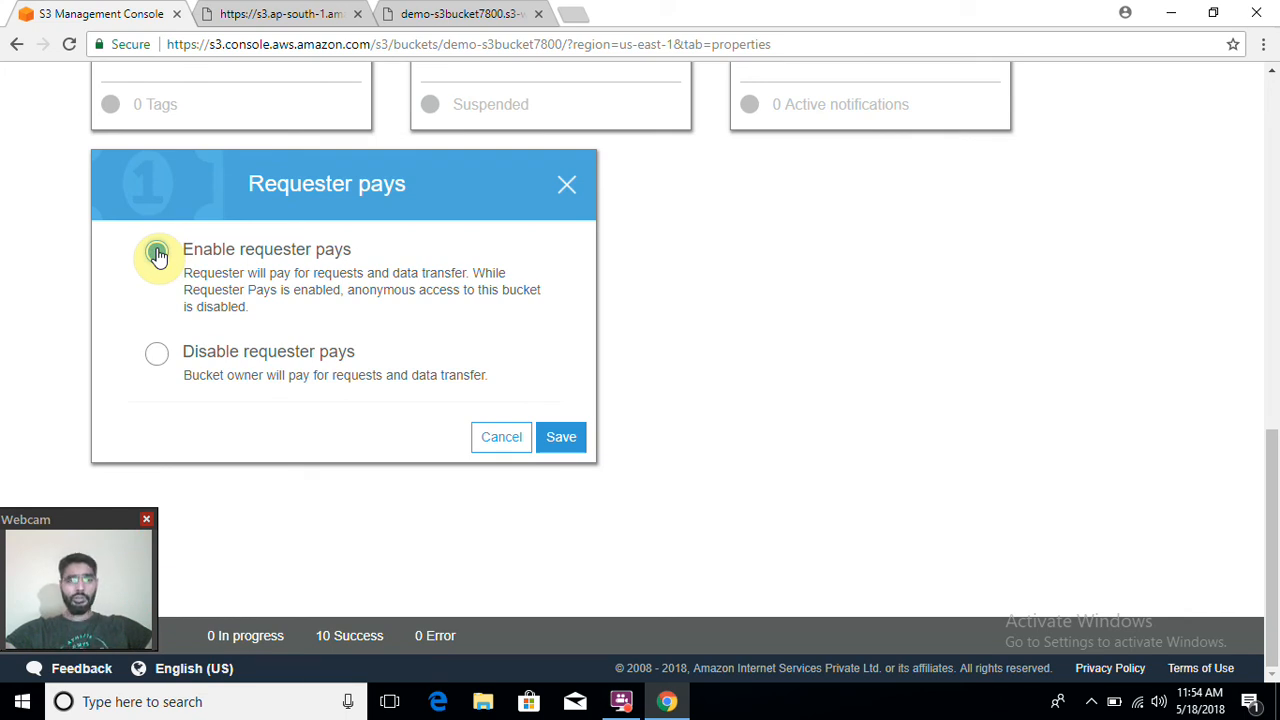
click(156, 252)
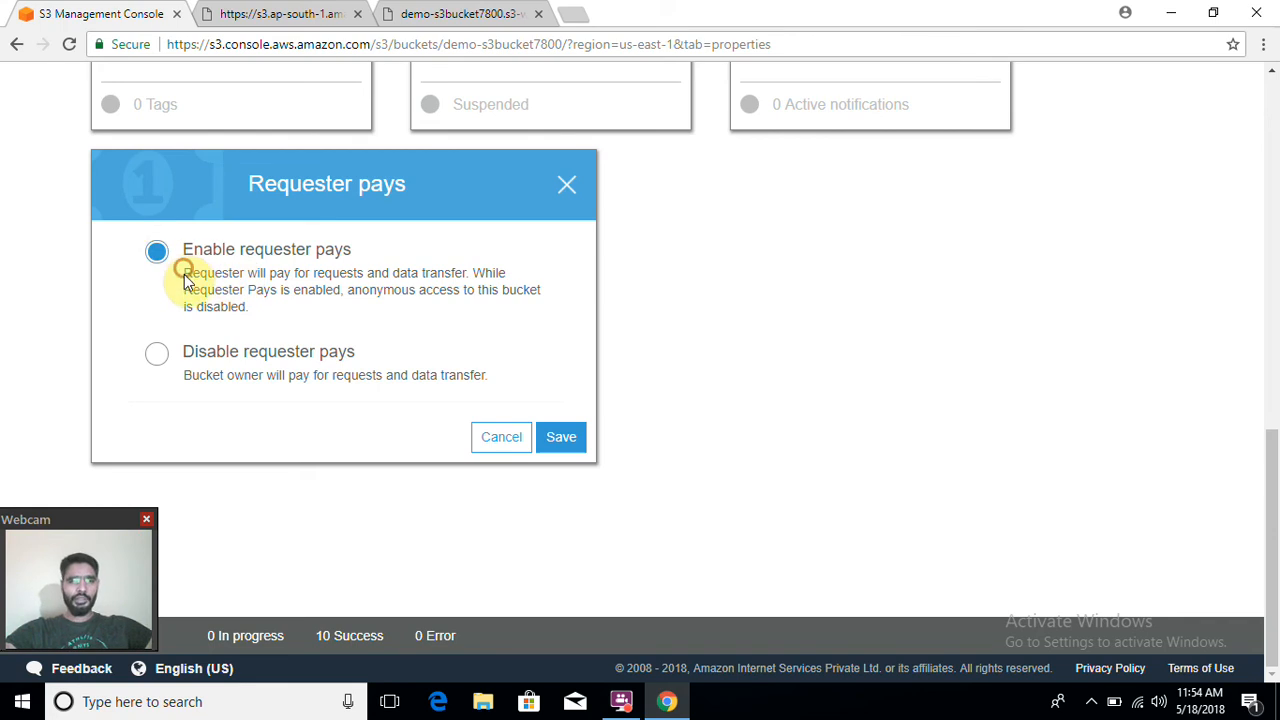
Enable requester pays on demo-s3bucket7800 and save it.
drag(184, 272, 250, 308)
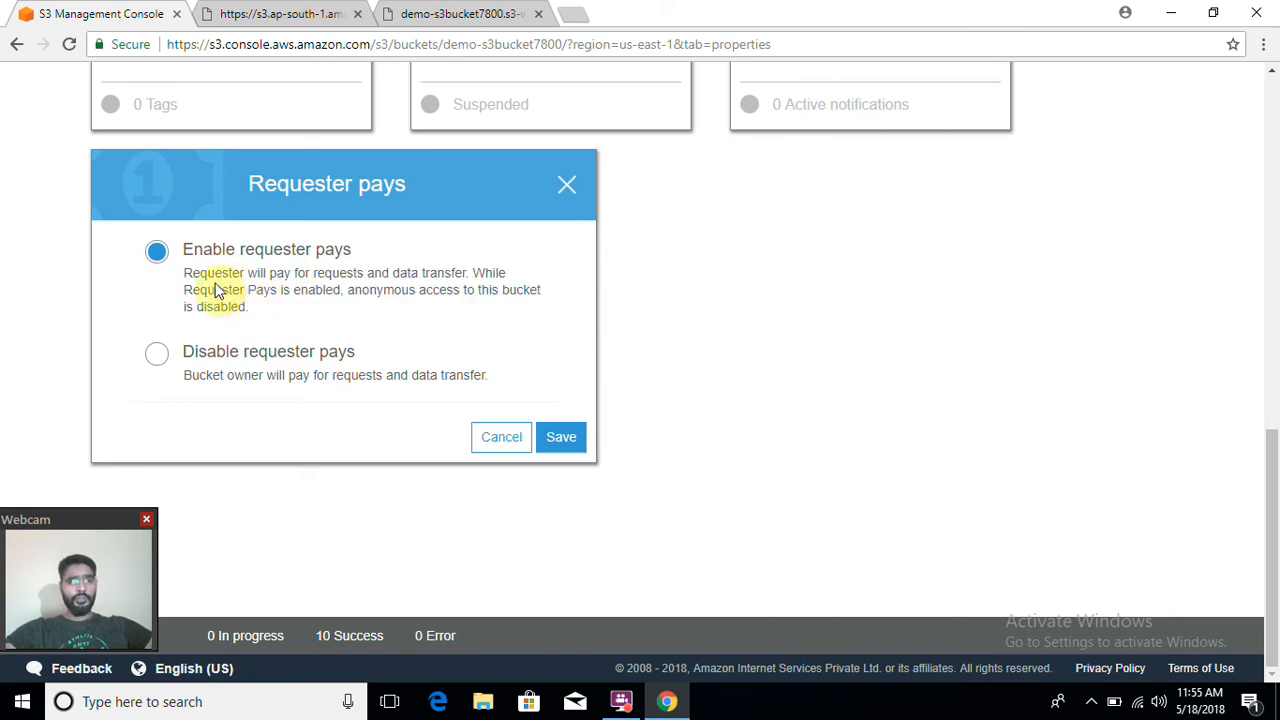
drag(184, 272, 248, 306)
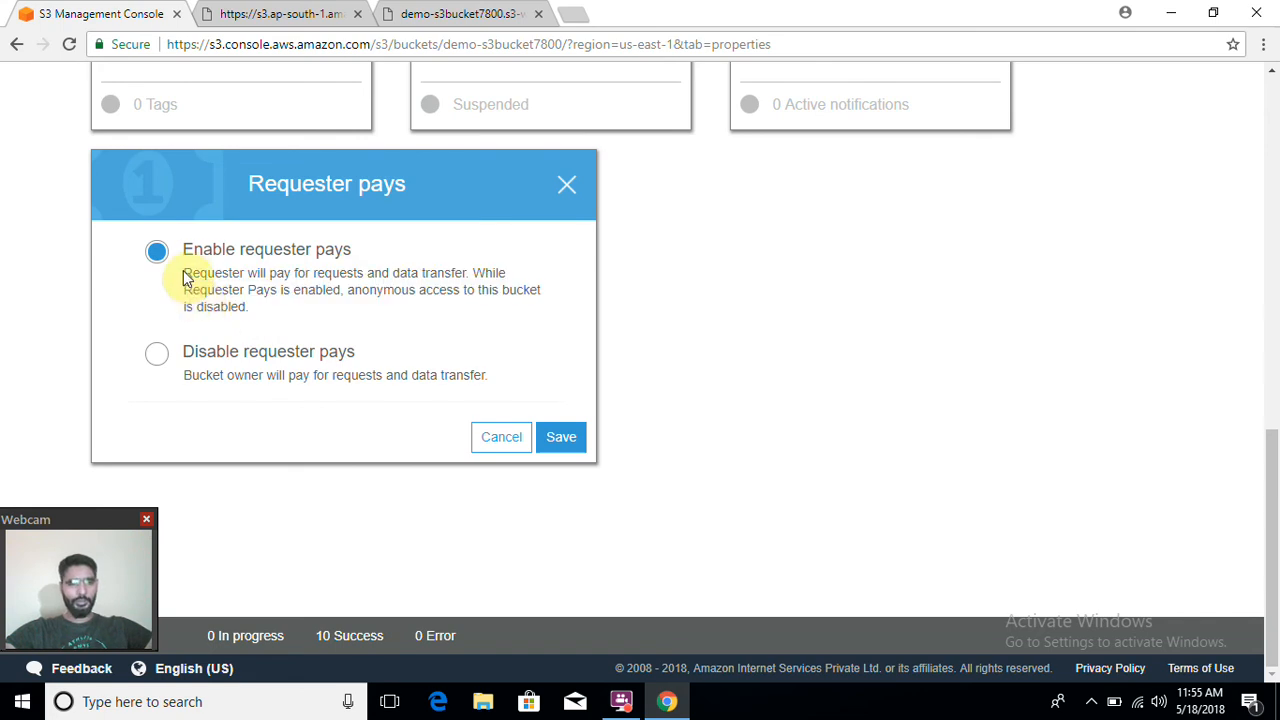
drag(184, 272, 252, 306)
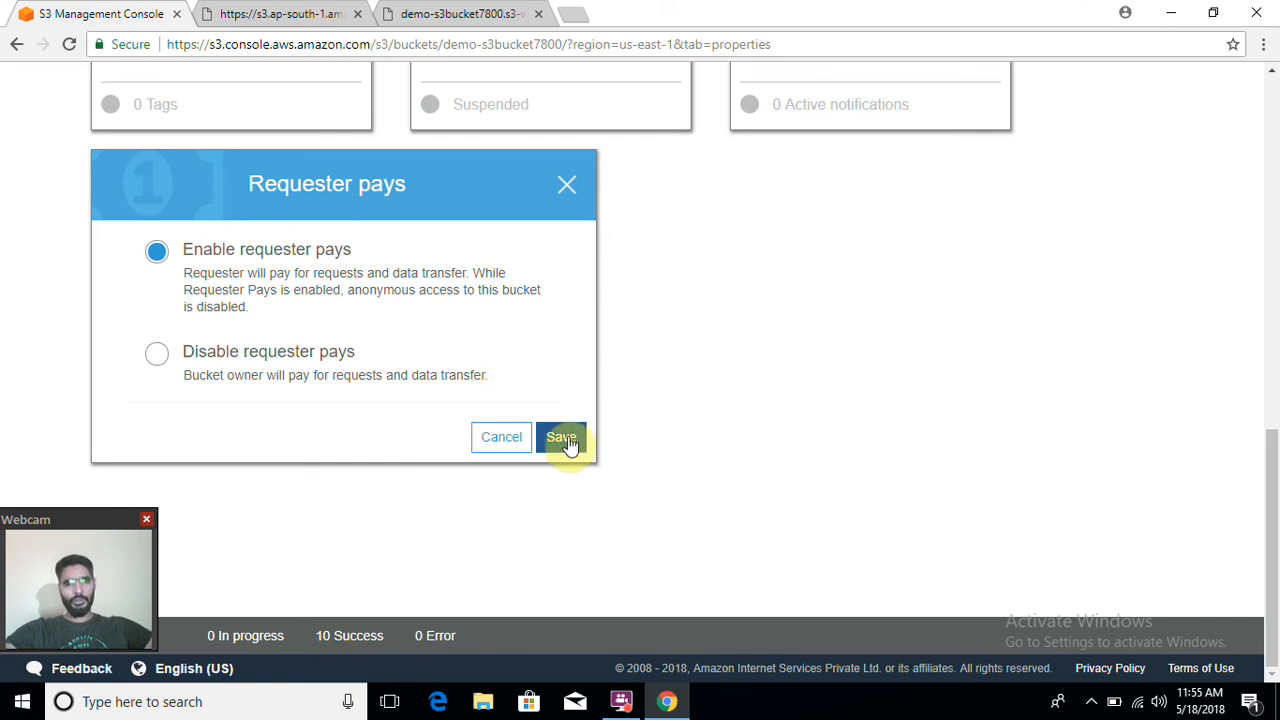
click(562, 436)
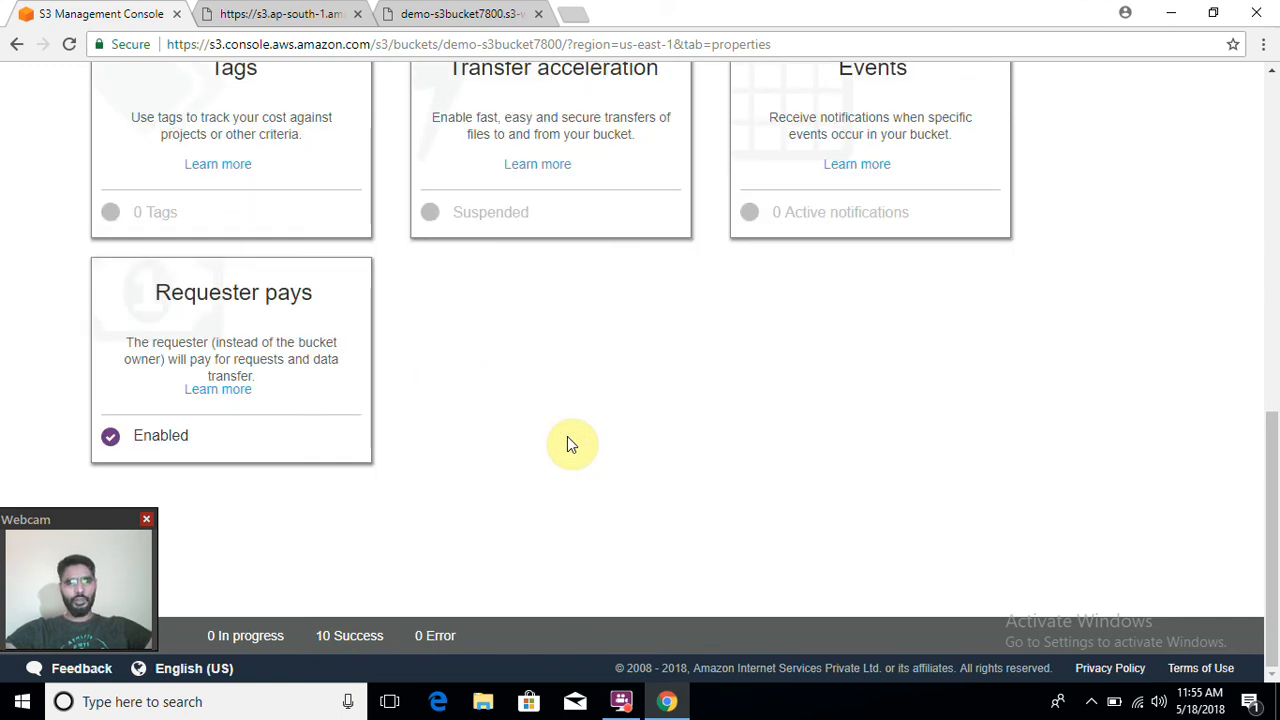
scroll(up, 3)
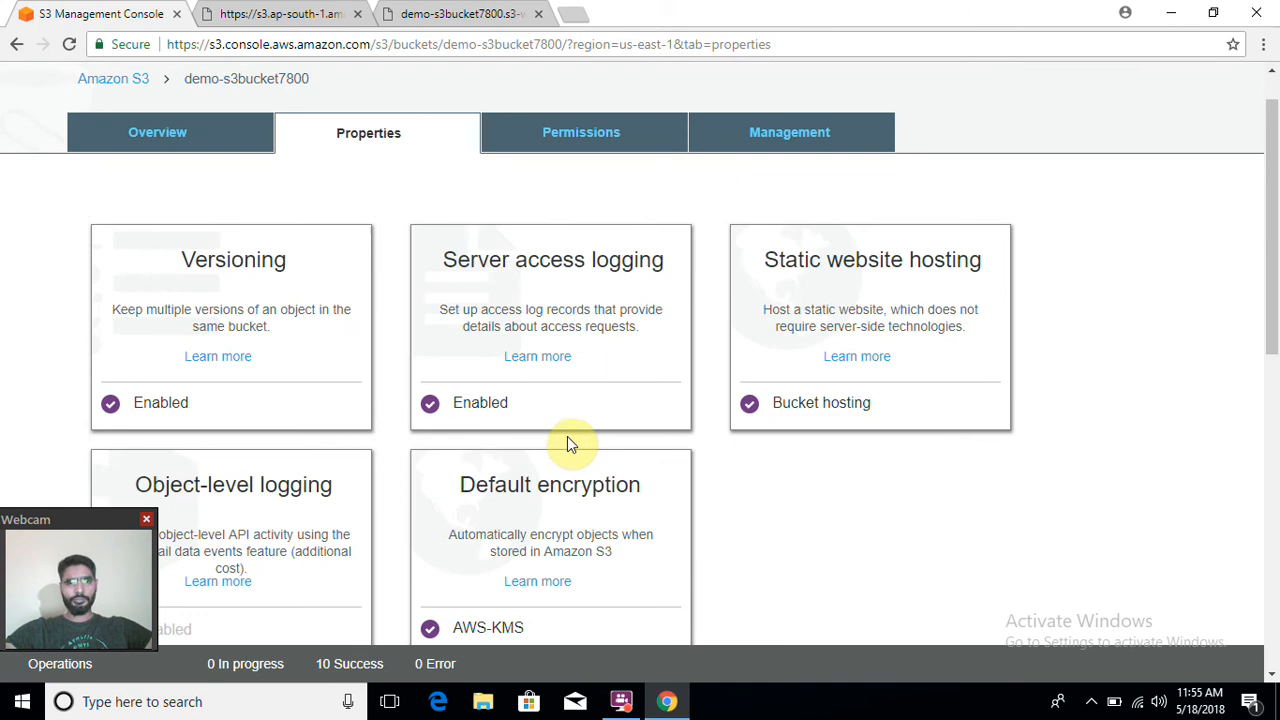
scroll(down, 3)
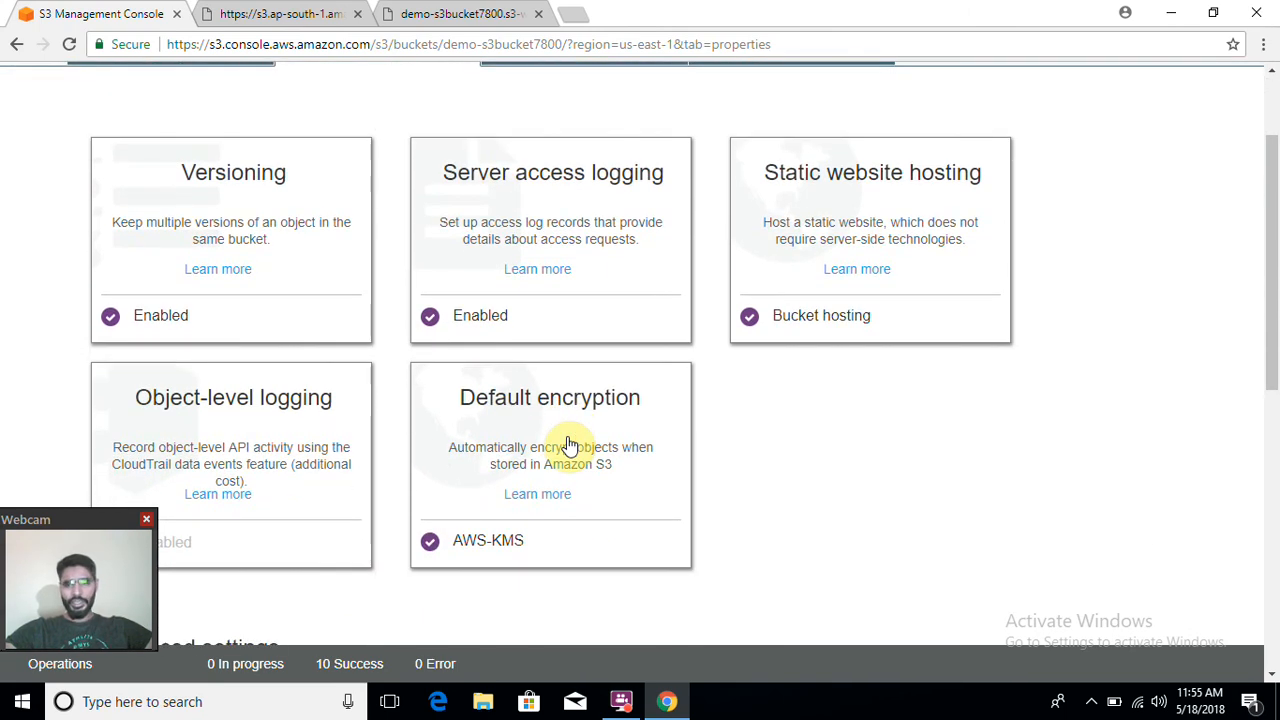
mouse_move(232, 196)
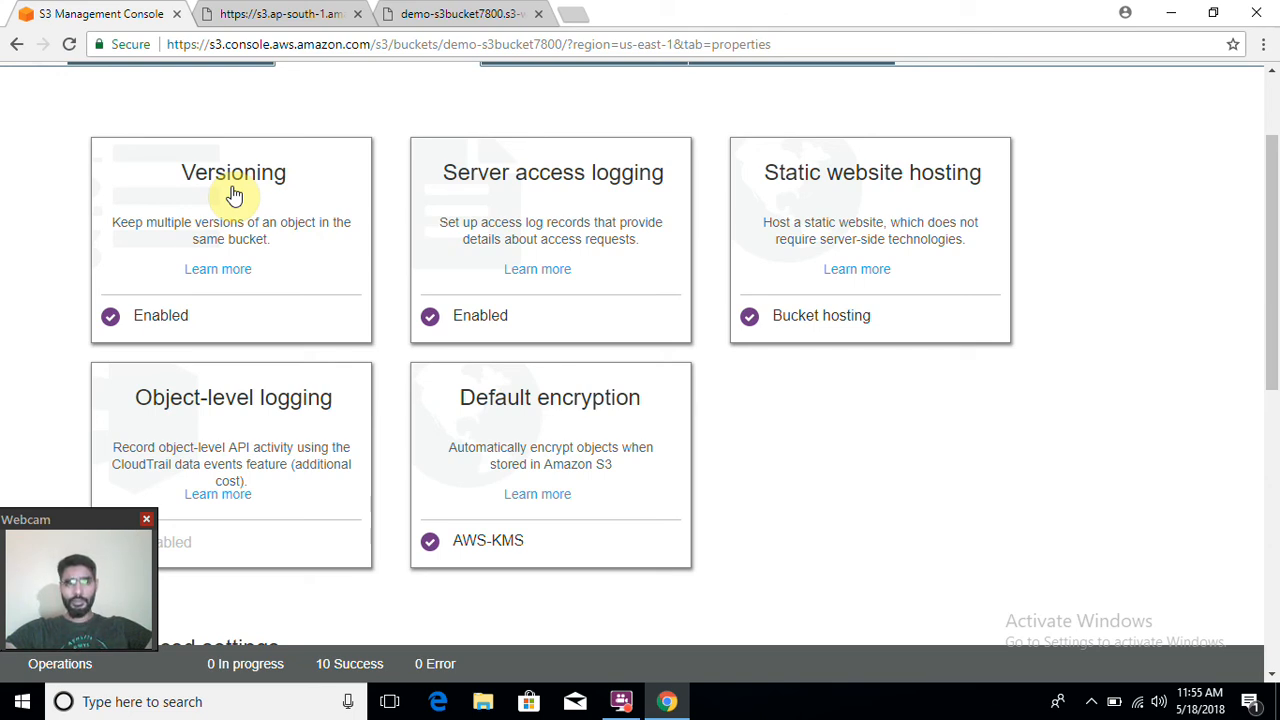
mouse_move(628, 256)
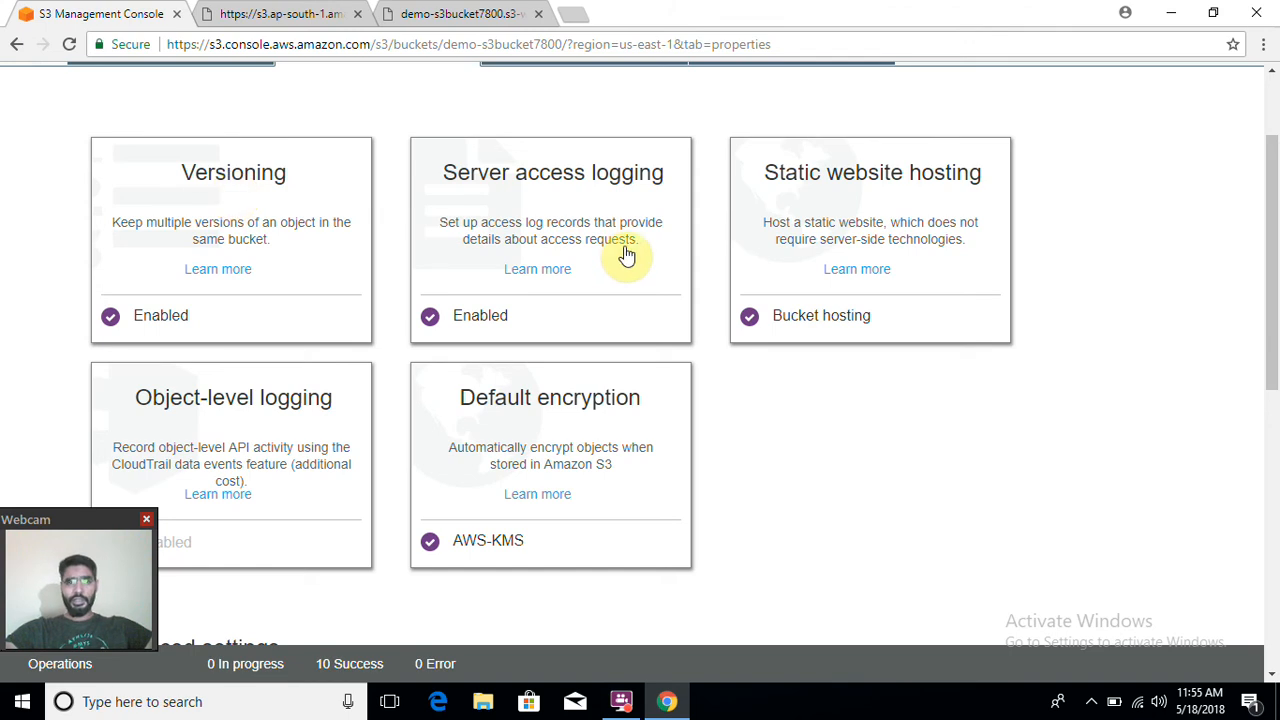
mouse_move(580, 182)
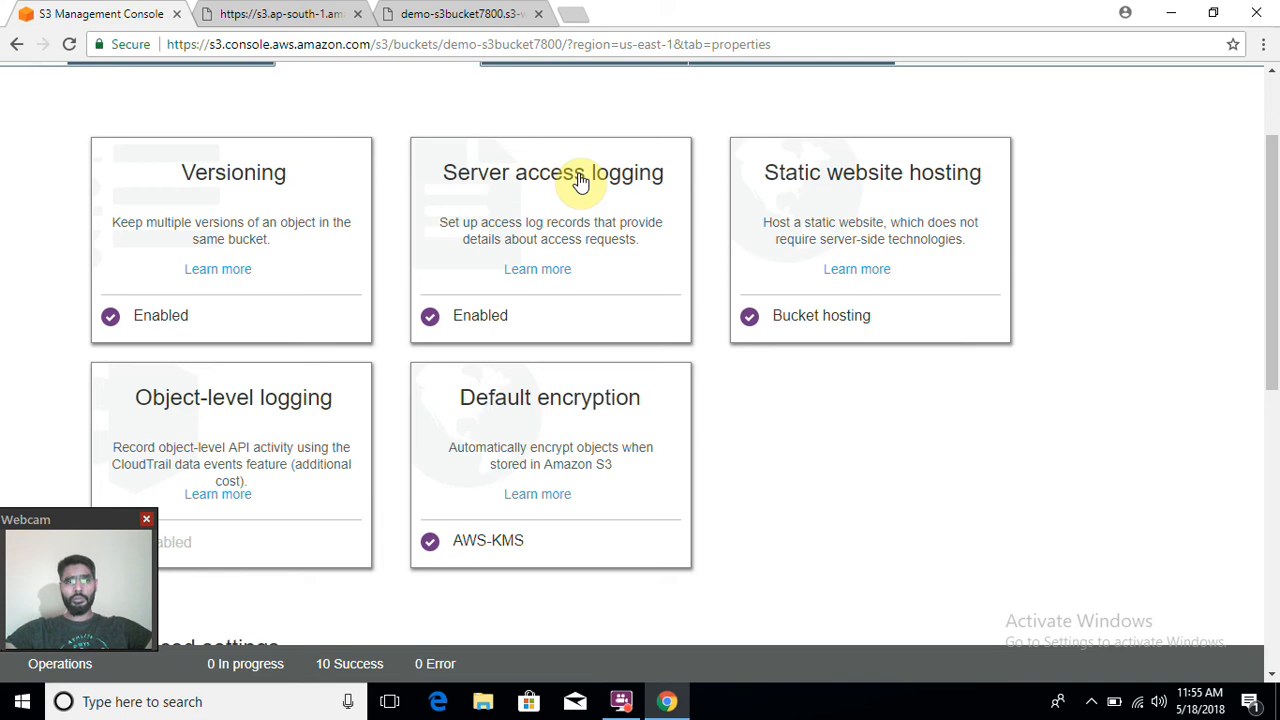
Reload the bucket's static website to see 403 Forbidden AccessDenied, then return to the S3 console.
click(460, 12)
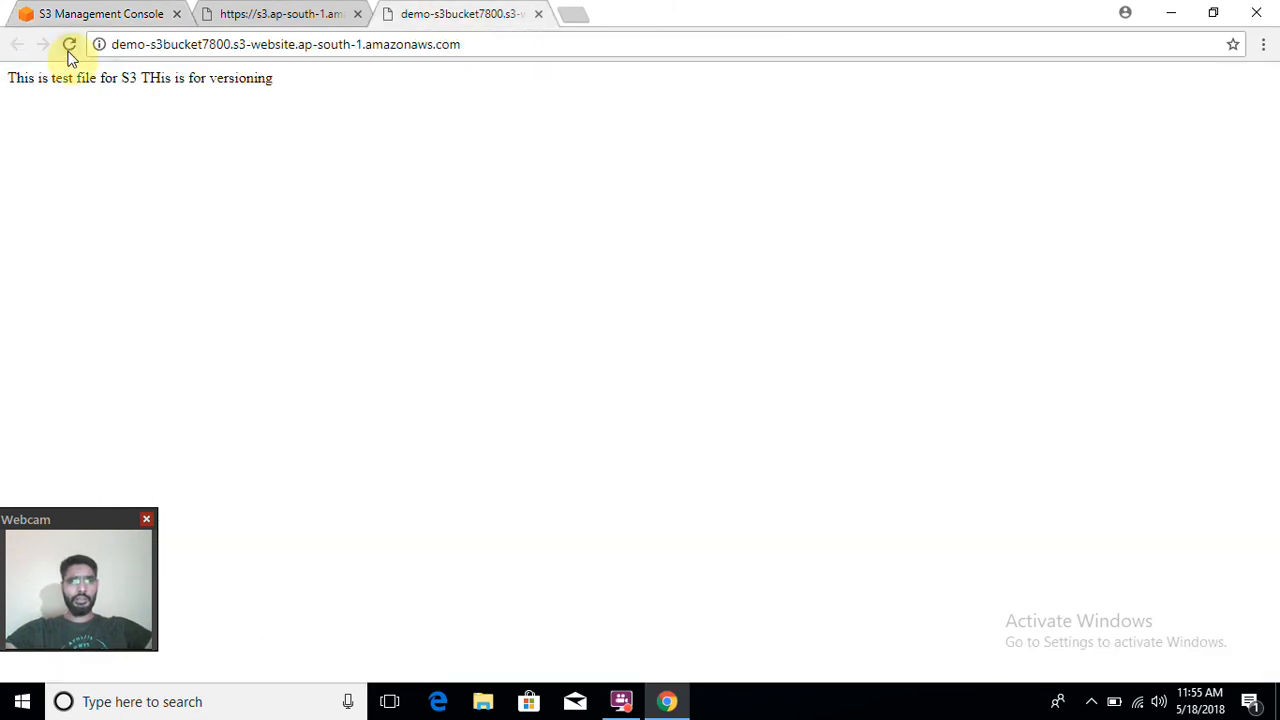
click(68, 44)
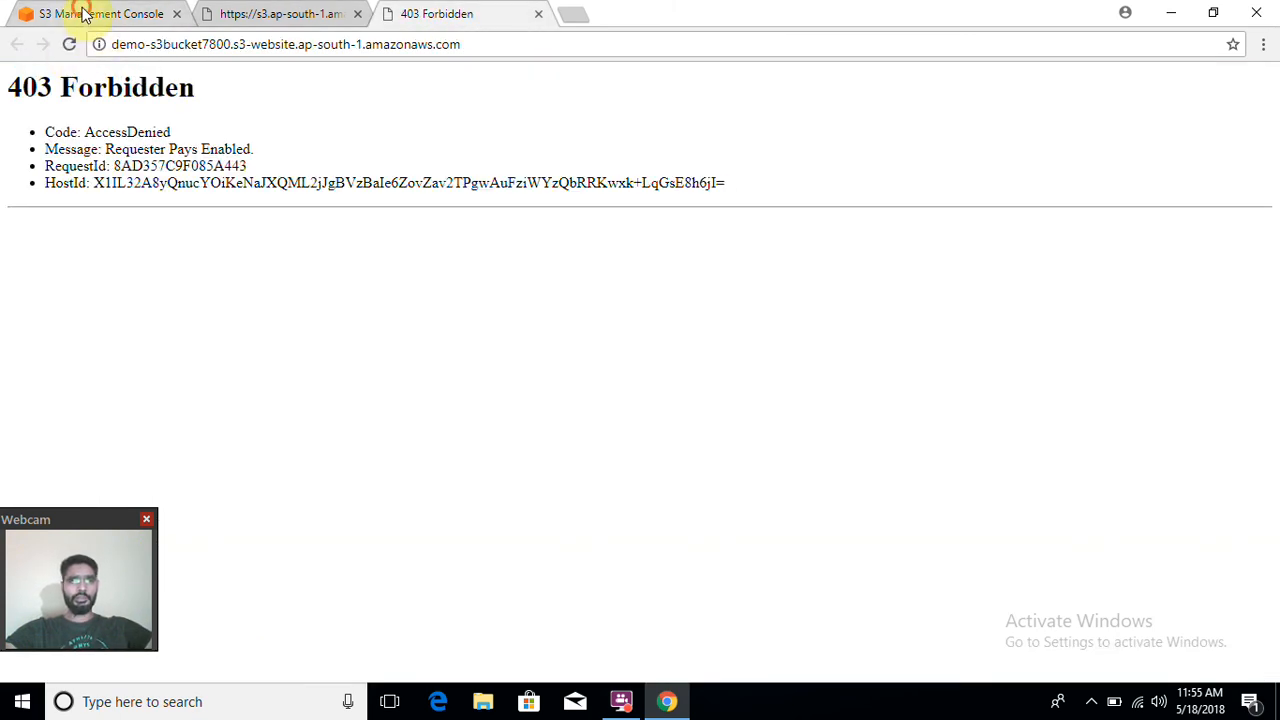
click(96, 12)
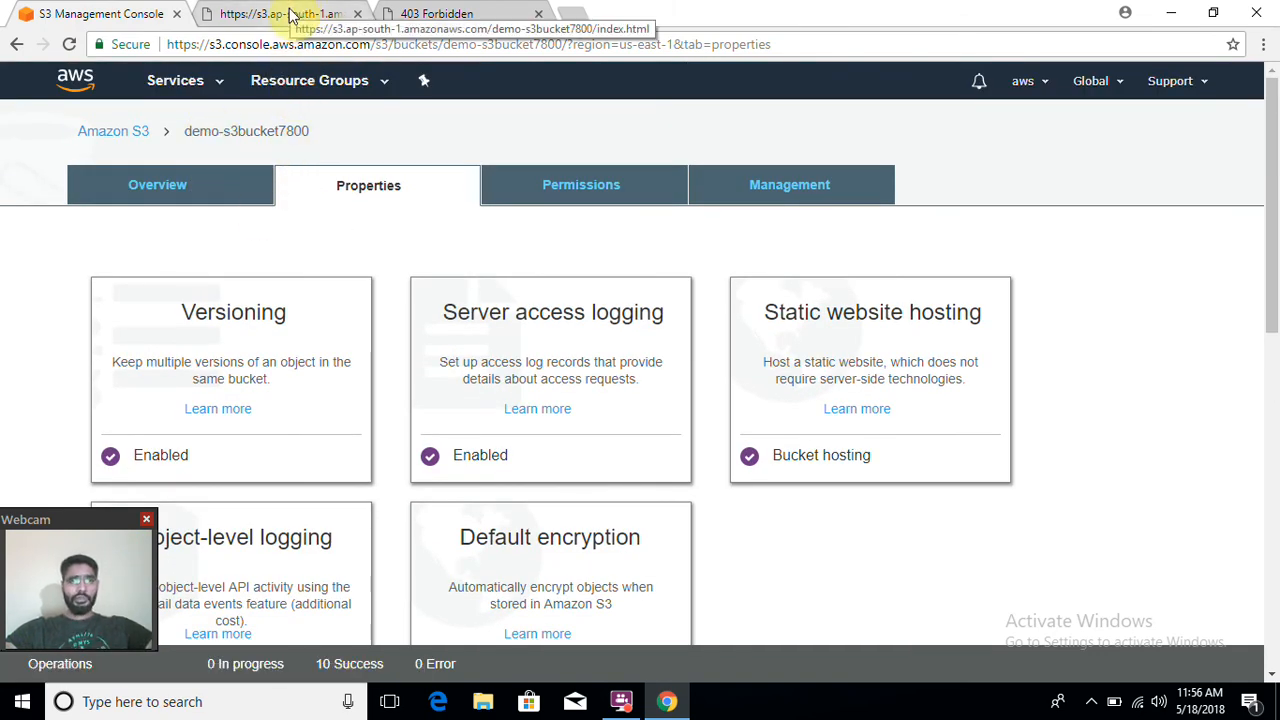
click(462, 12)
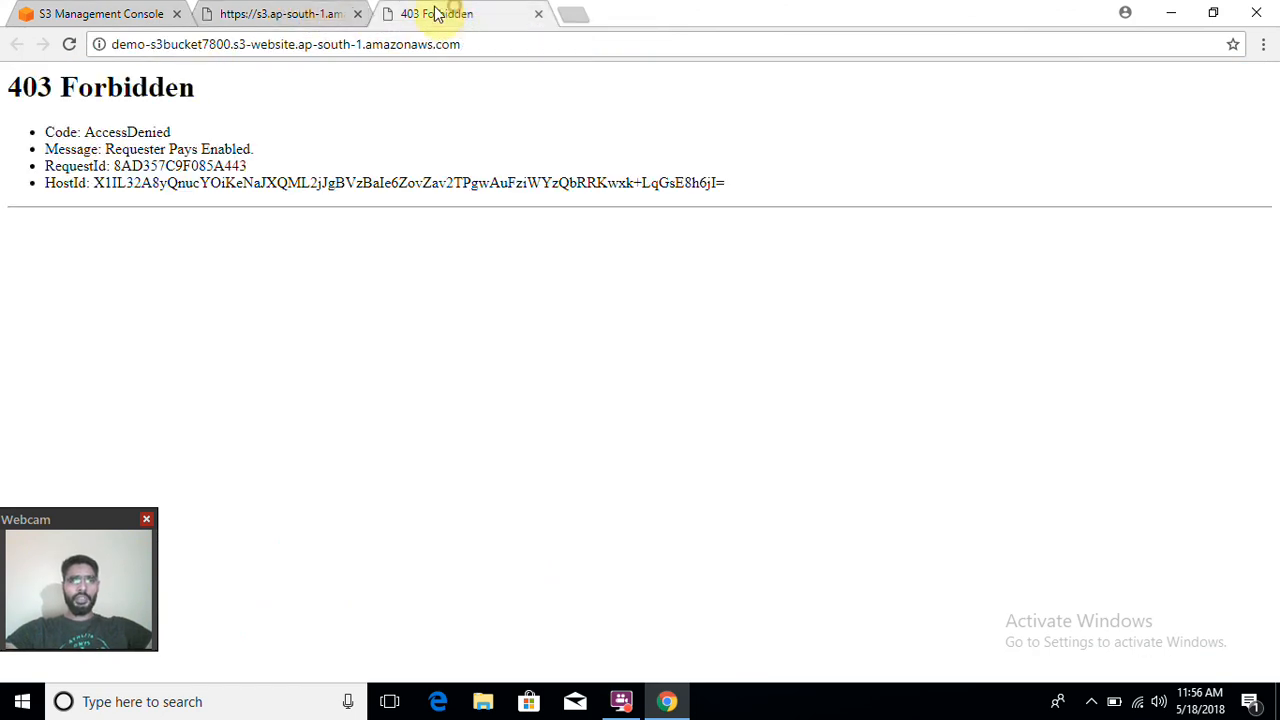
click(96, 12)
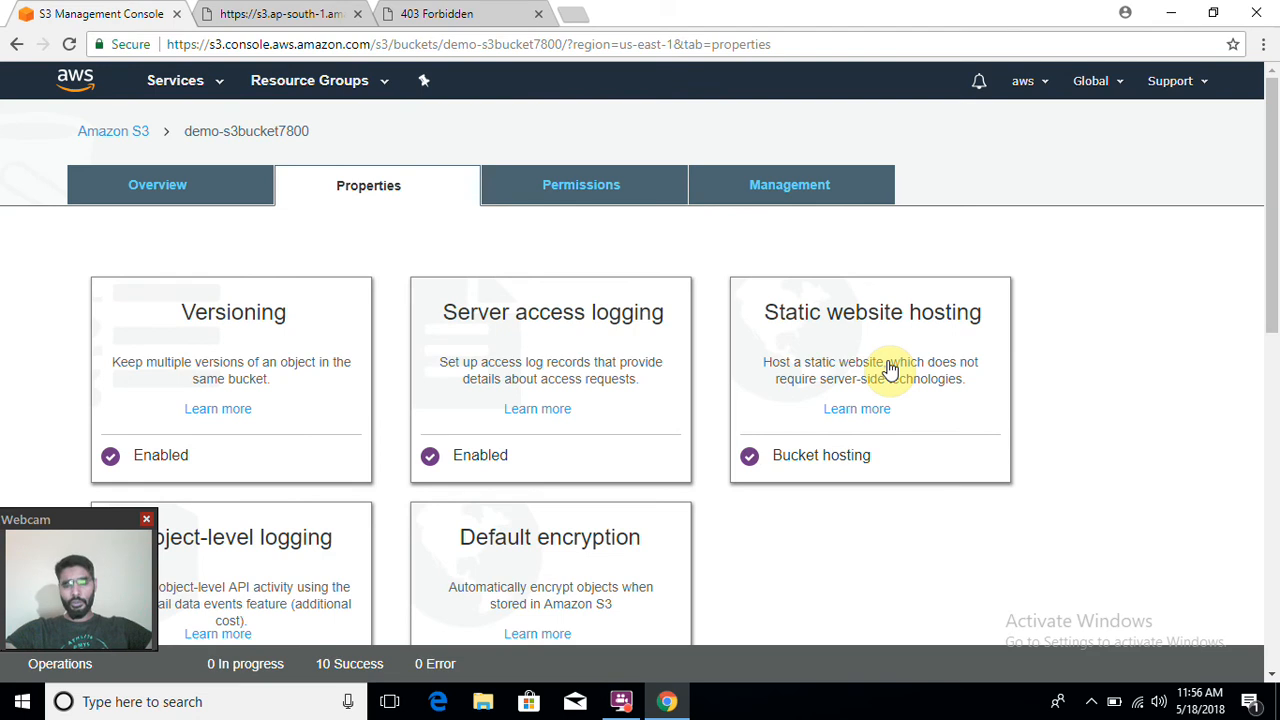
scroll(down, 3)
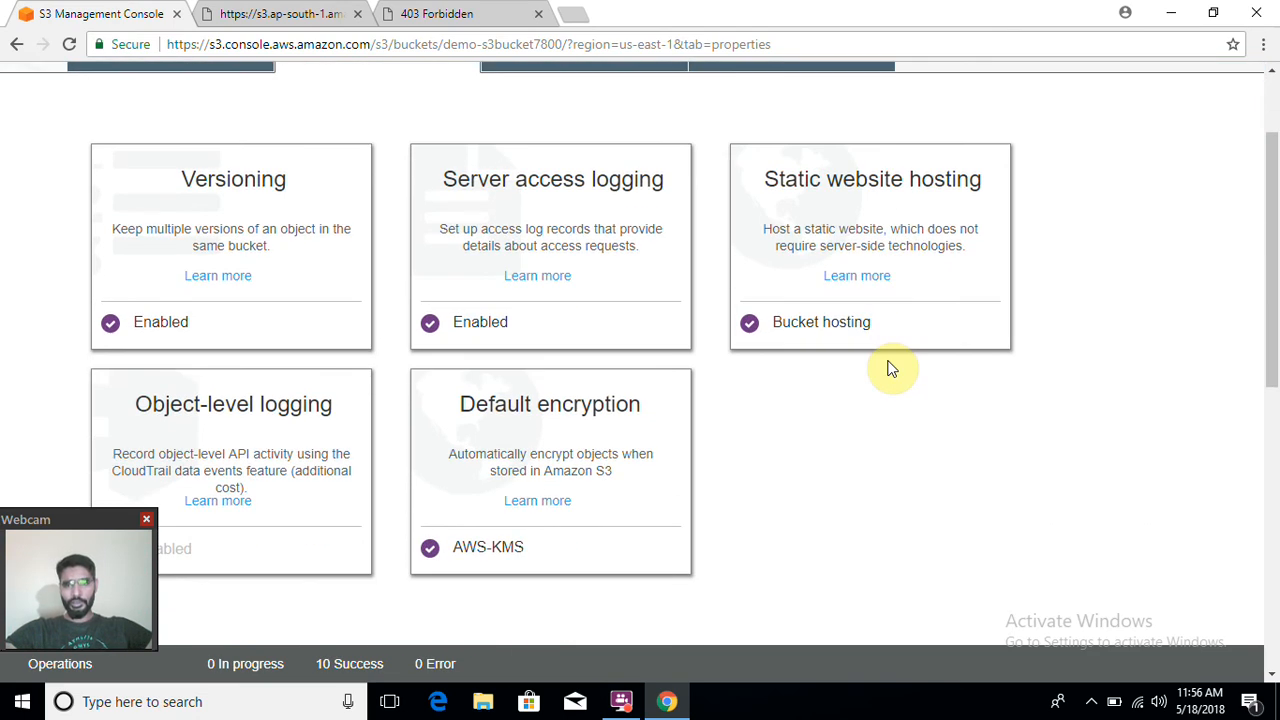
scroll(down, 3)
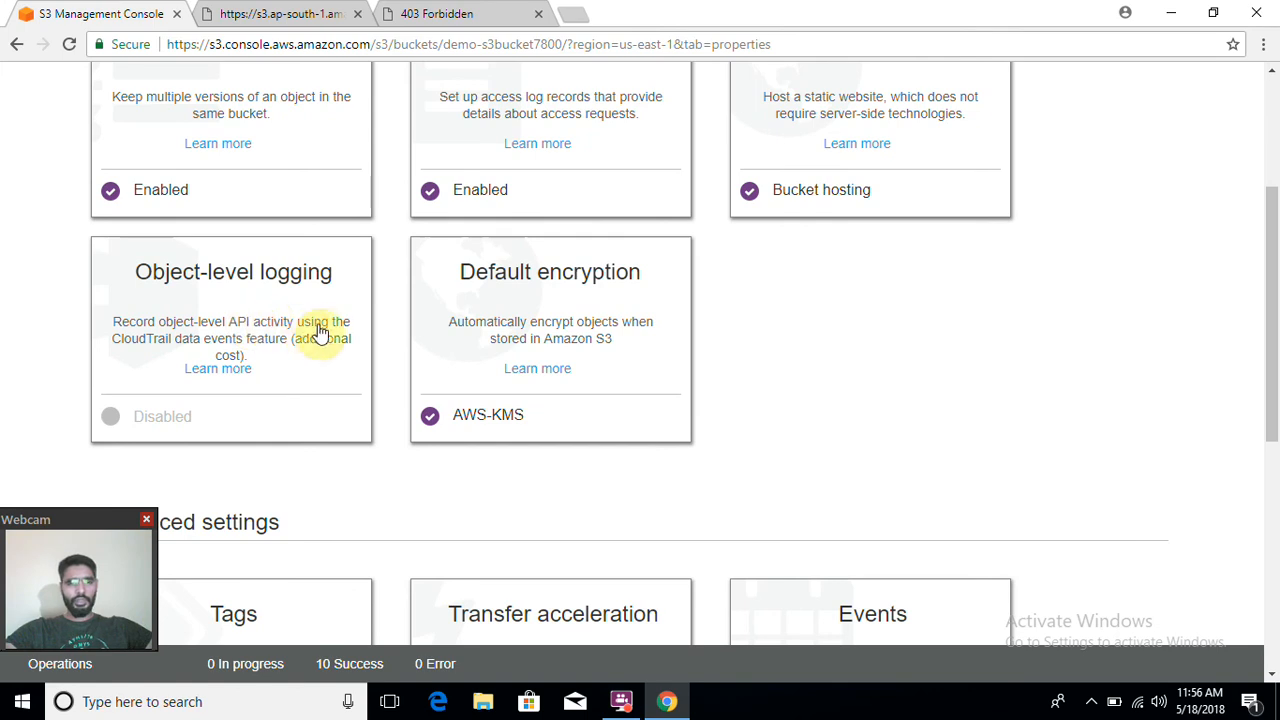
scroll(down, 3)
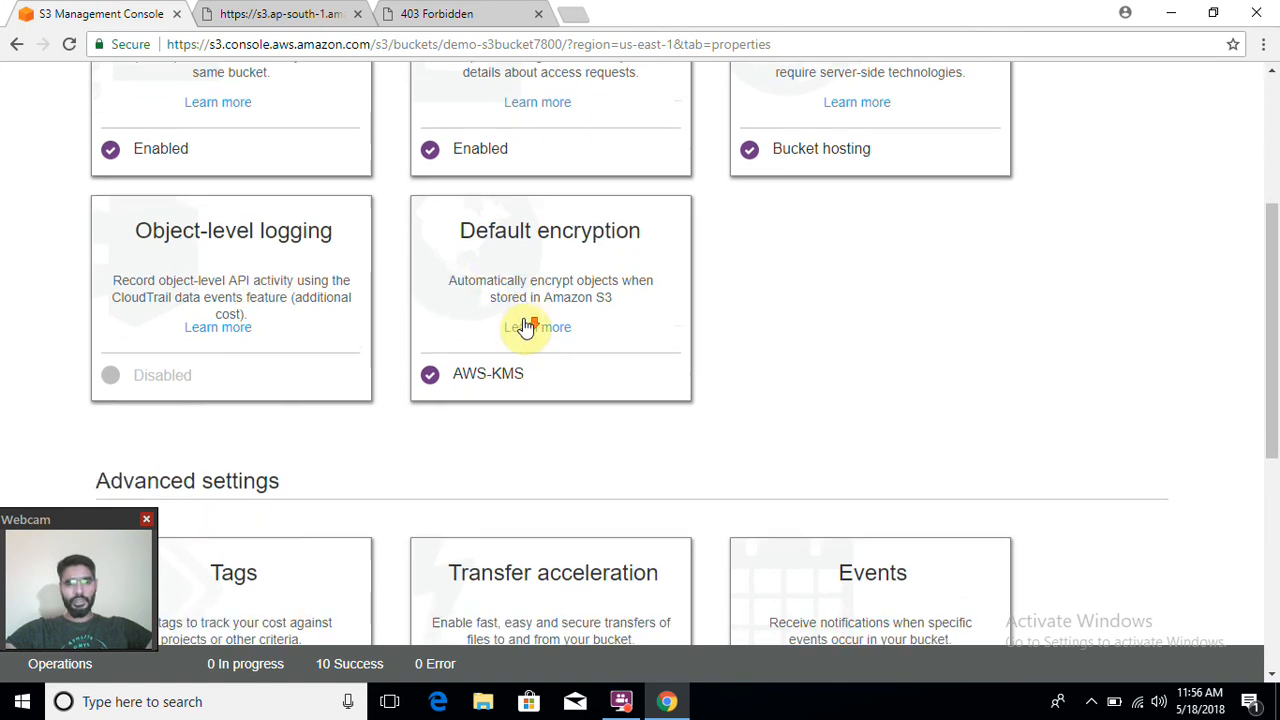
scroll(down, 3)
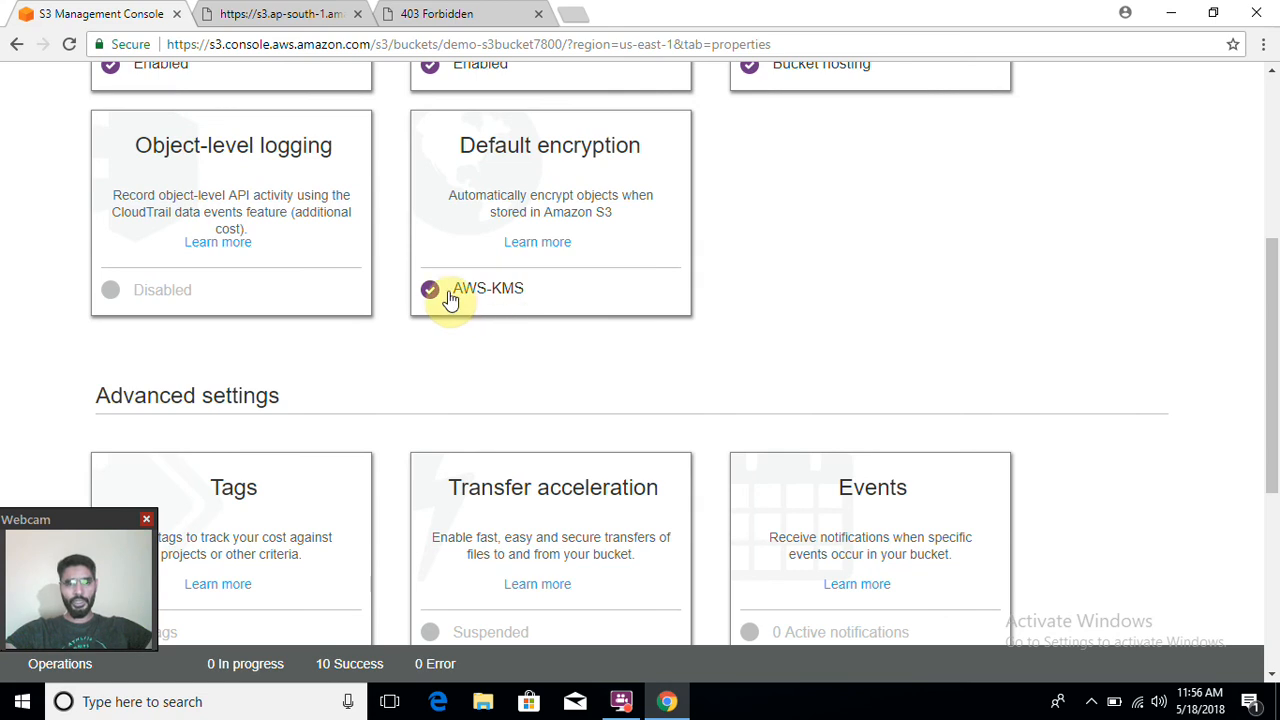
mouse_move(616, 204)
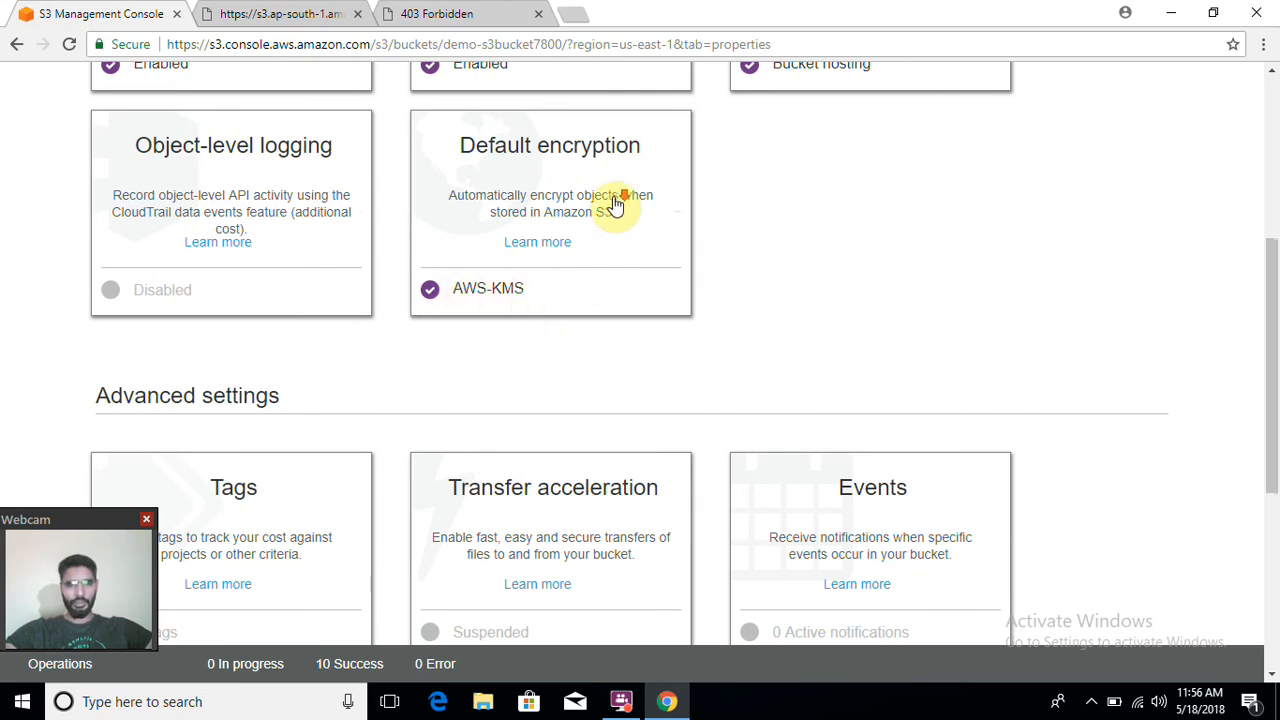
scroll(down, 3)
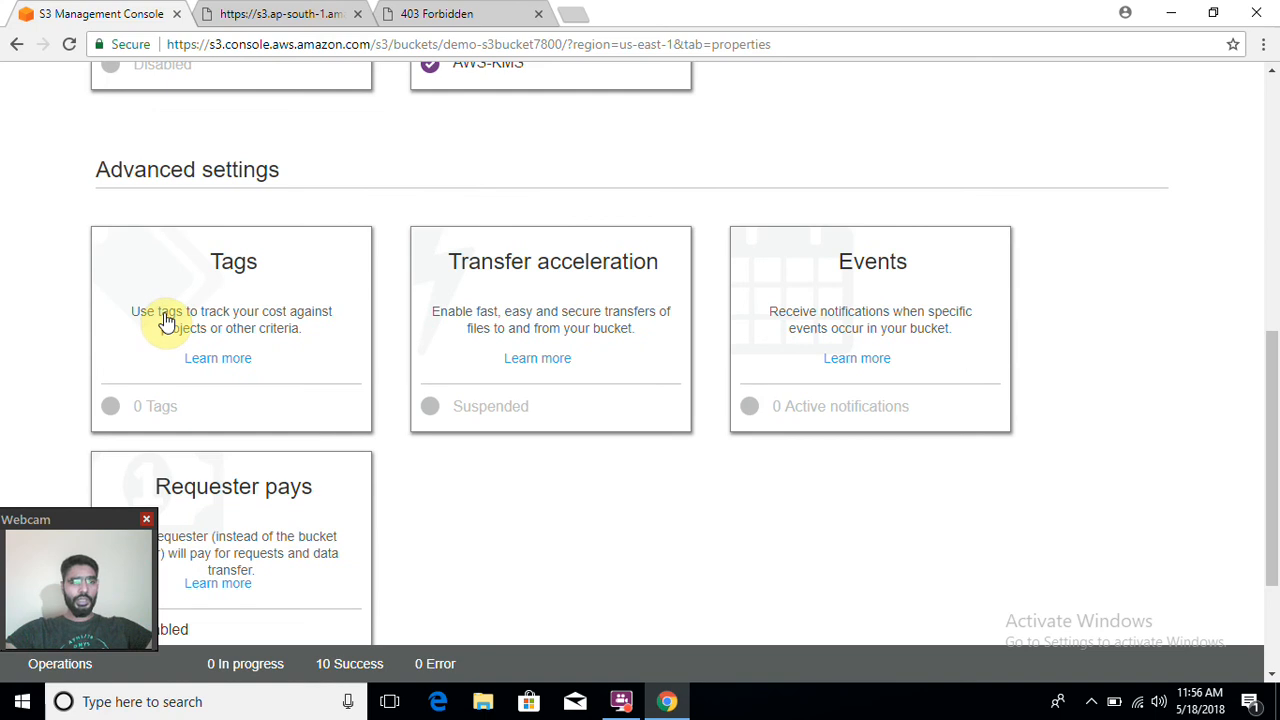
mouse_move(312, 324)
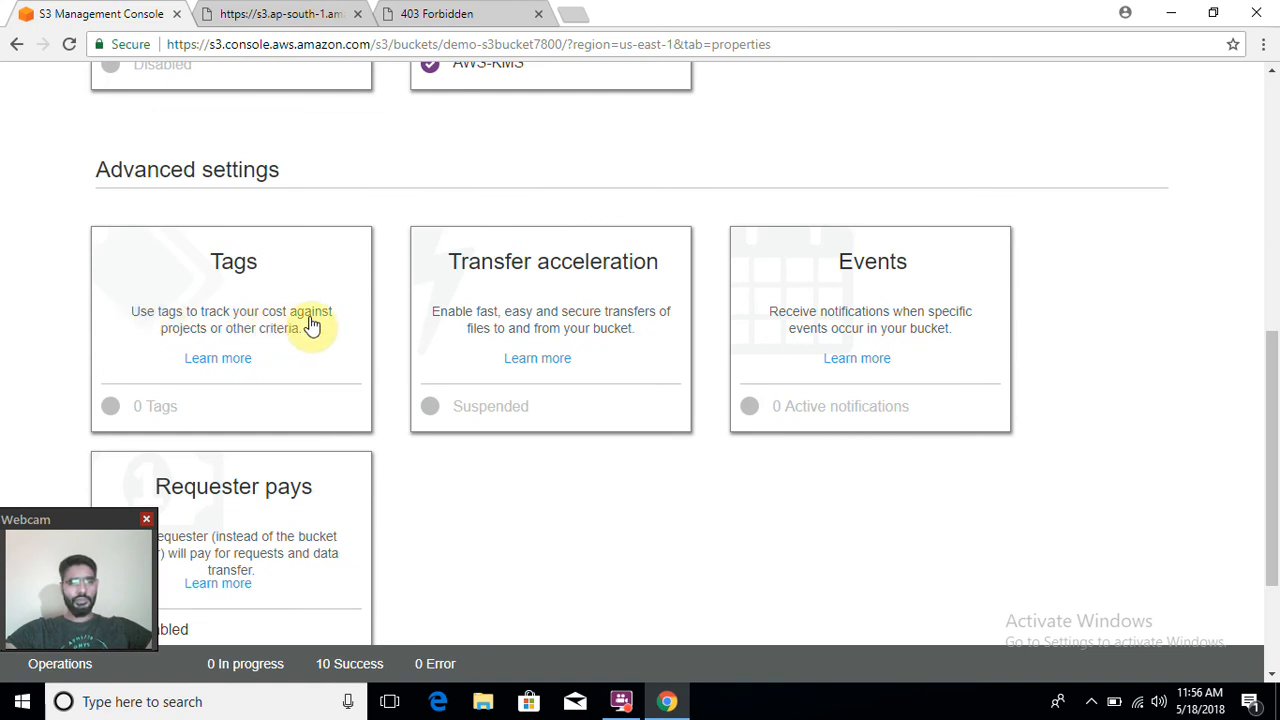
mouse_move(460, 332)
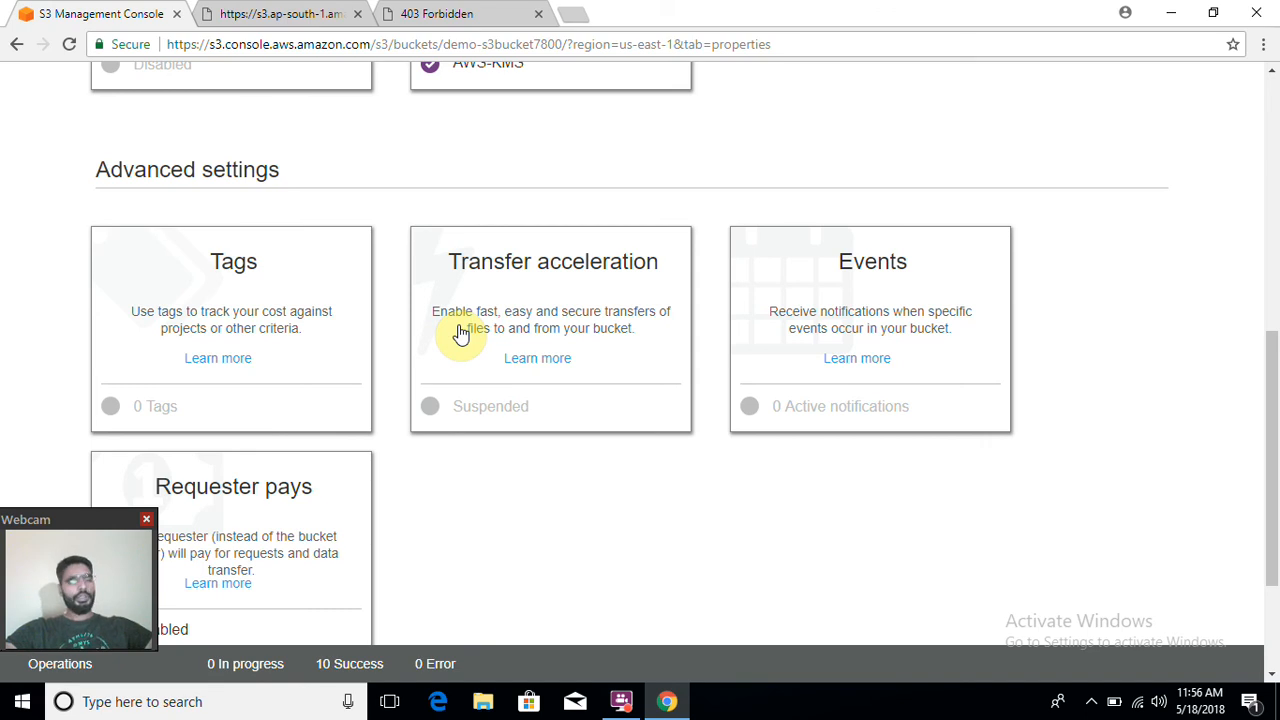
mouse_move(528, 316)
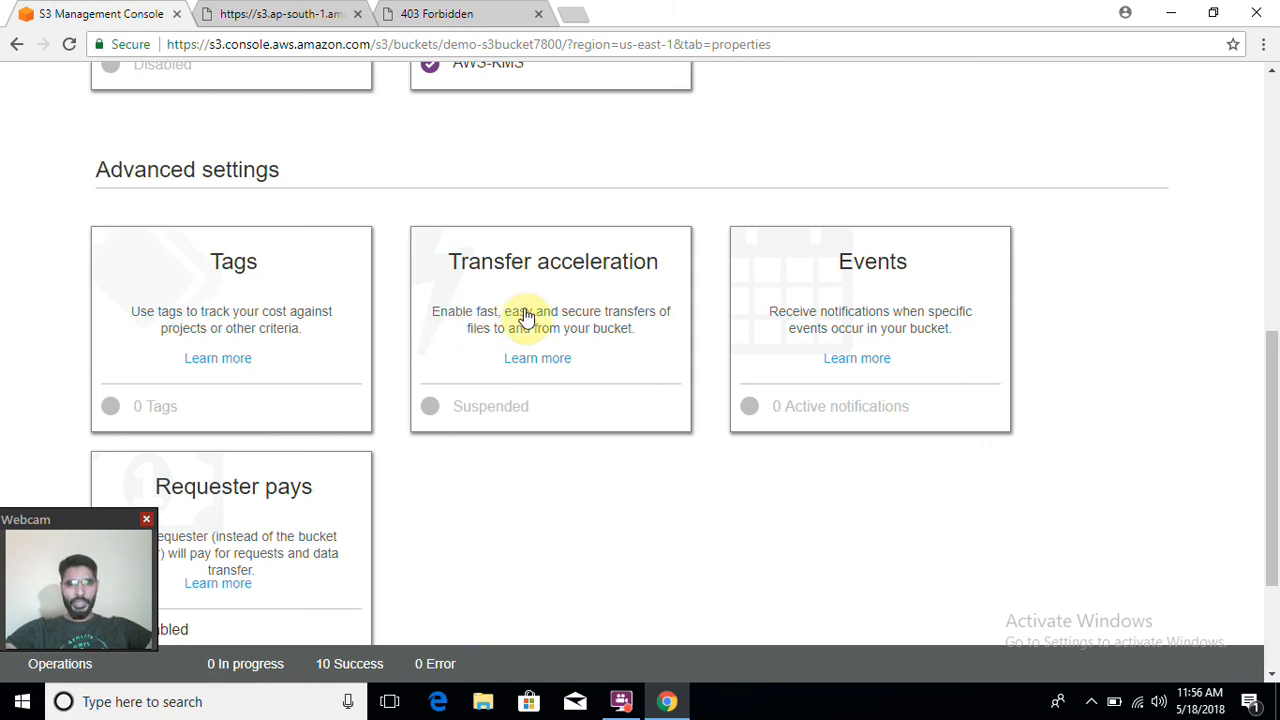
mouse_move(878, 320)
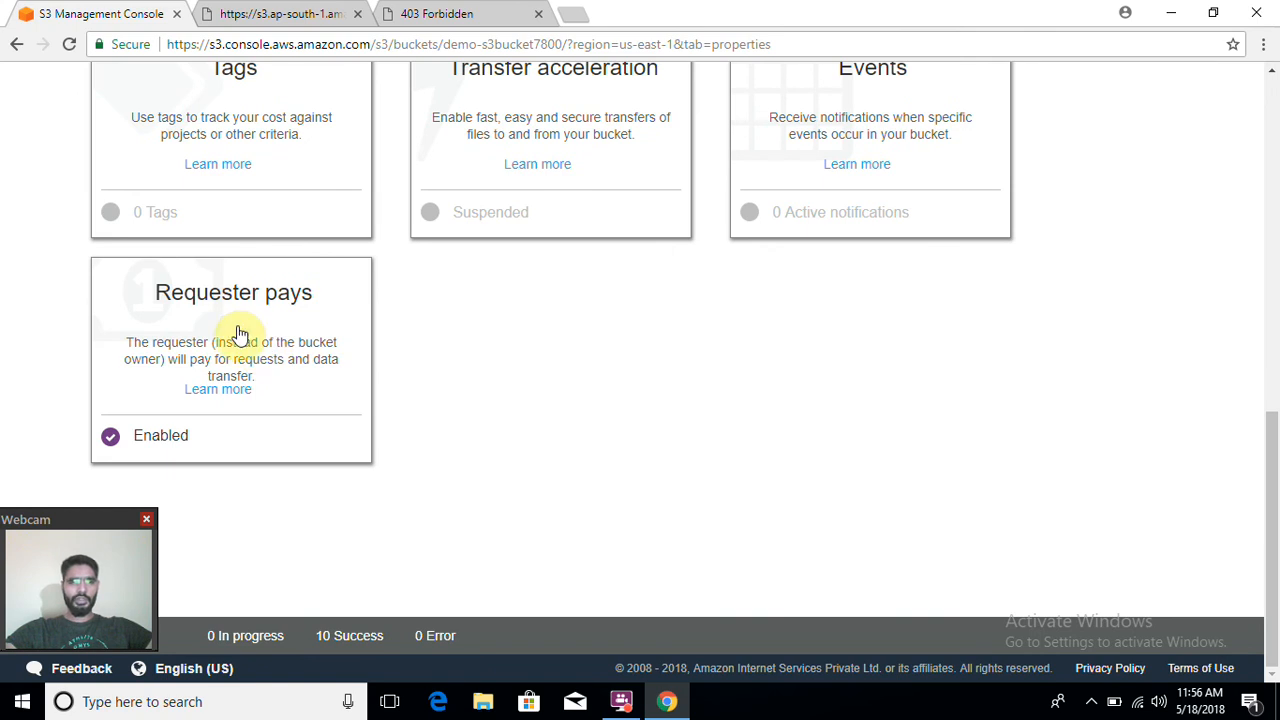
mouse_move(390, 356)
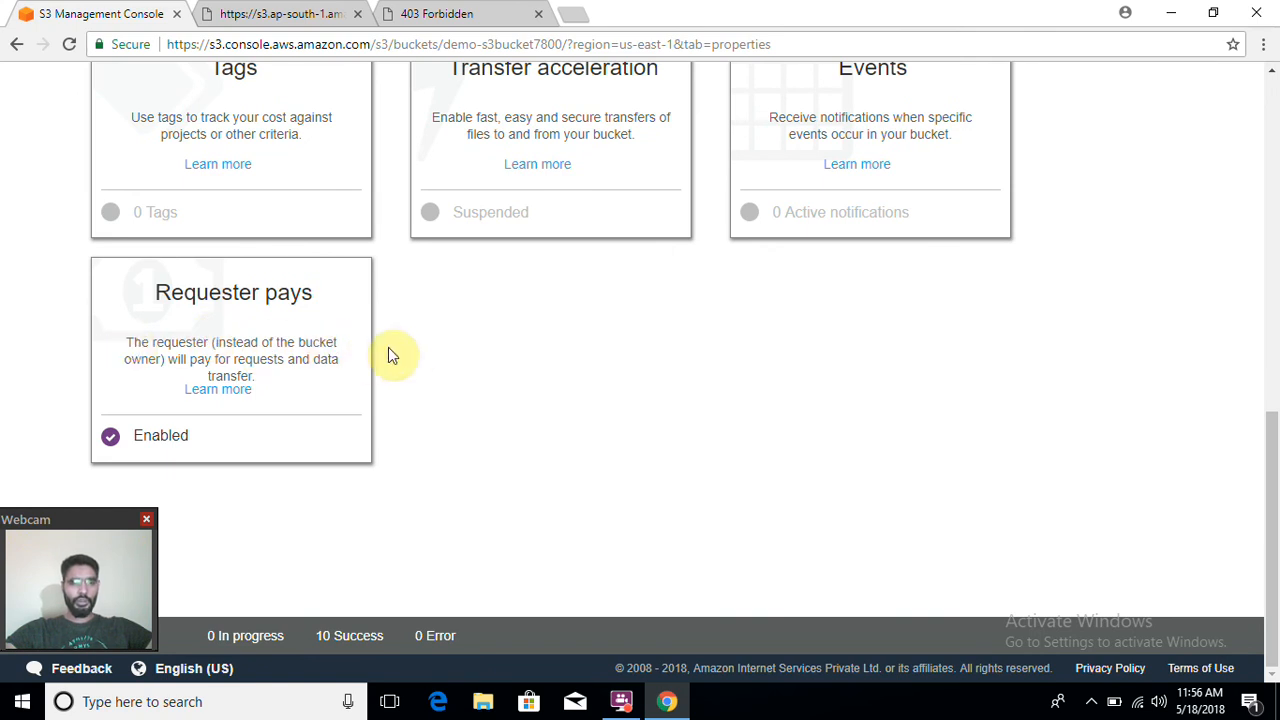
scroll(up, 3)
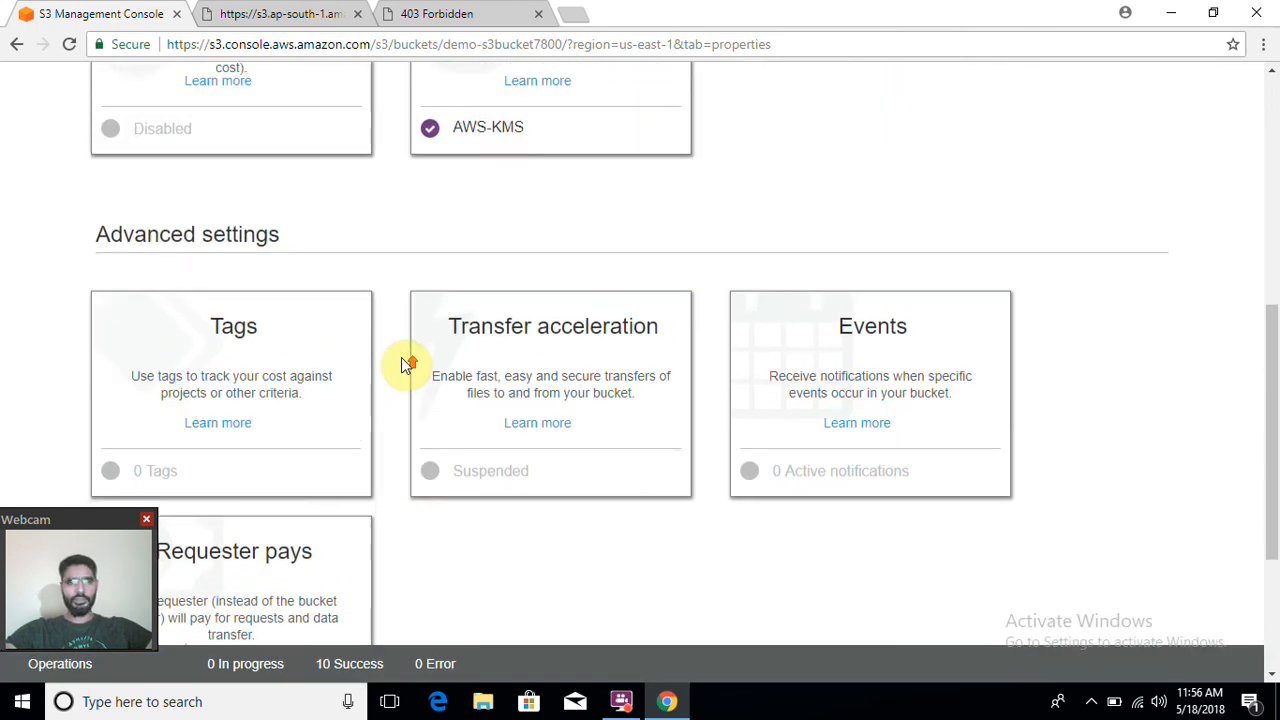
scroll(up, 3)
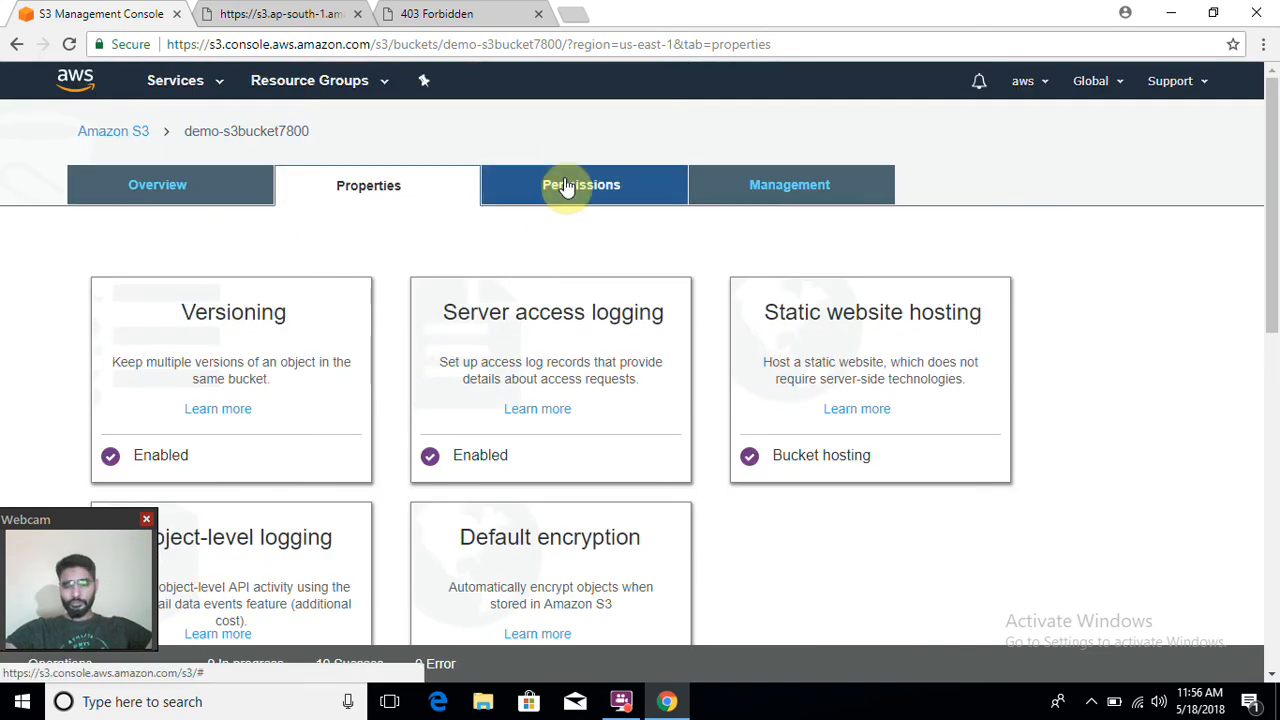
click(582, 184)
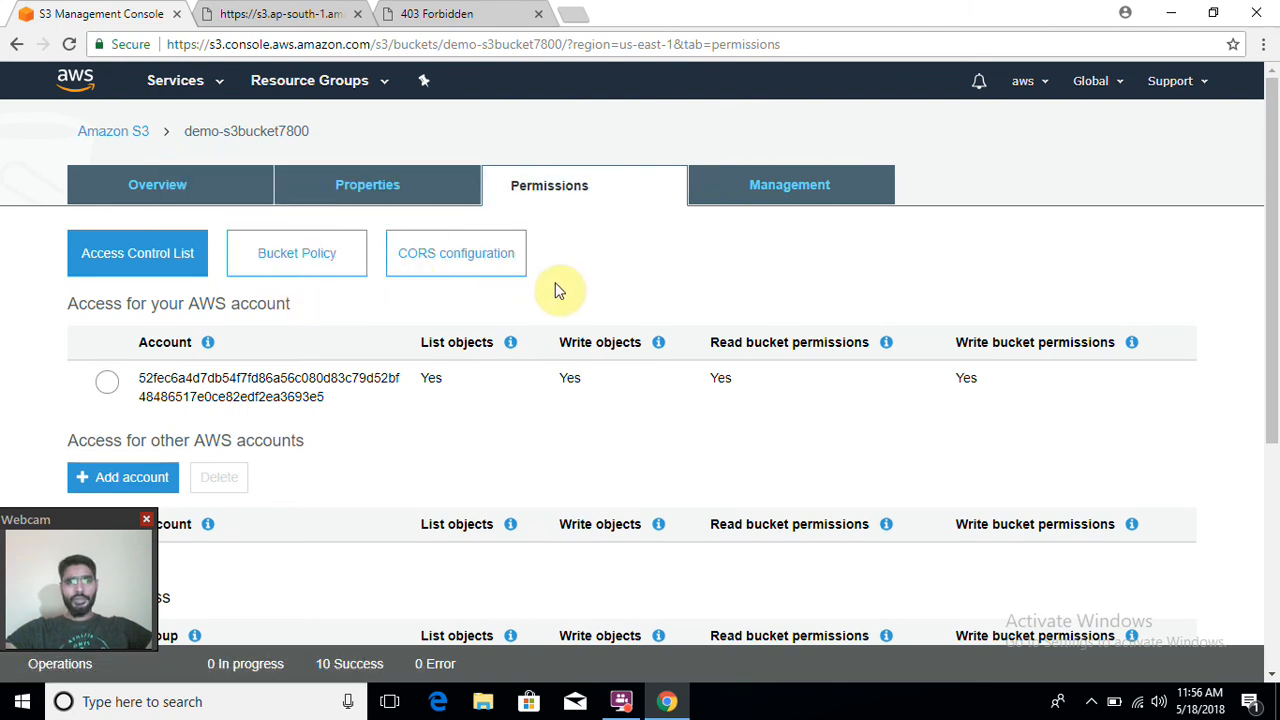
scroll(down, 3)
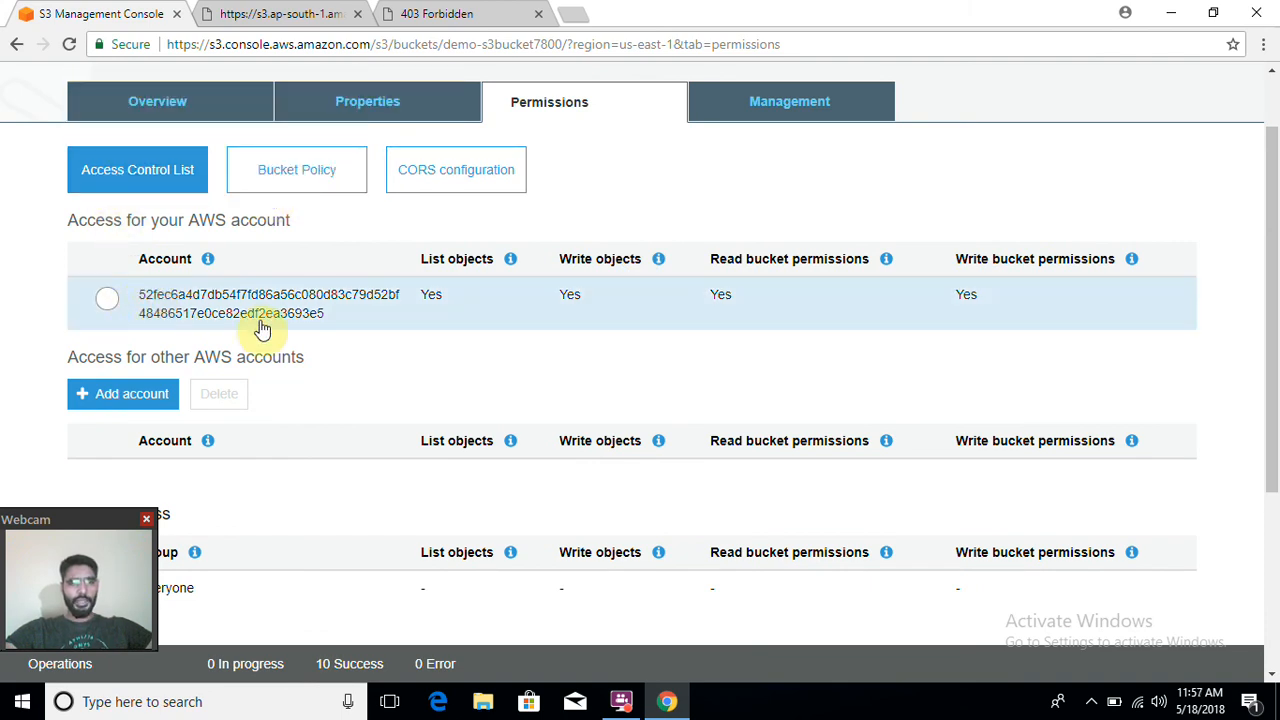
mouse_move(148, 304)
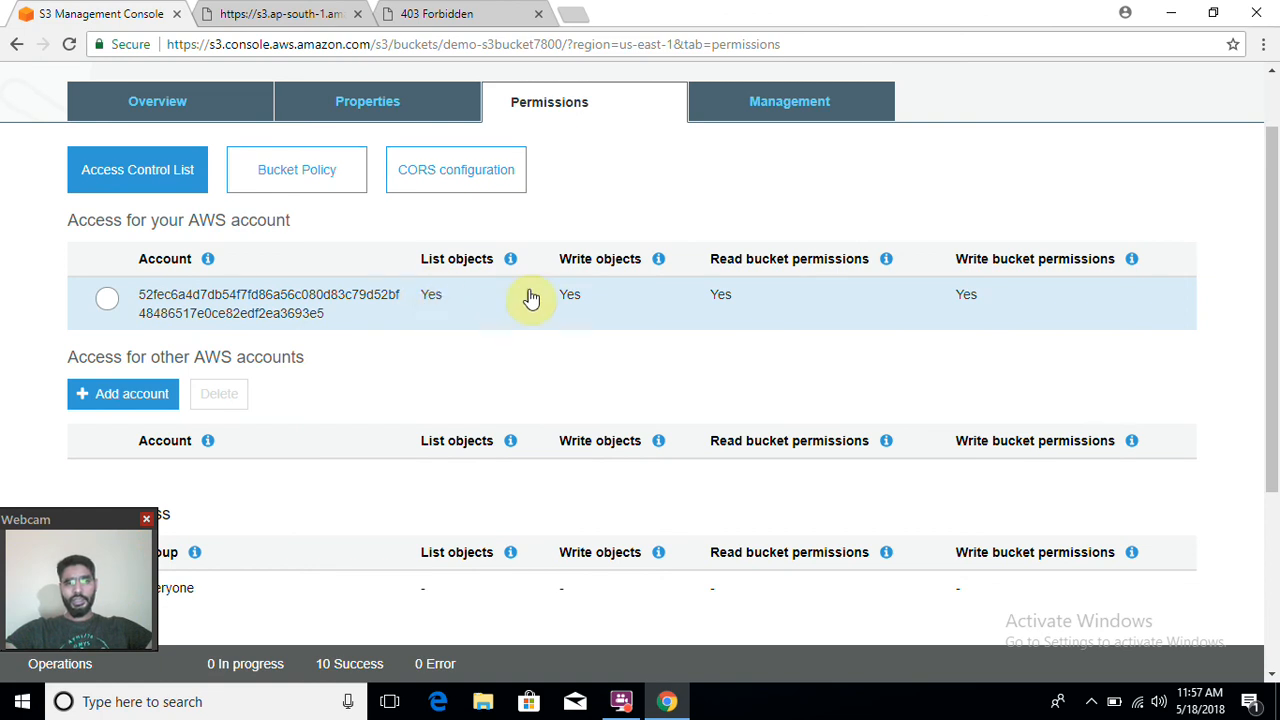
mouse_move(790, 328)
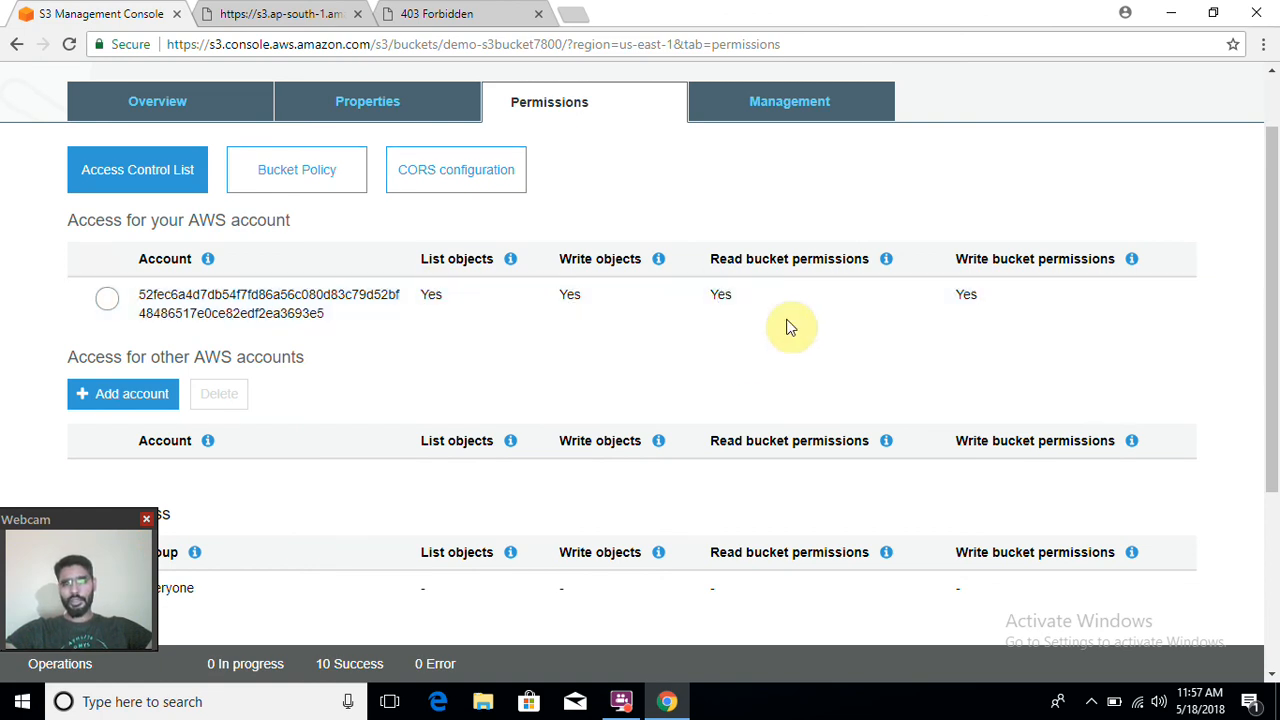
mouse_move(1036, 280)
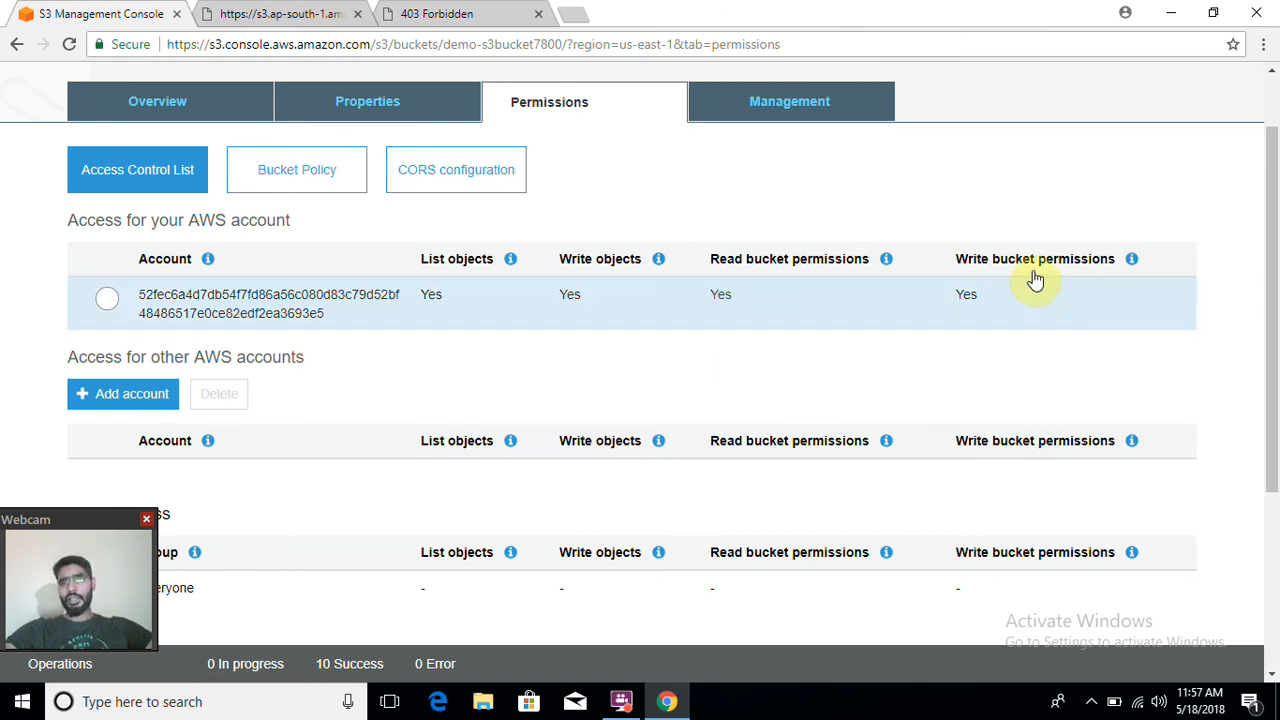
scroll(down, 3)
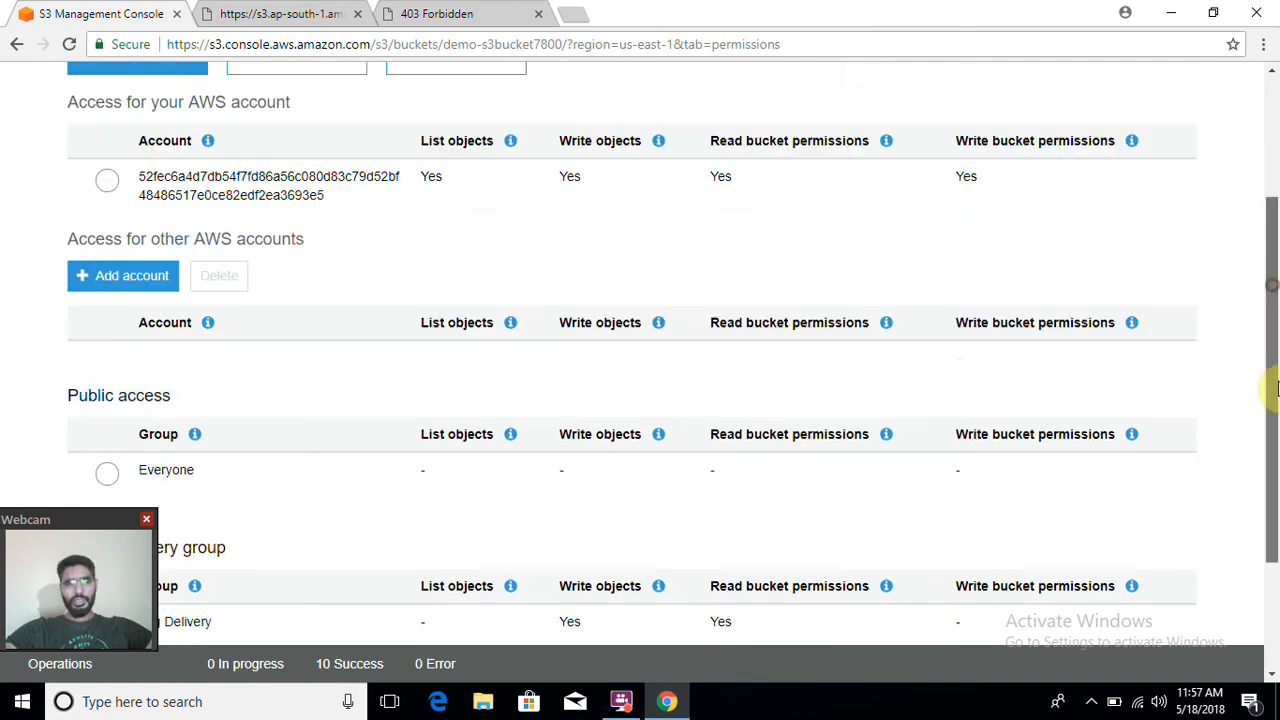
scroll(down, 3)
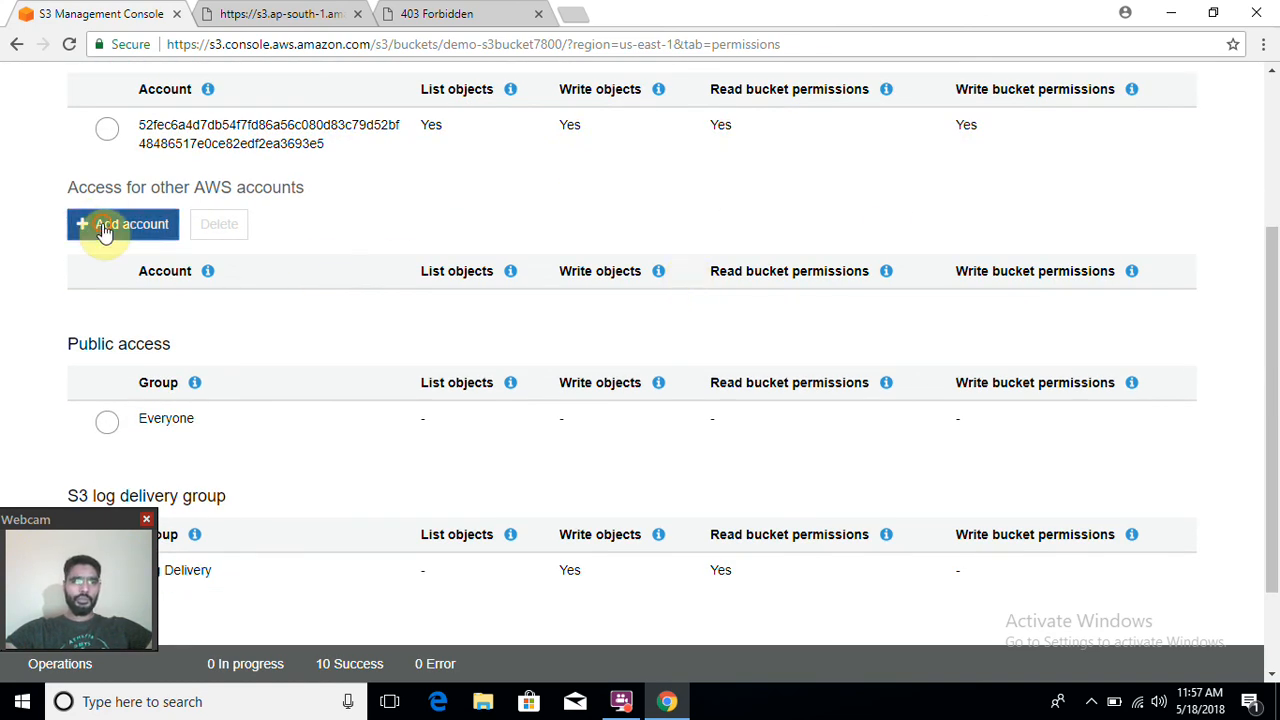
click(122, 224)
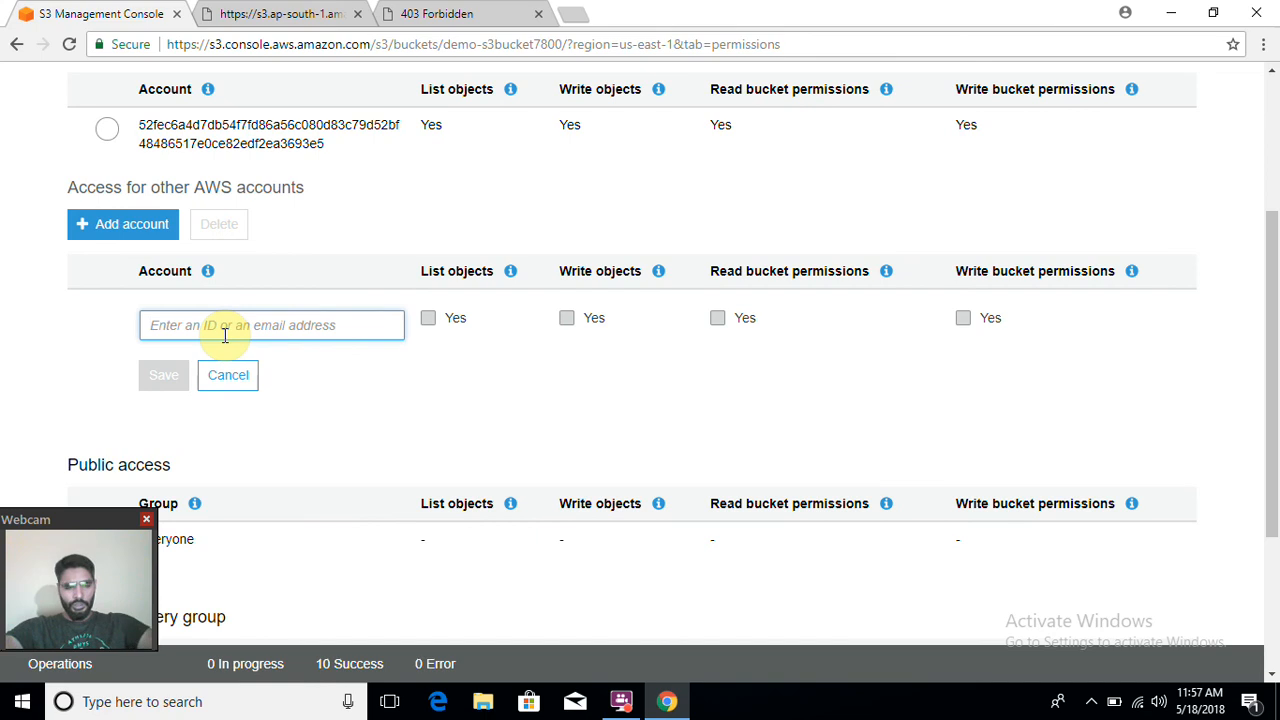
text(123)
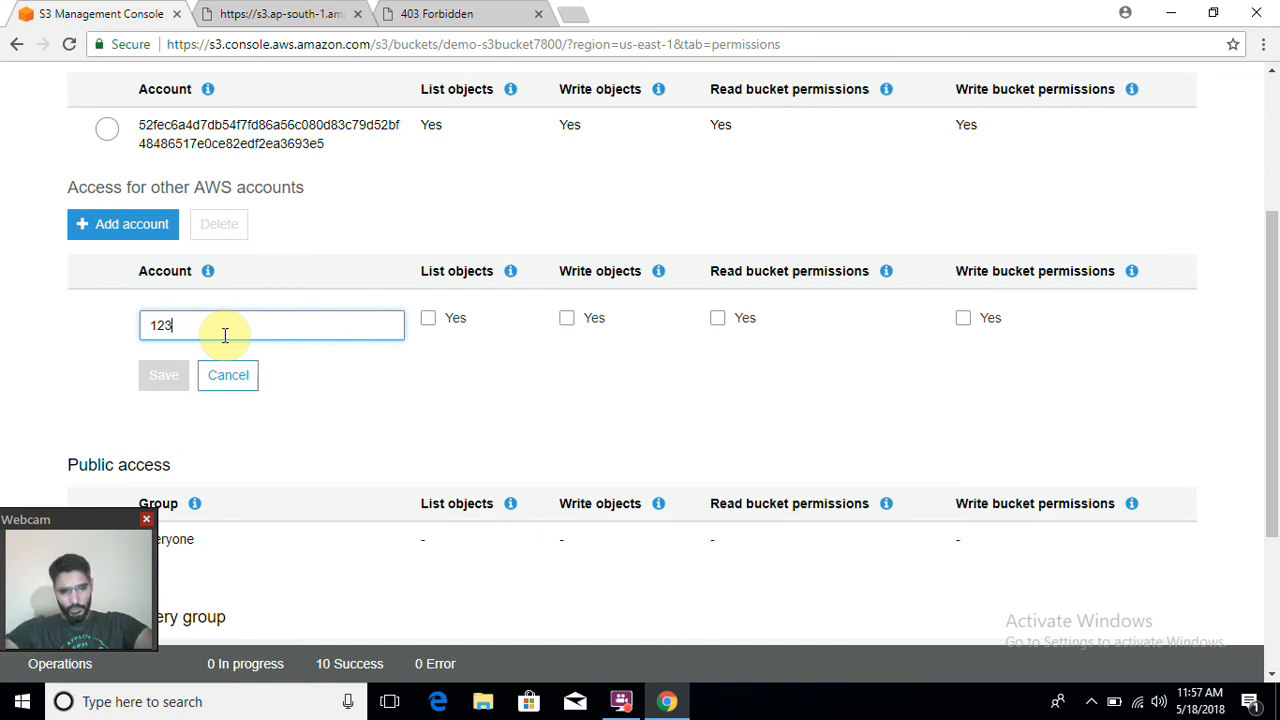
text(45678901200)
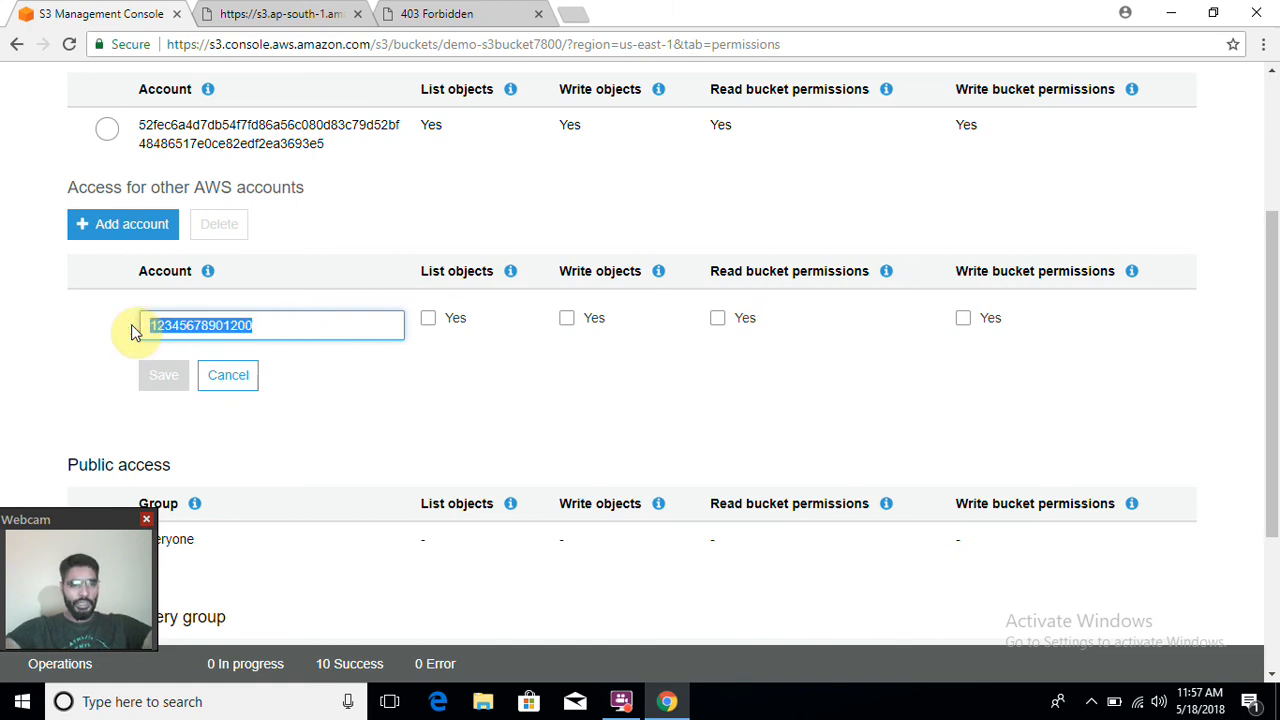
text(876754567654)
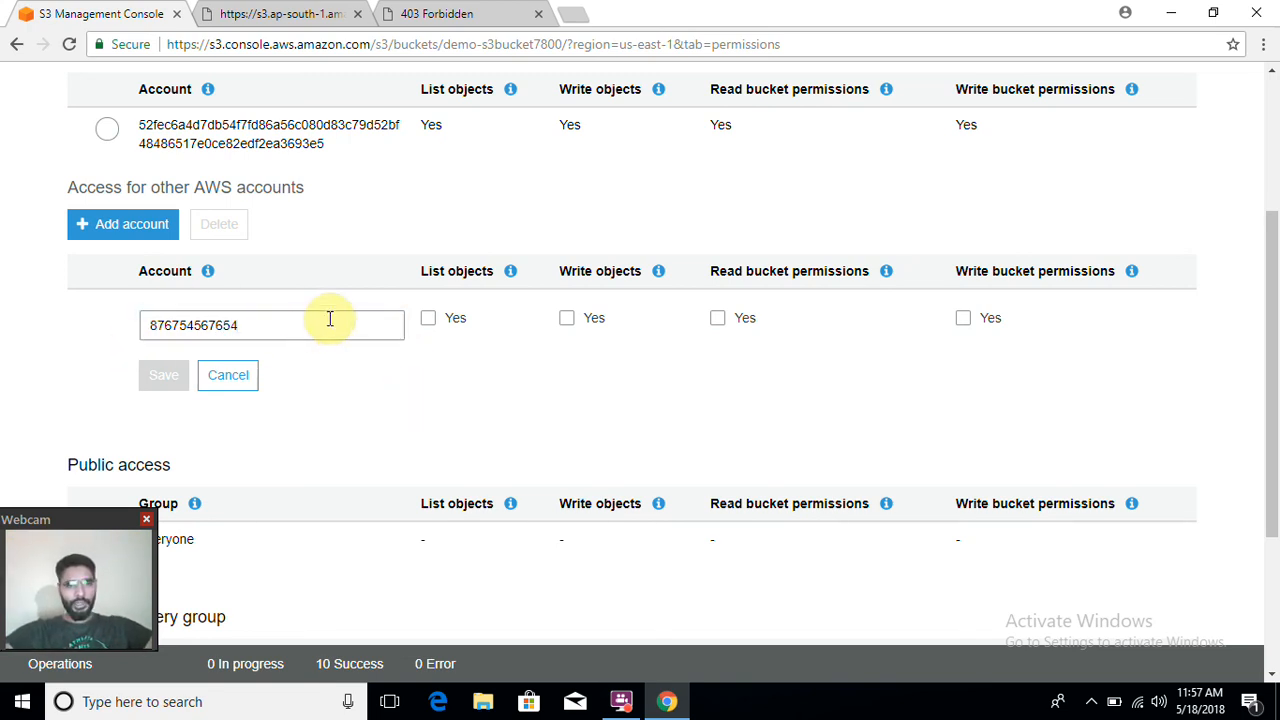
click(428, 318)
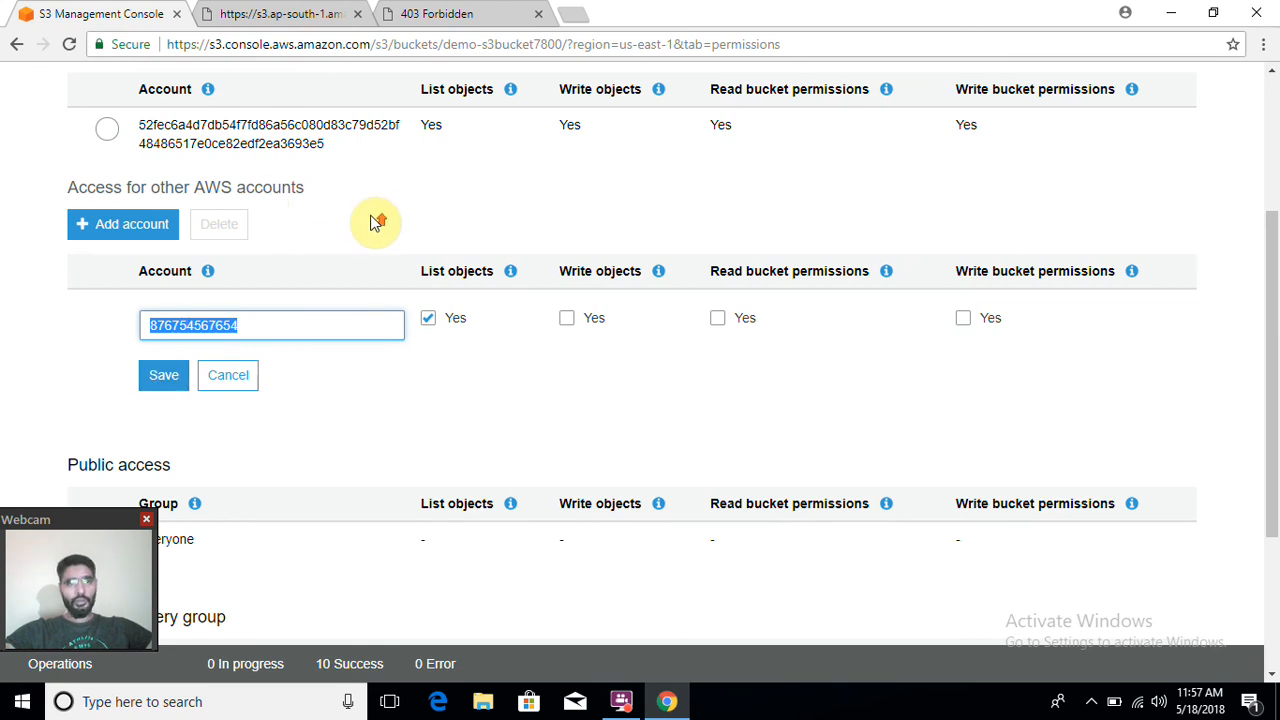
scroll(up, 3)
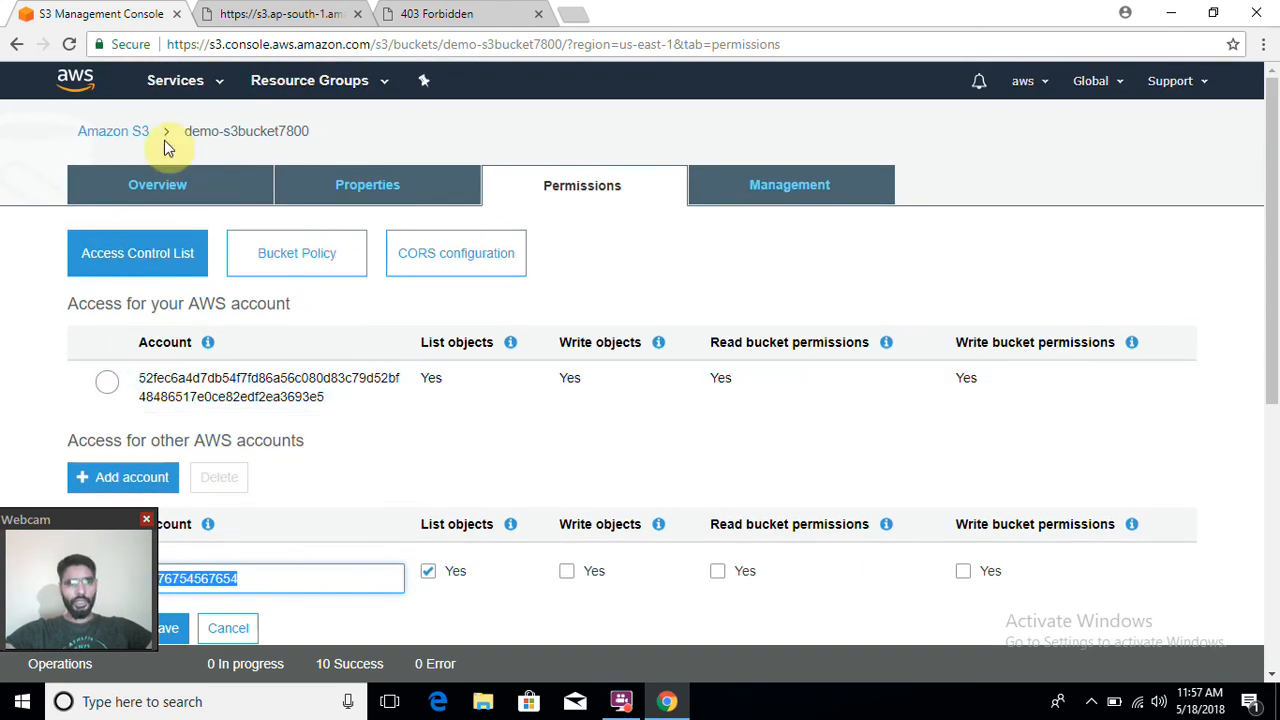
mouse_move(228, 140)
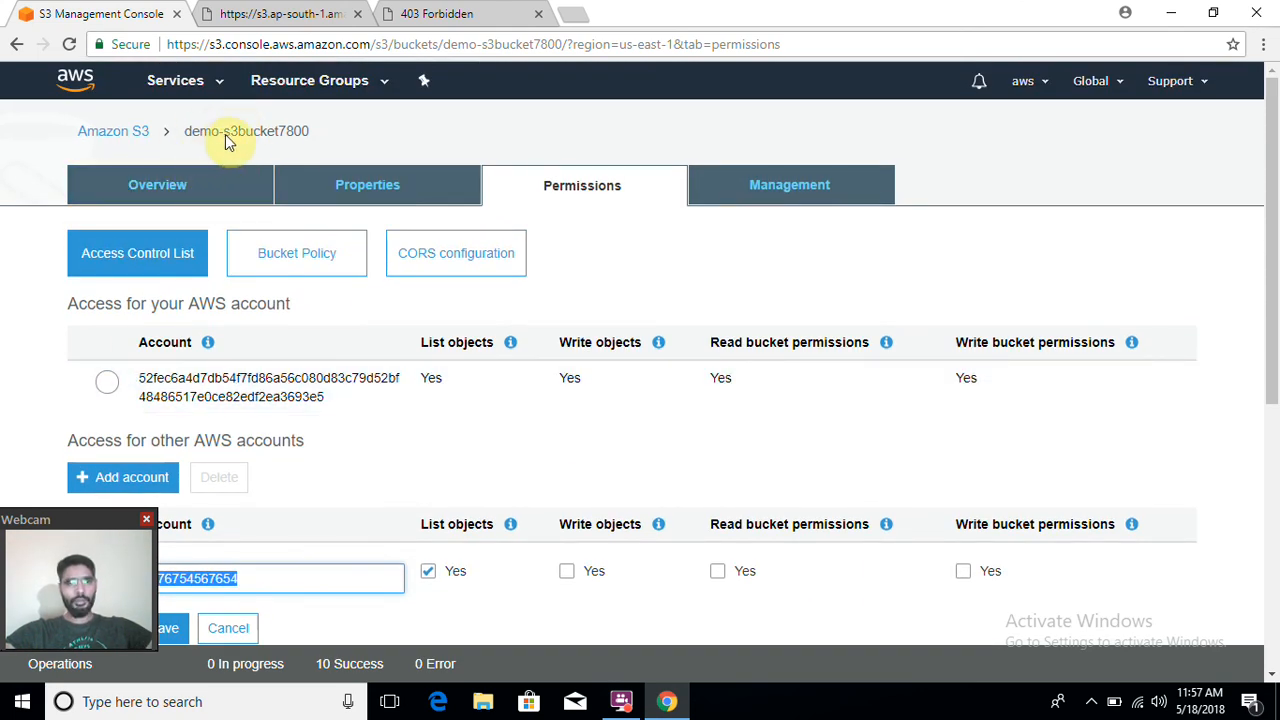
mouse_move(310, 136)
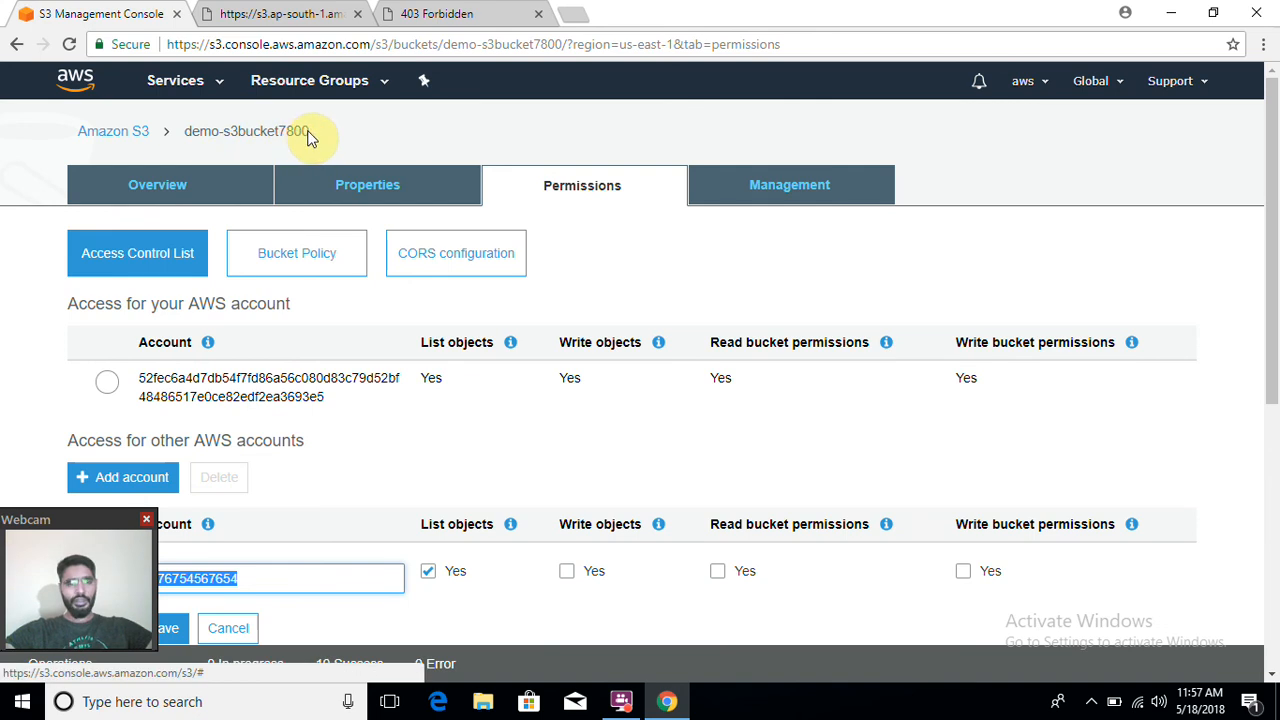
scroll(down, 3)
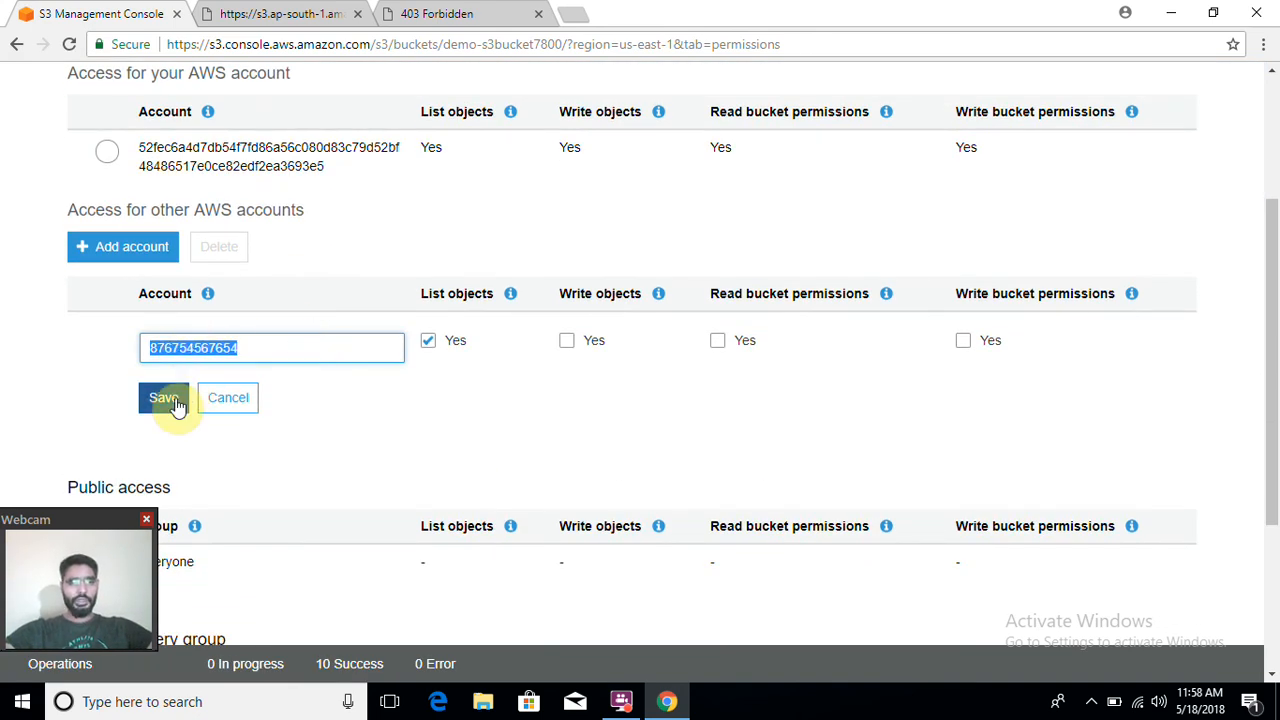
click(164, 396)
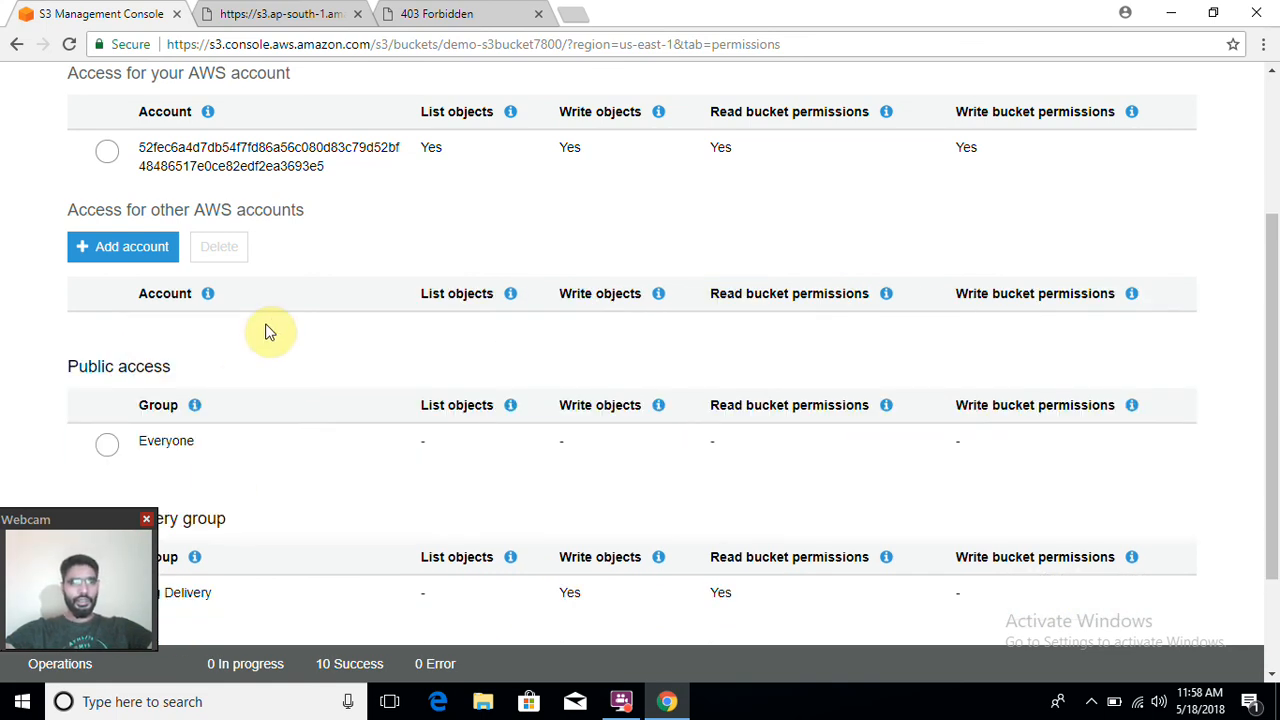
scroll(down, 3)
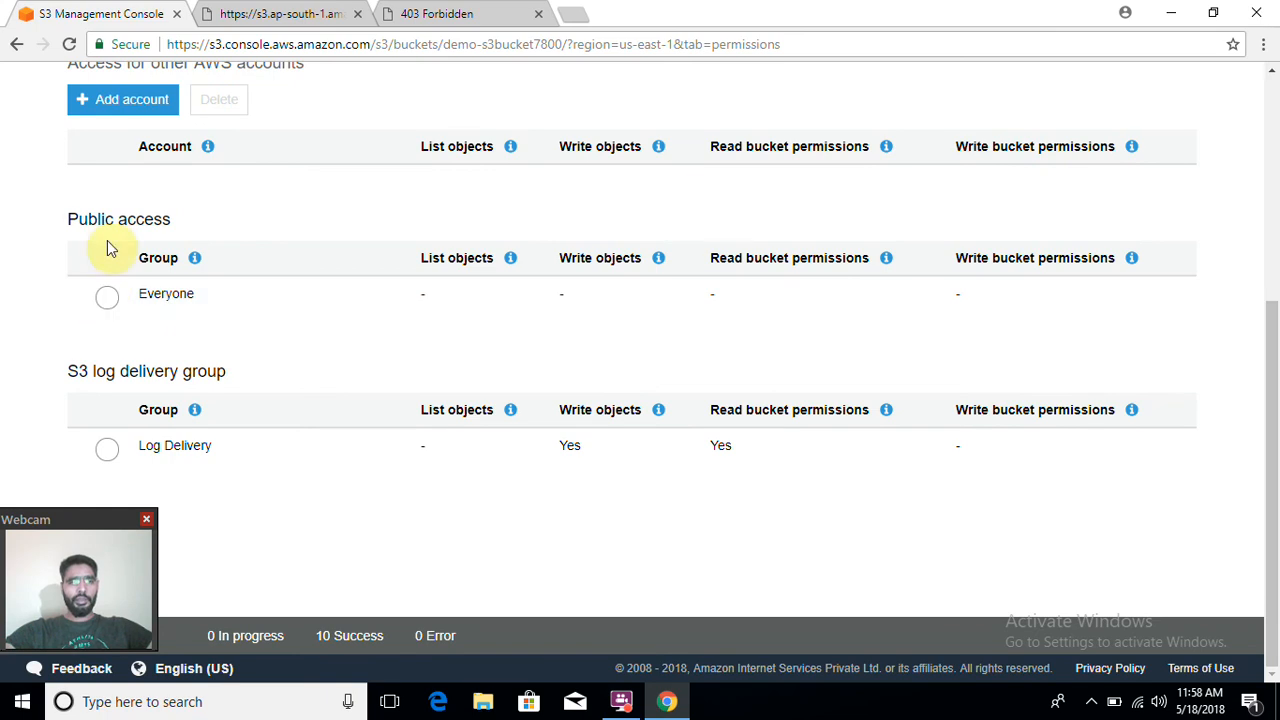
click(166, 292)
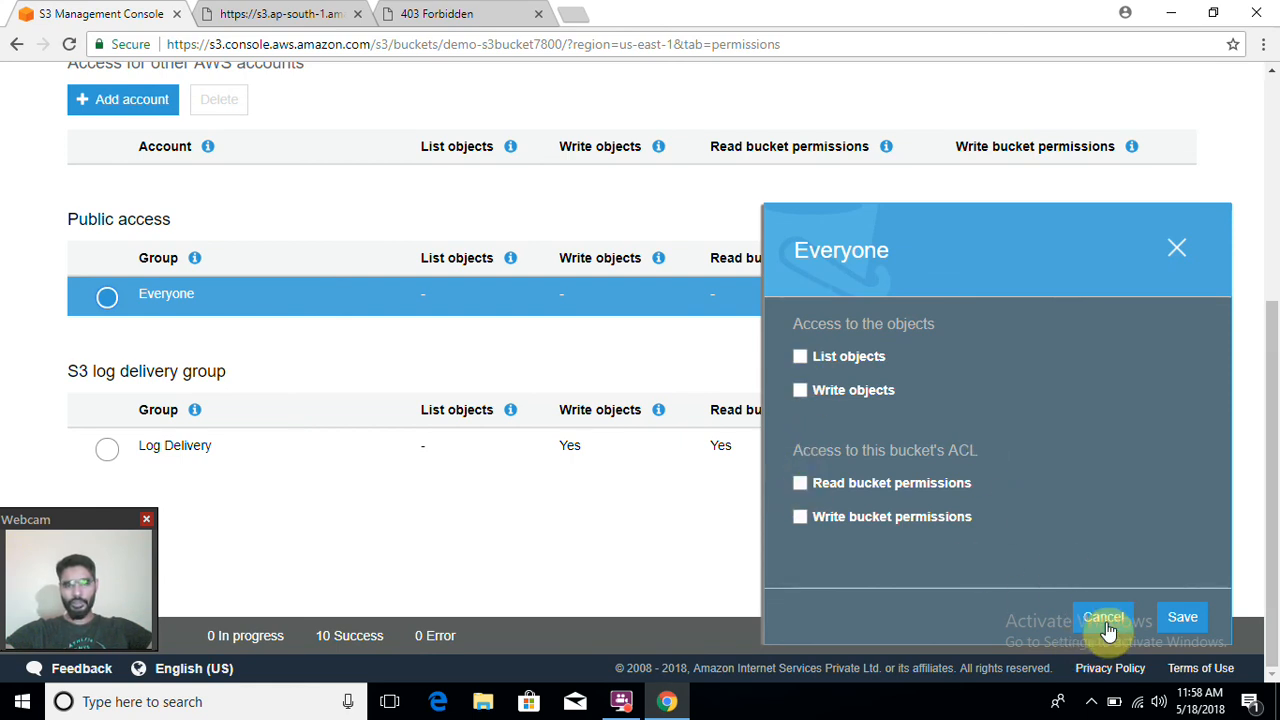
click(1104, 616)
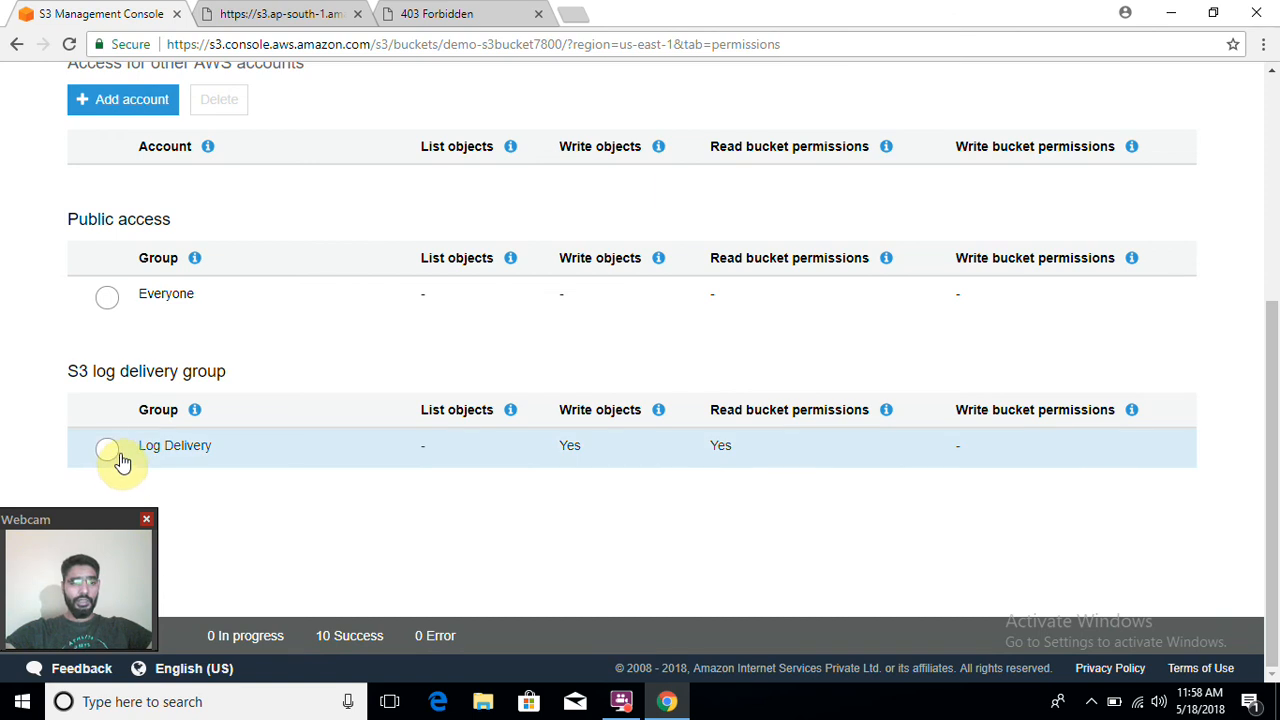
click(176, 444)
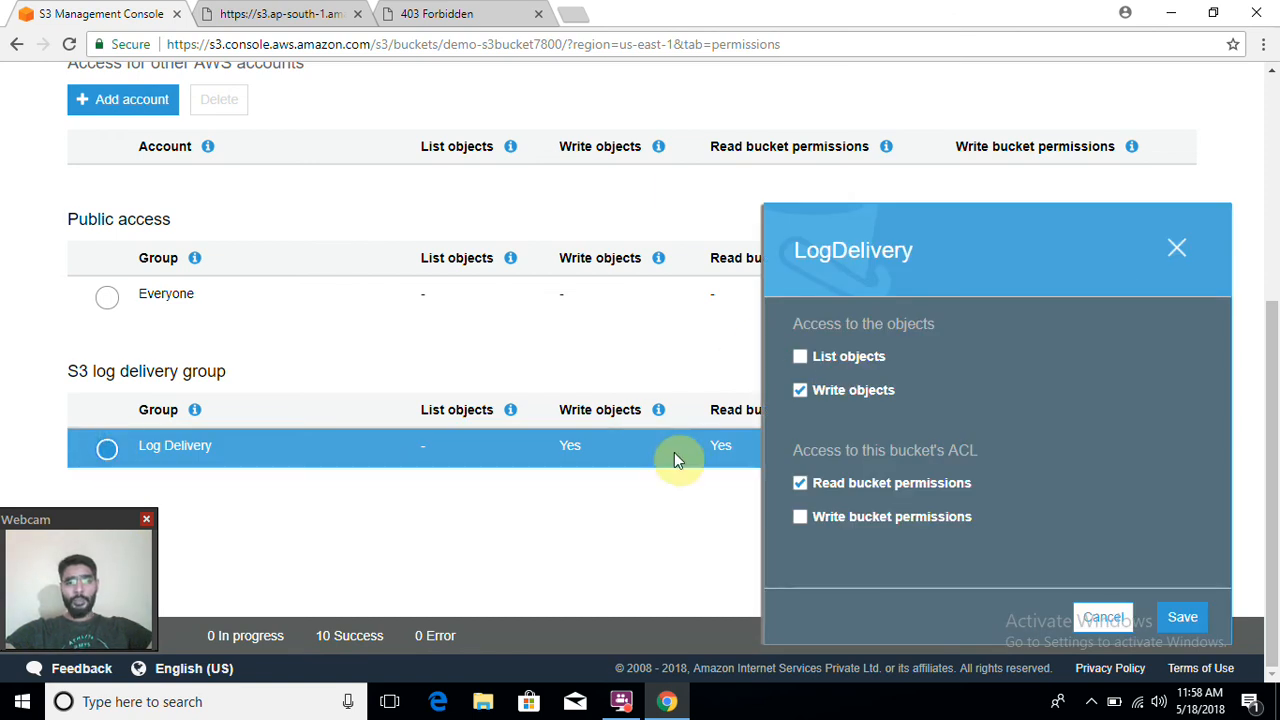
mouse_move(556, 504)
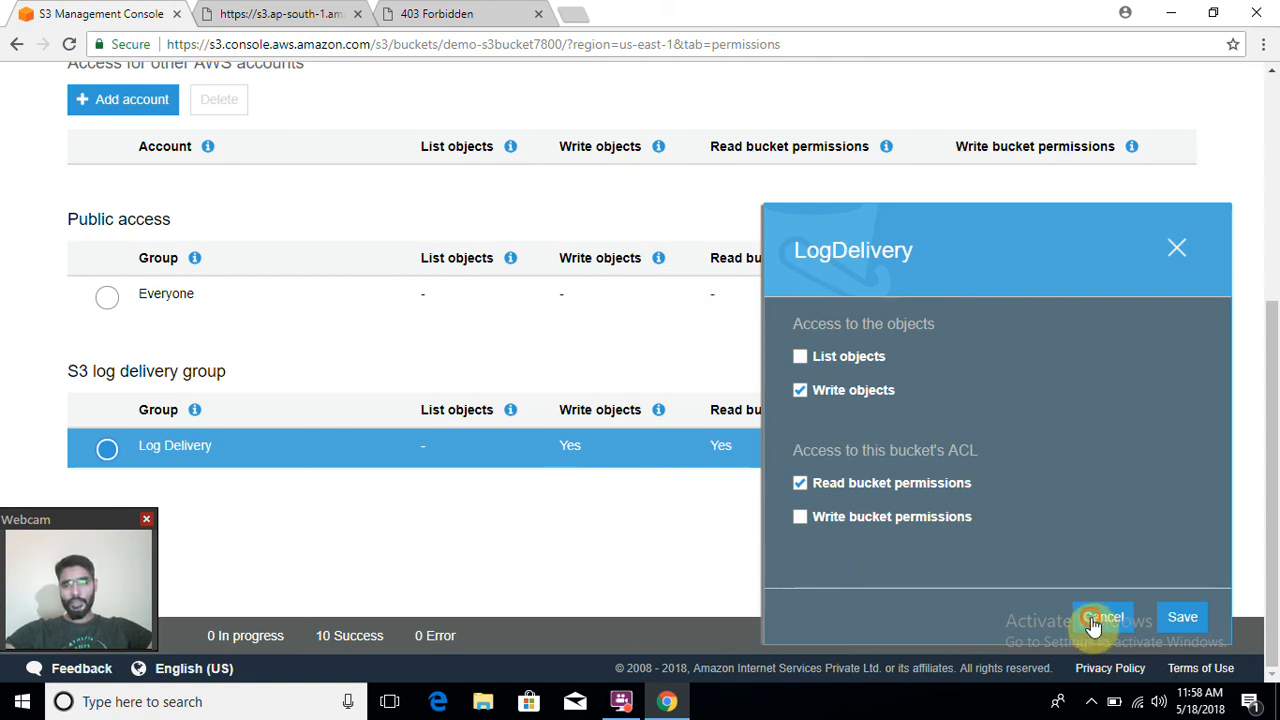
click(1104, 616)
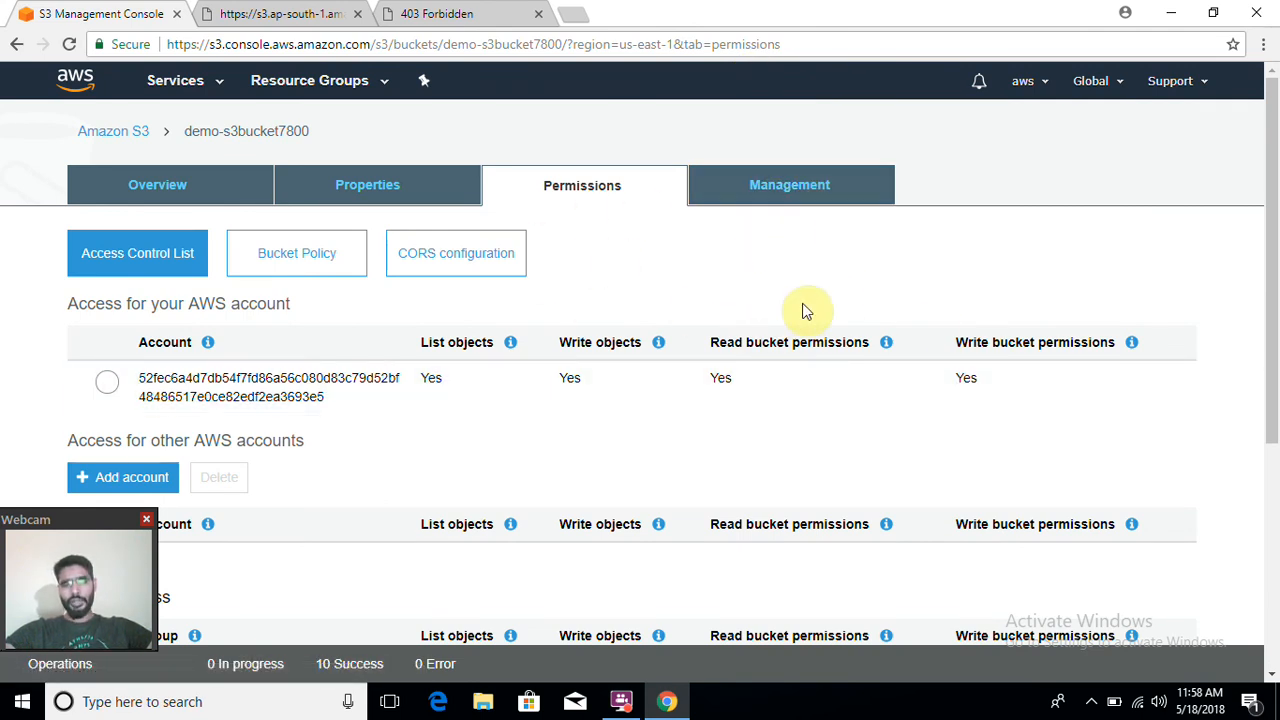
mouse_move(670, 284)
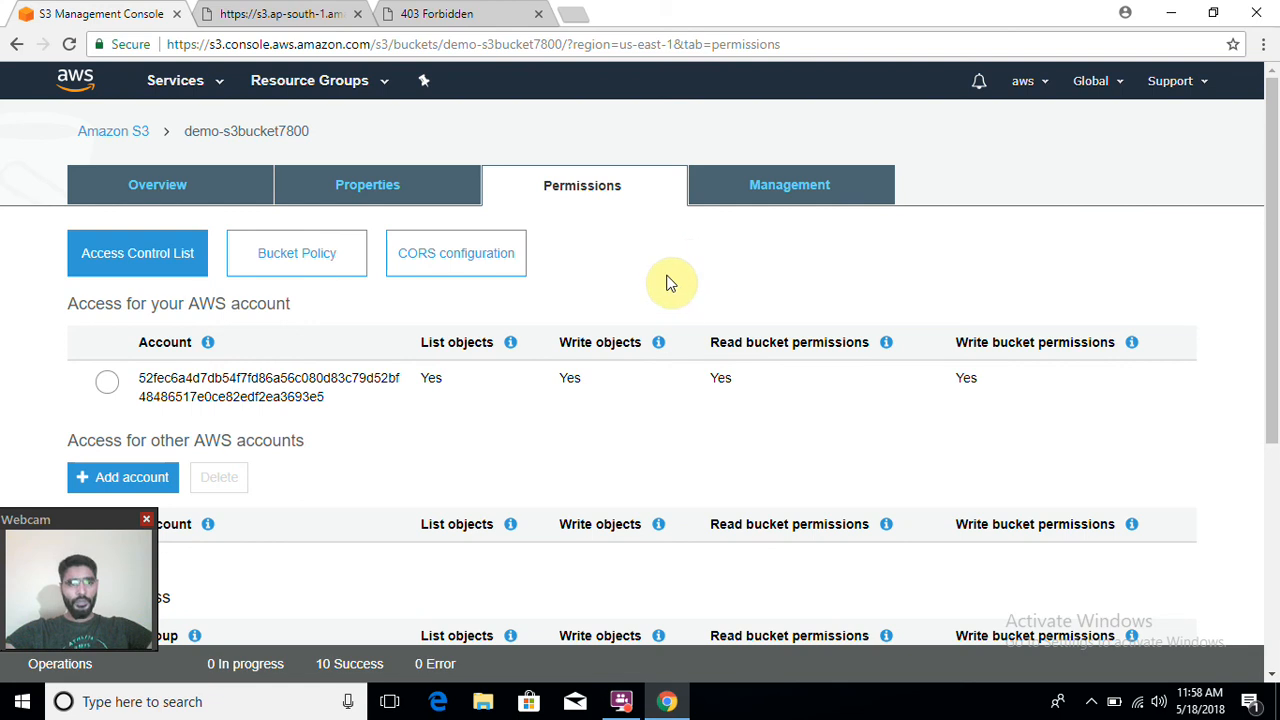
mouse_move(712, 280)
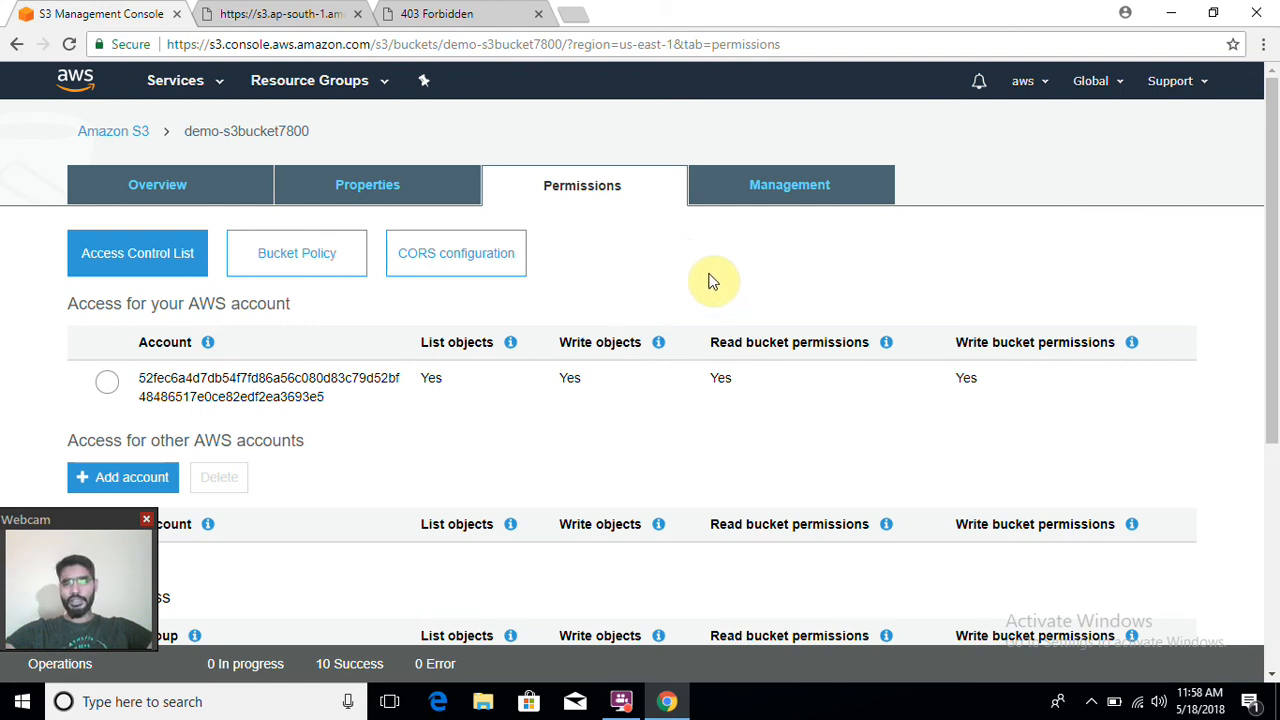
mouse_move(736, 252)
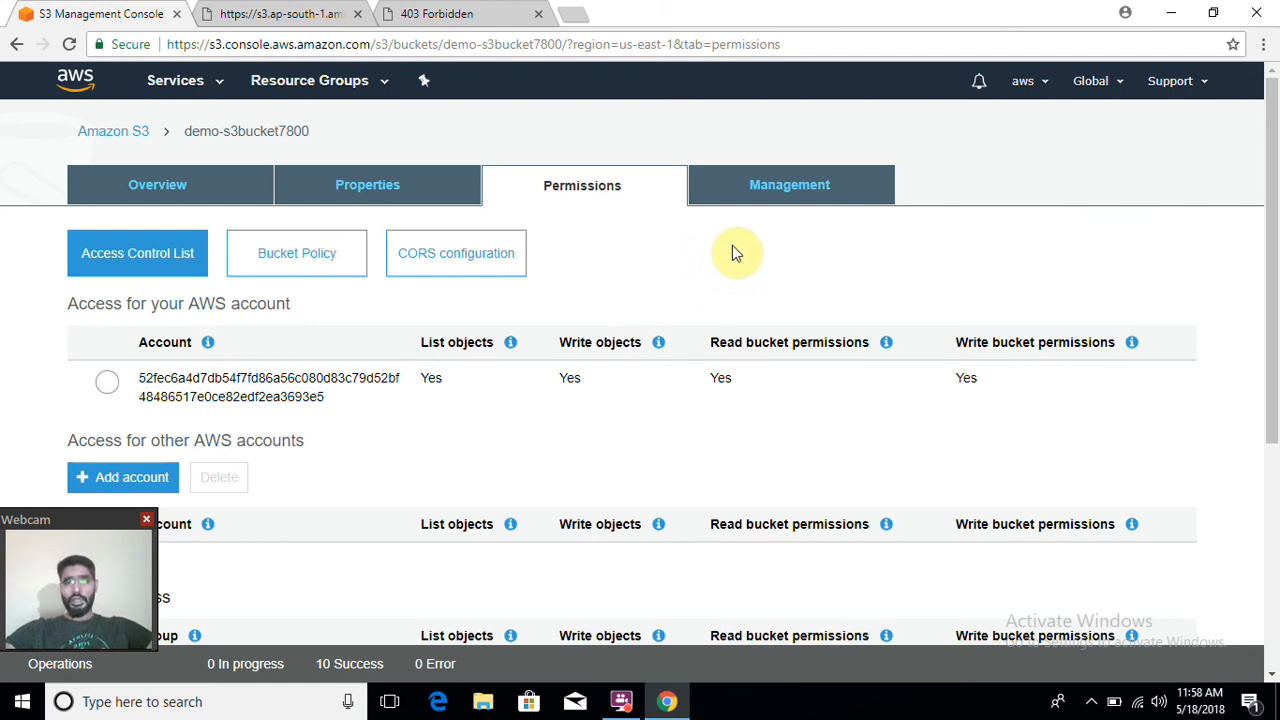
Switch to the bucket's Management settings showing no lifecycle rule.
click(788, 184)
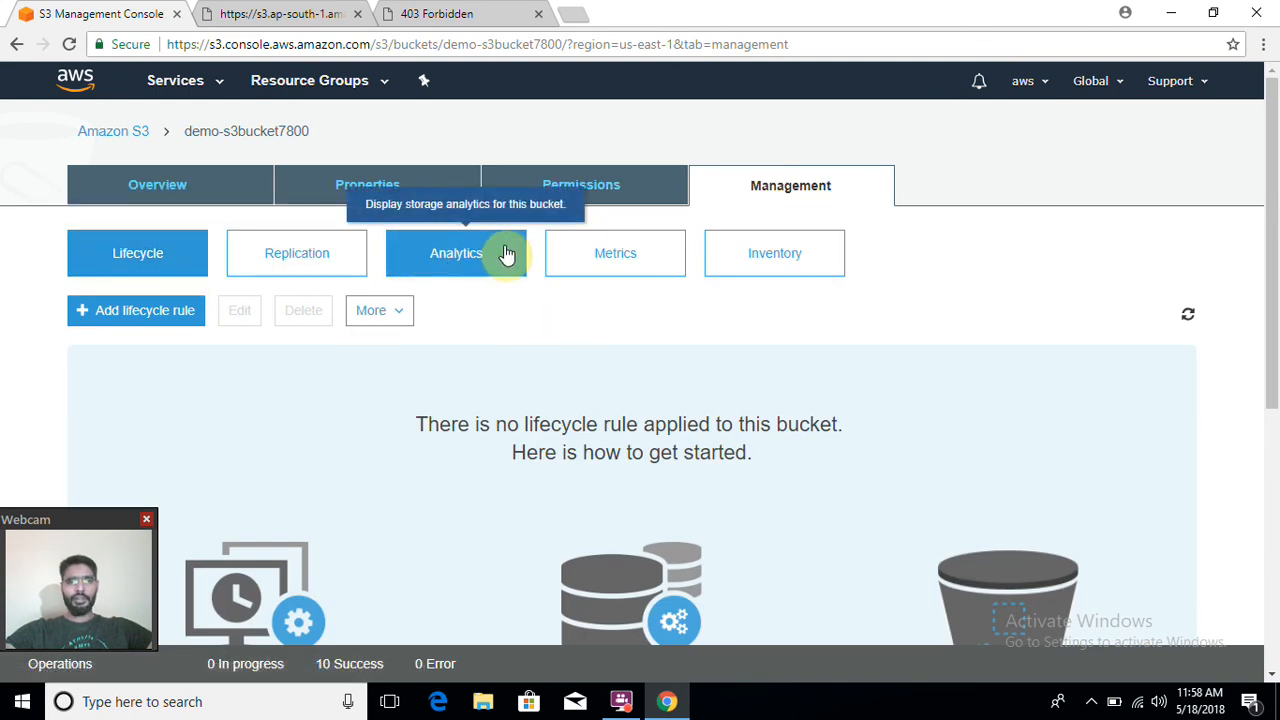
mouse_move(272, 384)
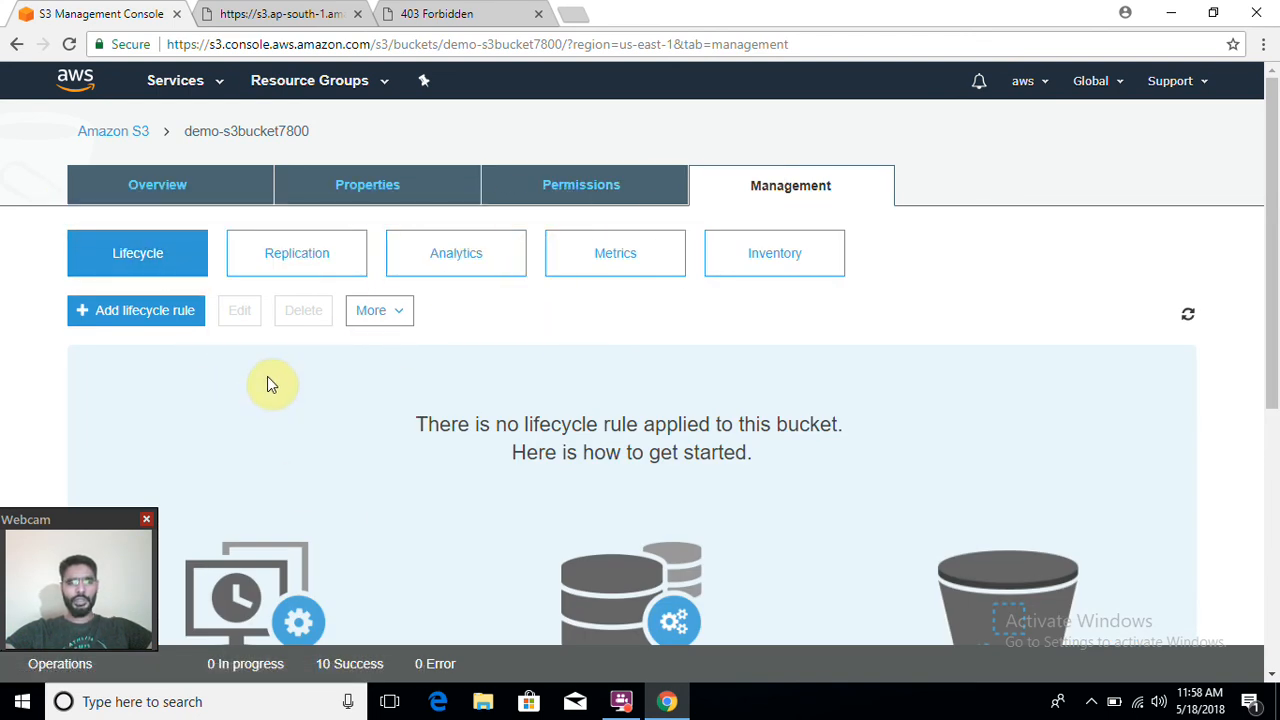
mouse_move(382, 418)
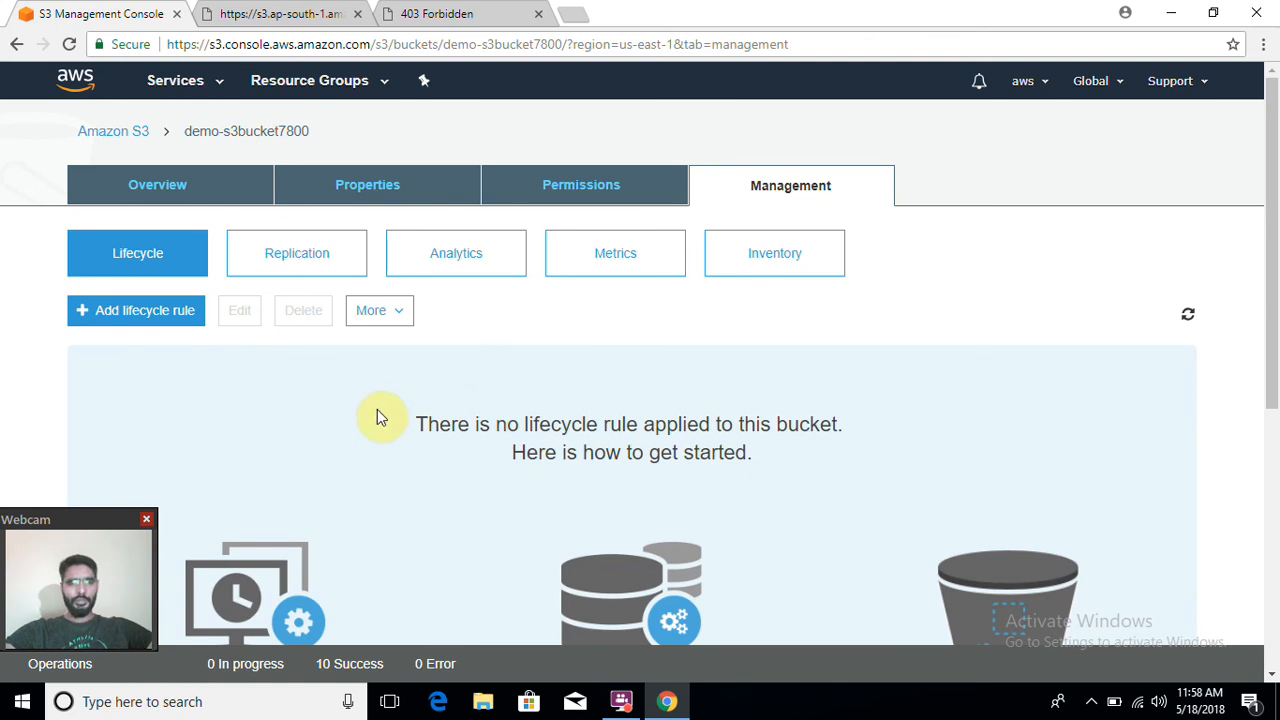